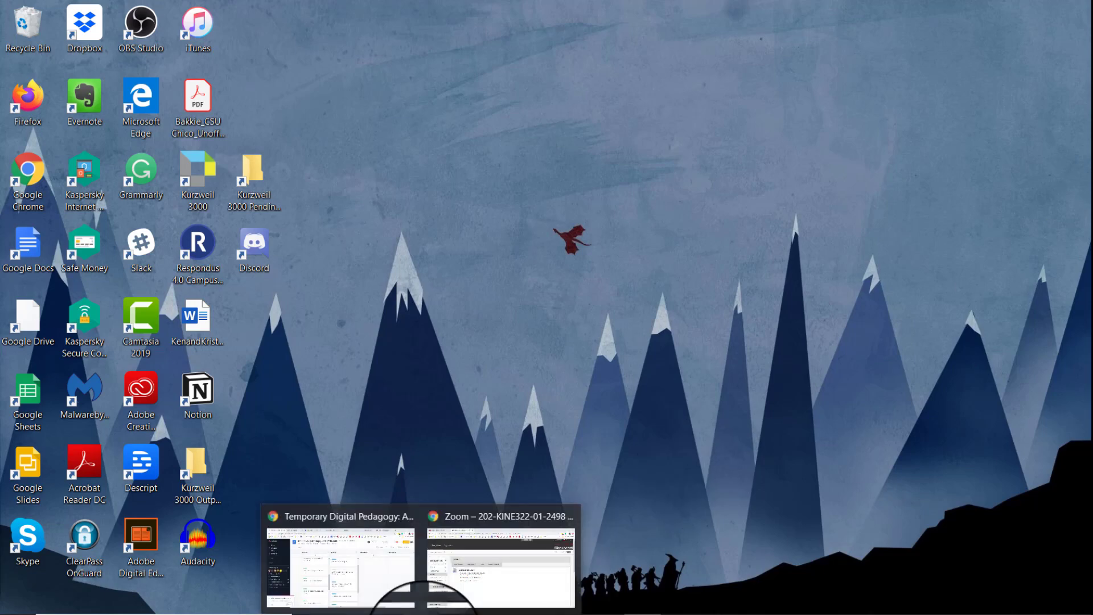
Step: Switch to the Chico State Portal's My Accounts page with the Zoom Login link
{"action": "left_click", "coordinate": [342, 562]}
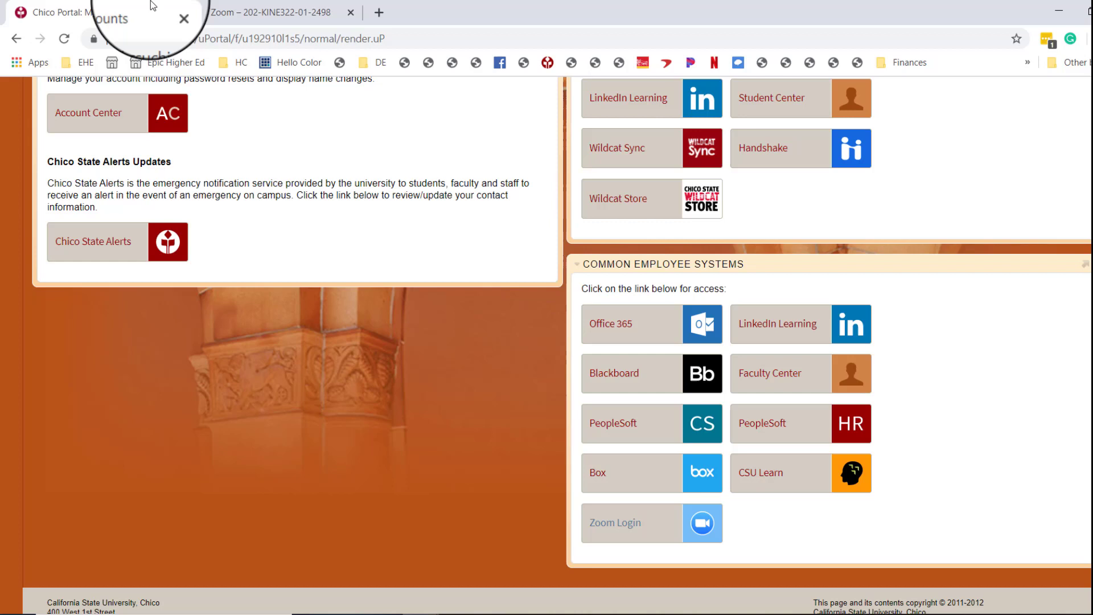
{"action": "mouse_move", "coordinate": [432, 177]}
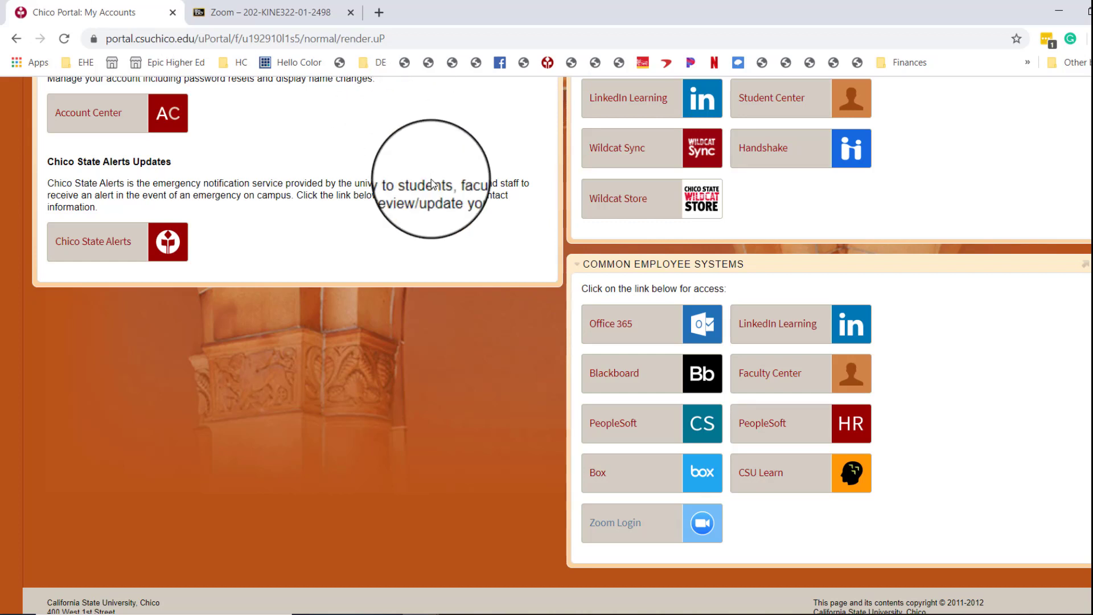
{"action": "mouse_move", "coordinate": [638, 523]}
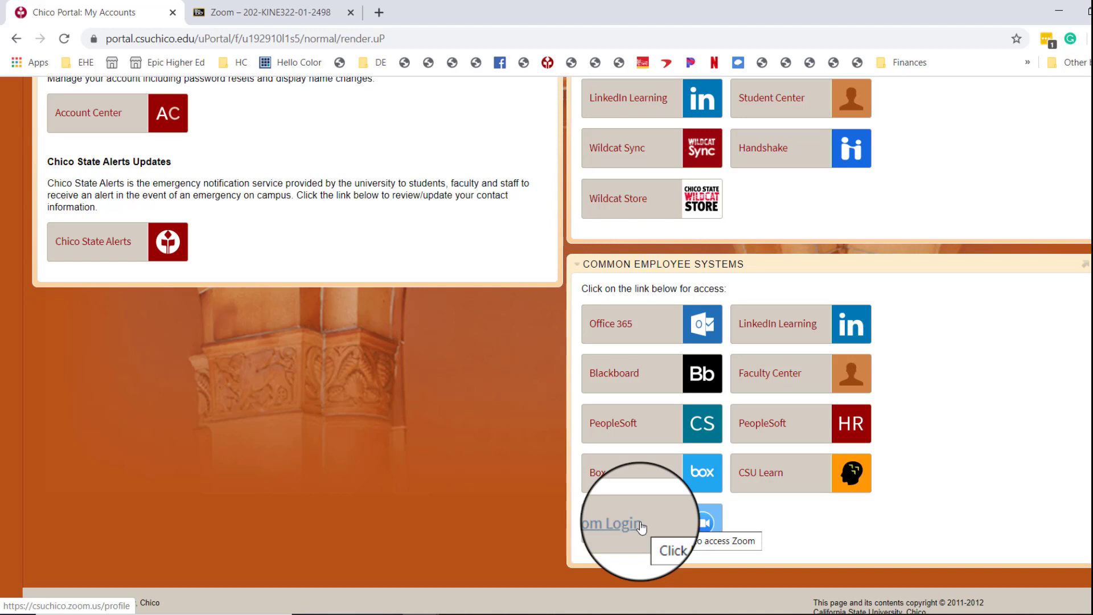
Step: Log in through Zoom Login and show the Meetings list of Kine 322 lectures
{"action": "left_click", "coordinate": [612, 524]}
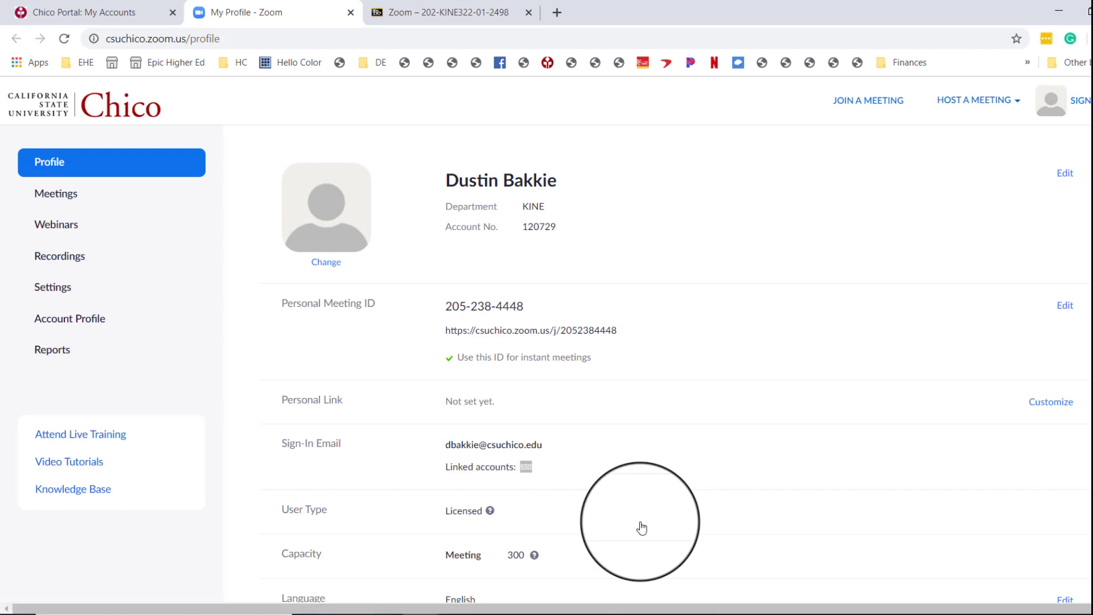
{"action": "mouse_move", "coordinate": [642, 526]}
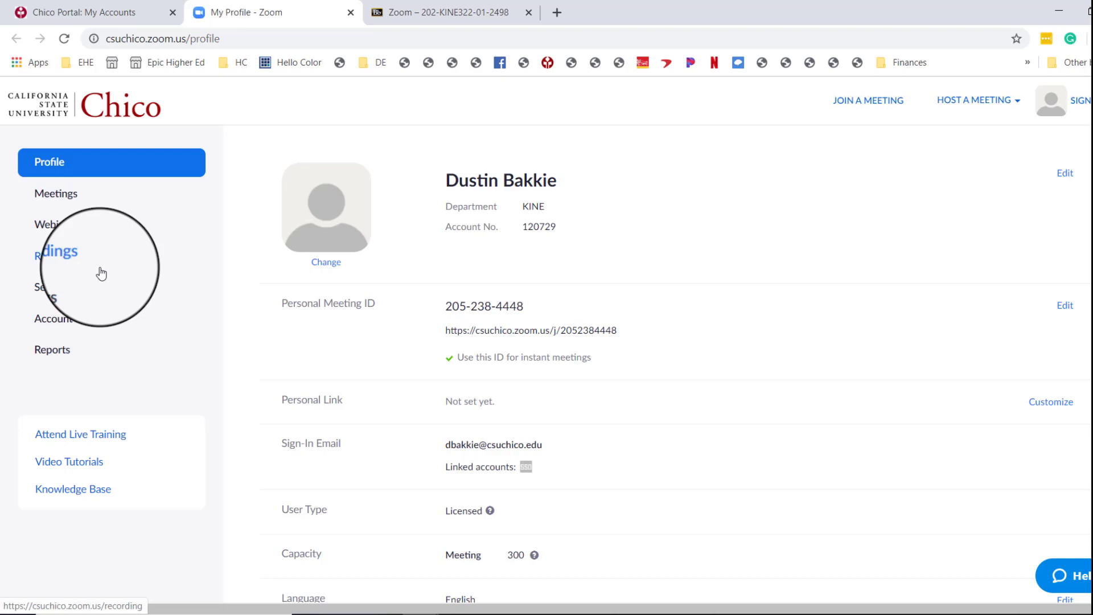
{"action": "mouse_move", "coordinate": [65, 202]}
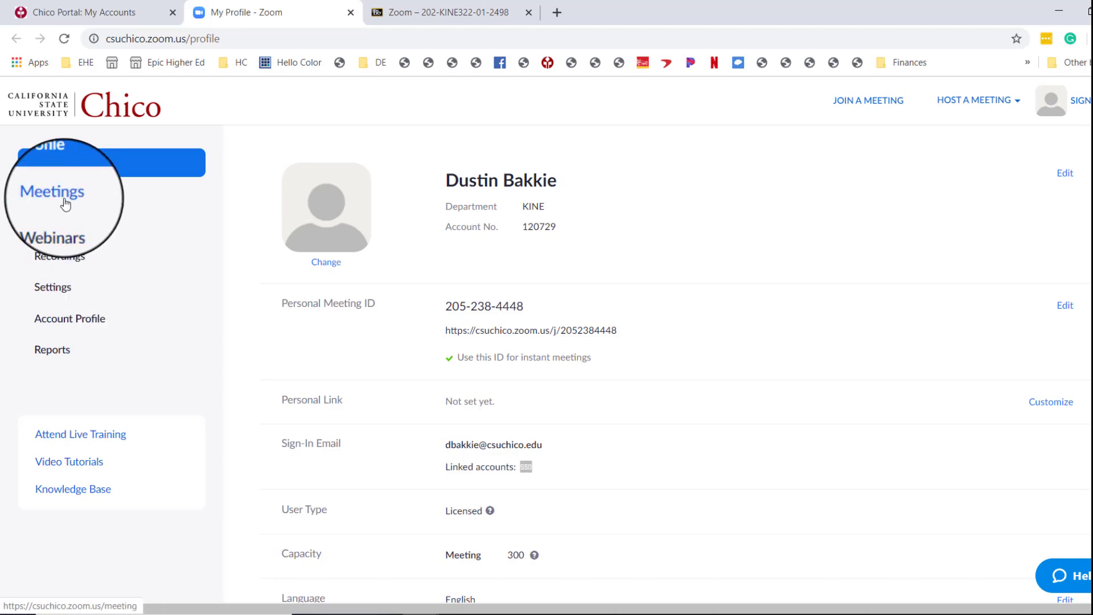
{"action": "left_click", "coordinate": [55, 193]}
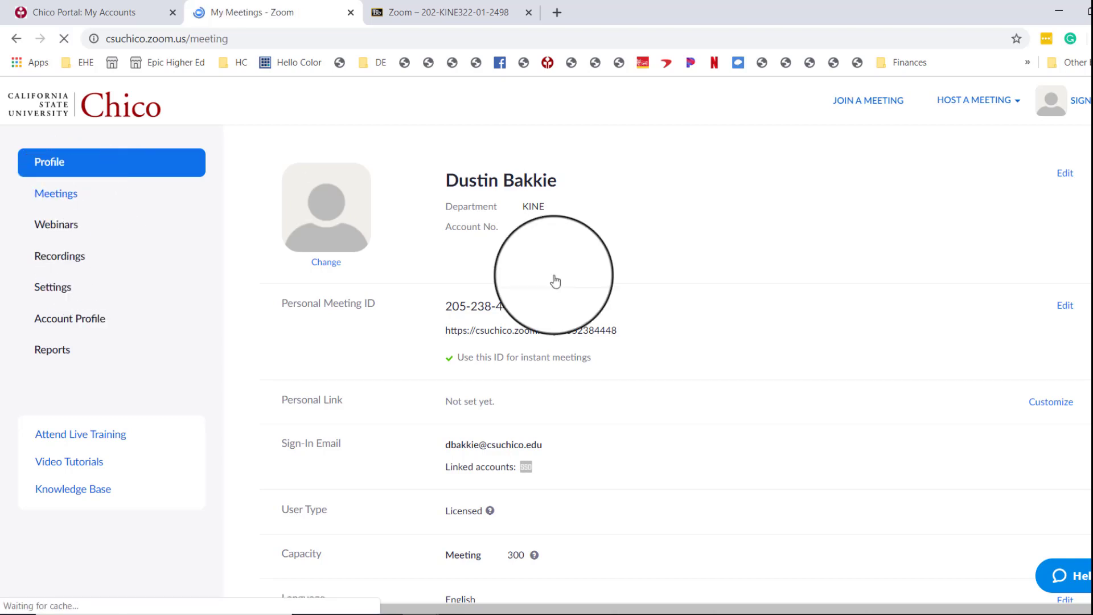
{"action": "left_click", "coordinate": [55, 193]}
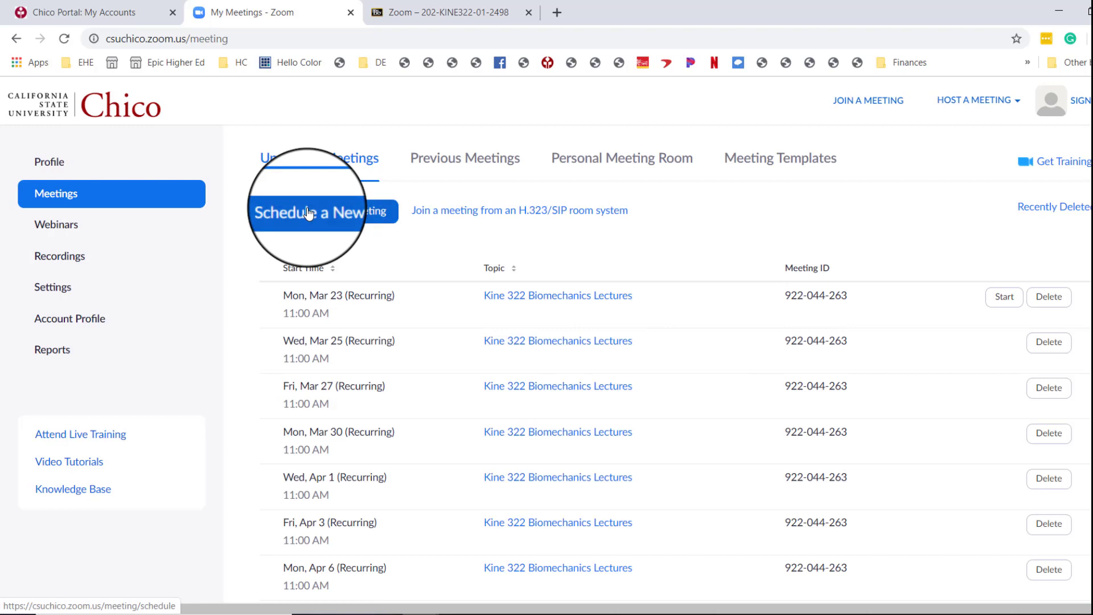
Step: Start a new meeting titled 'Zoom Office Hours' with description 'Open Office Hours During Closure'
{"action": "left_click", "coordinate": [318, 211]}
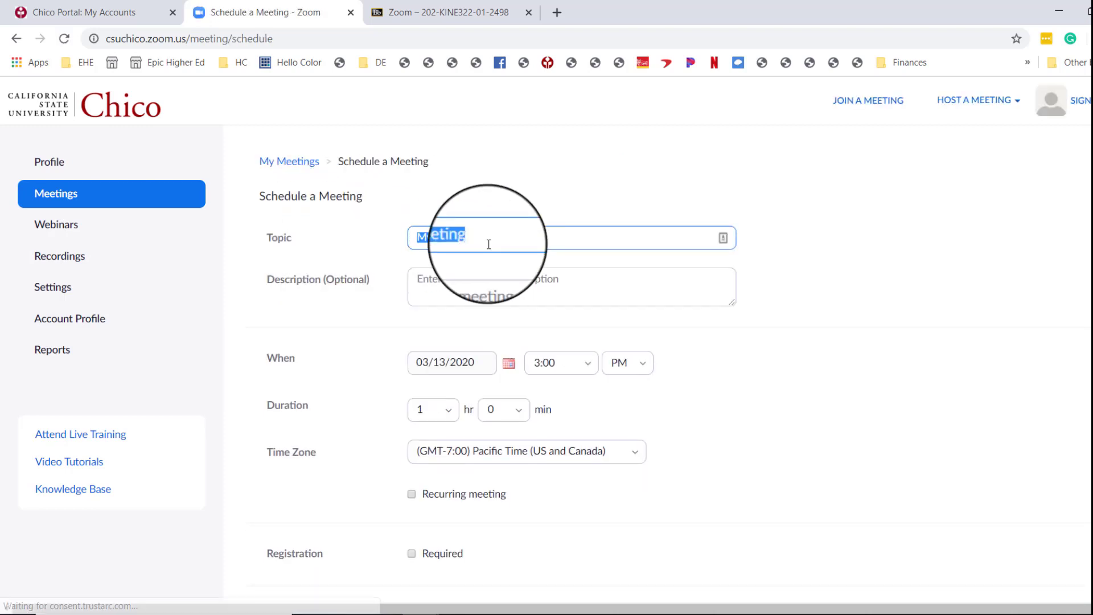
{"action": "type", "text": "Zo"}
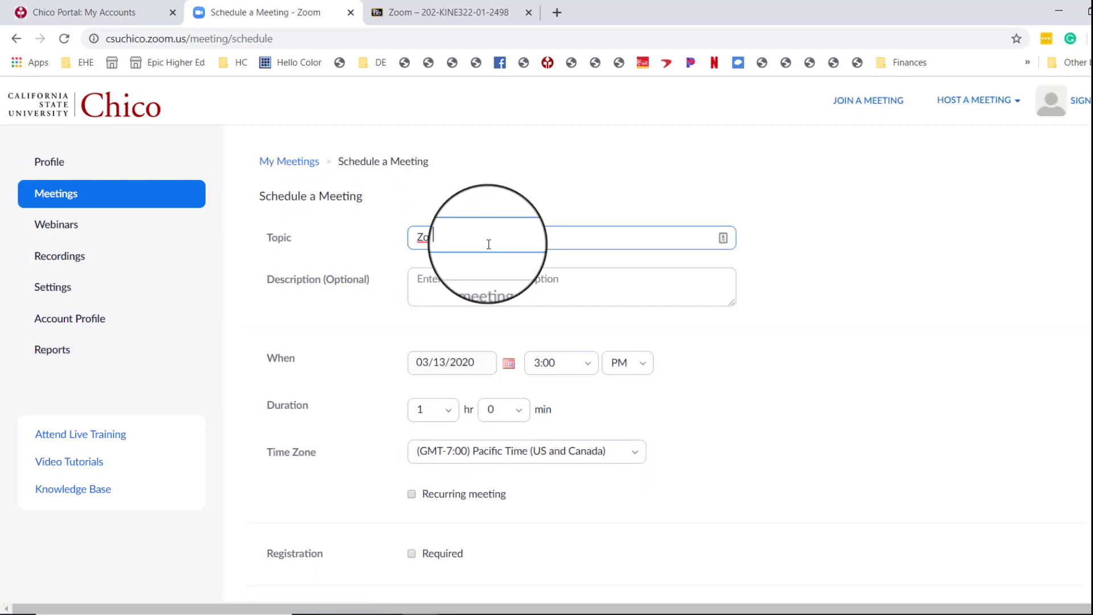
{"action": "type", "text": "om O"}
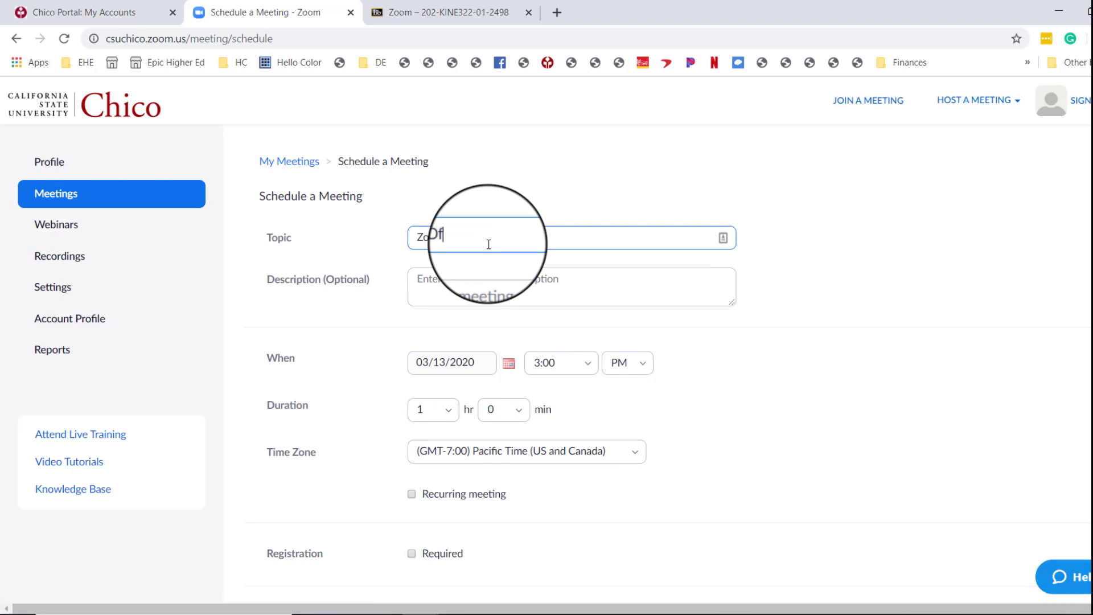
{"action": "type", "text": "ffice Hours"}
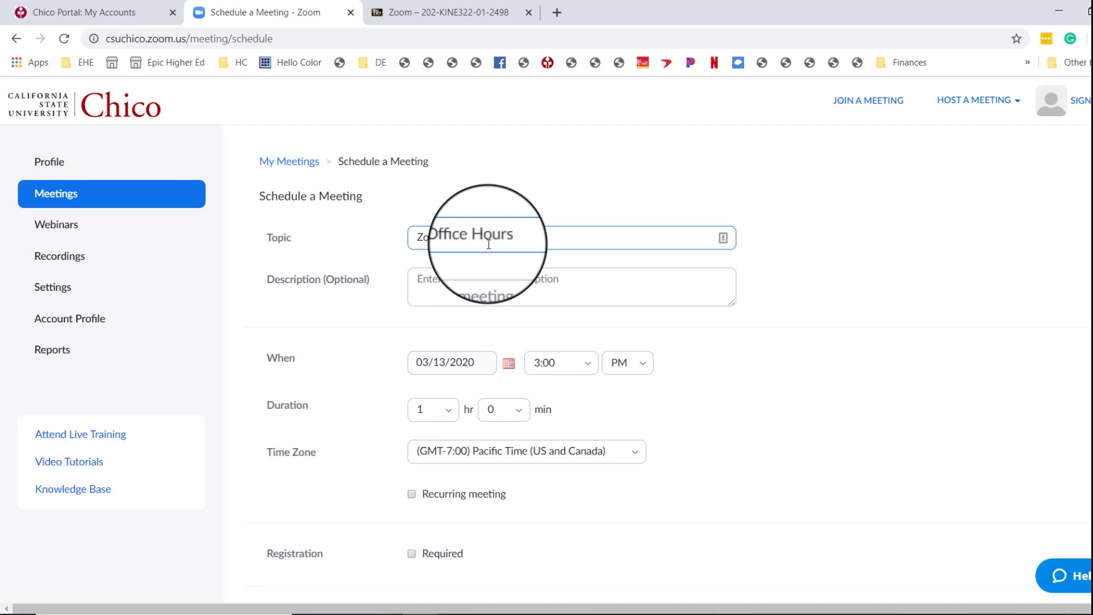
{"action": "left_click", "coordinate": [571, 286]}
{"action": "type", "text": "Open Office Hours During Cl"}
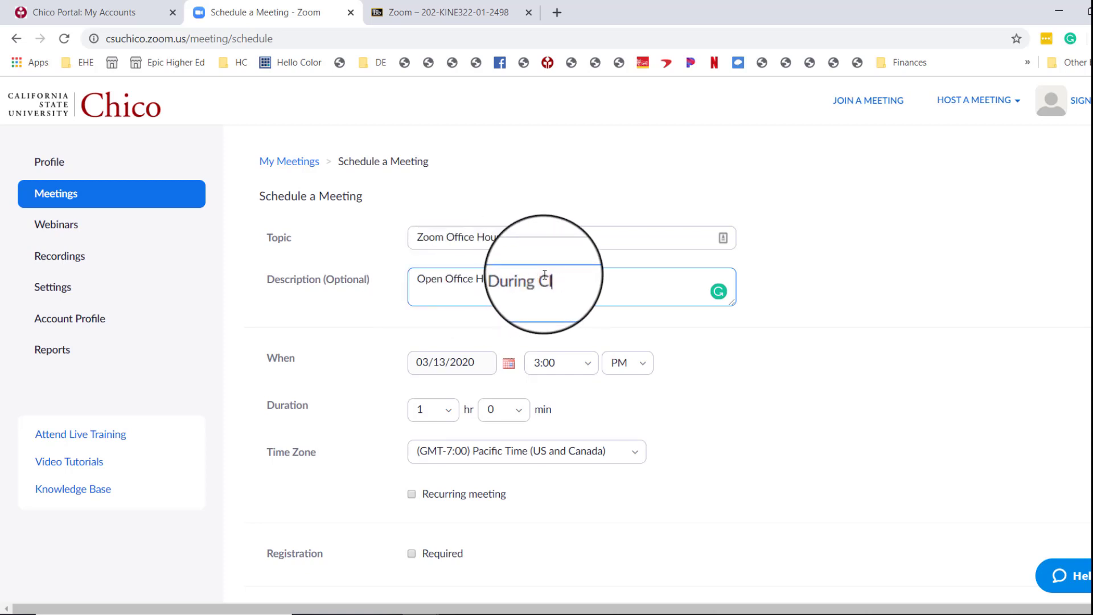
{"action": "type", "text": "osure"}
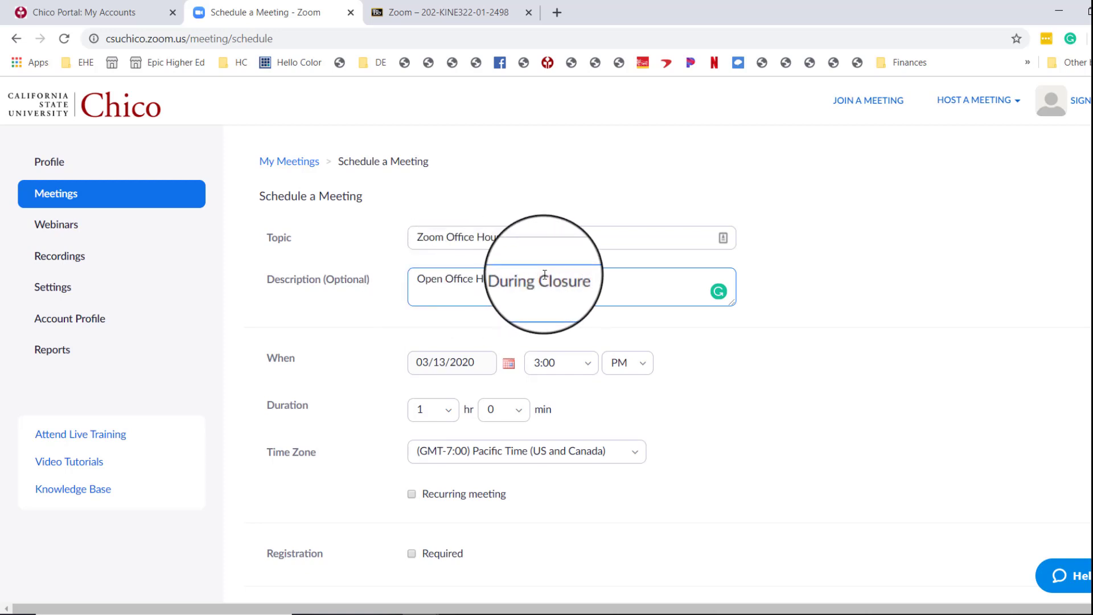
{"action": "mouse_move", "coordinate": [508, 362]}
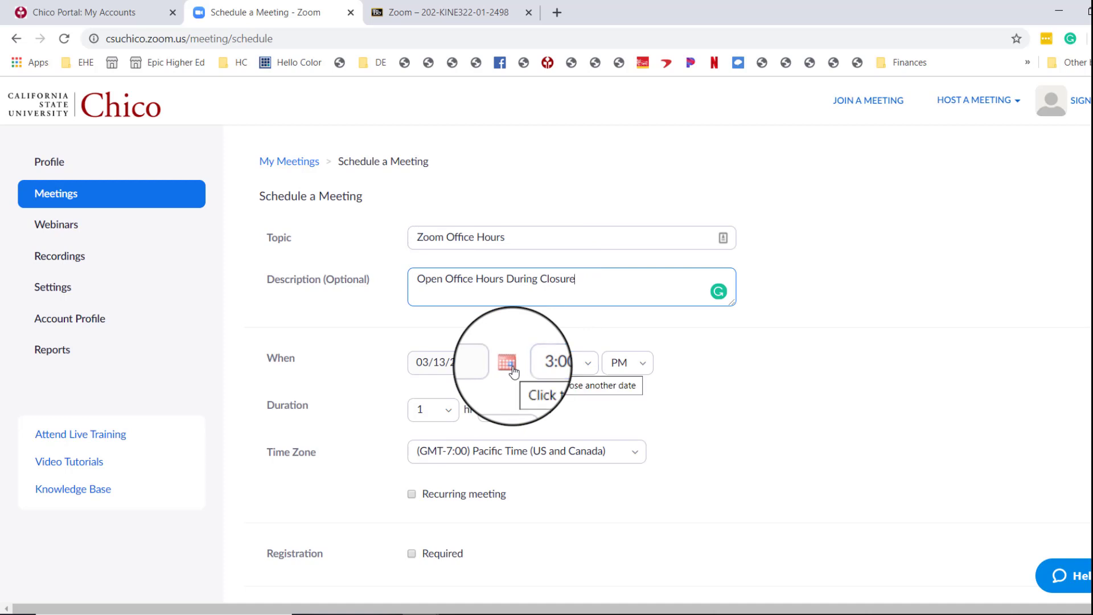
Step: Set the date to 03/23/2020 and extend the topic to 'Mondays at 10 am'
{"action": "left_click", "coordinate": [508, 363]}
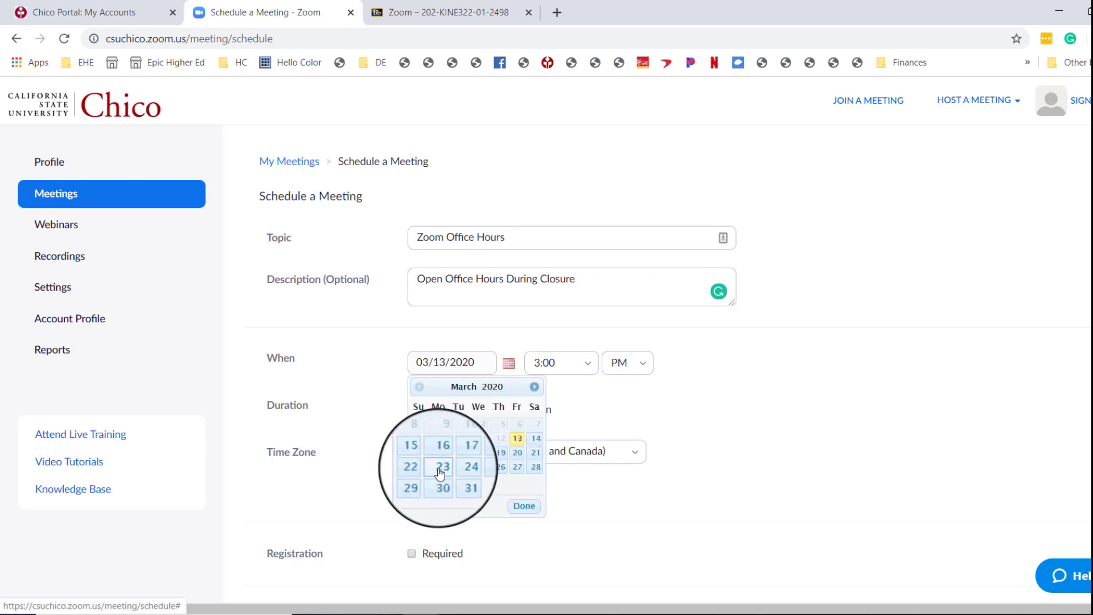
{"action": "left_click", "coordinate": [441, 467]}
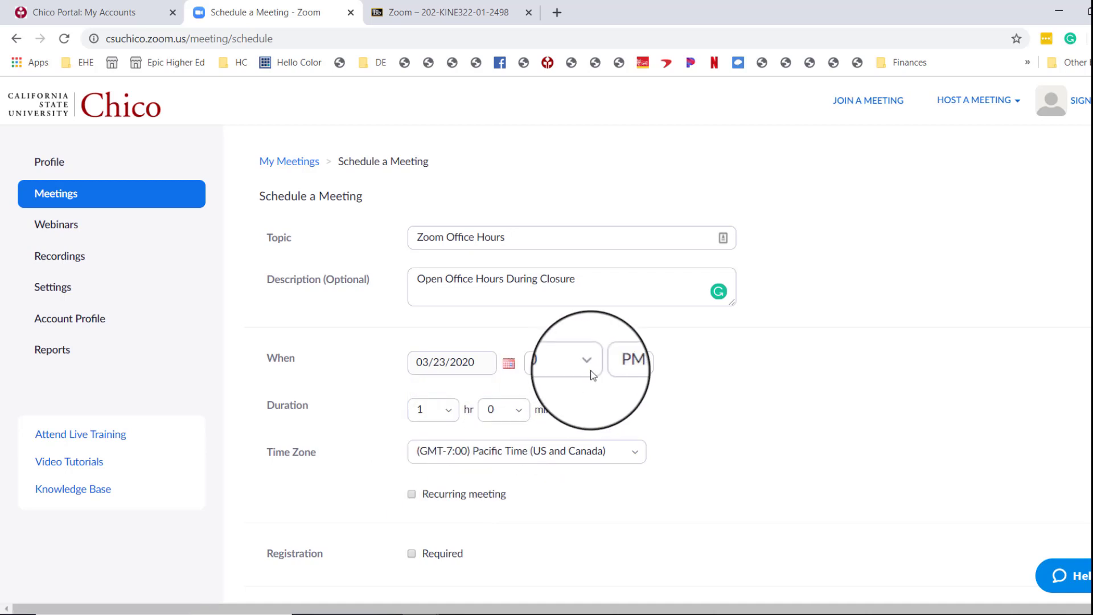
{"action": "left_click", "coordinate": [563, 360]}
{"action": "type", "text": " -"}
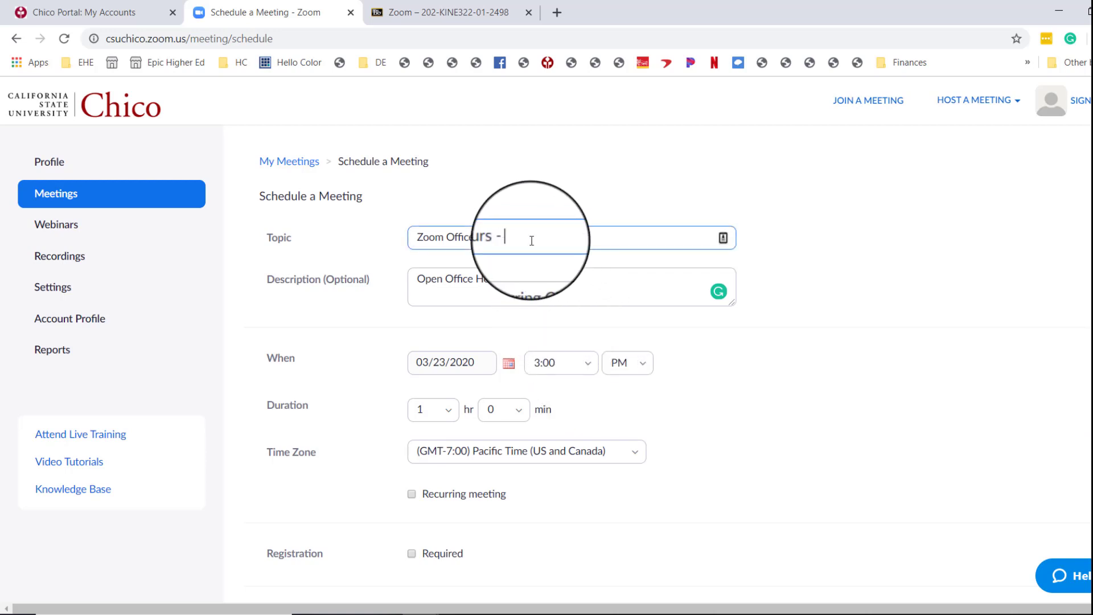
{"action": "type", "text": "Mond"}
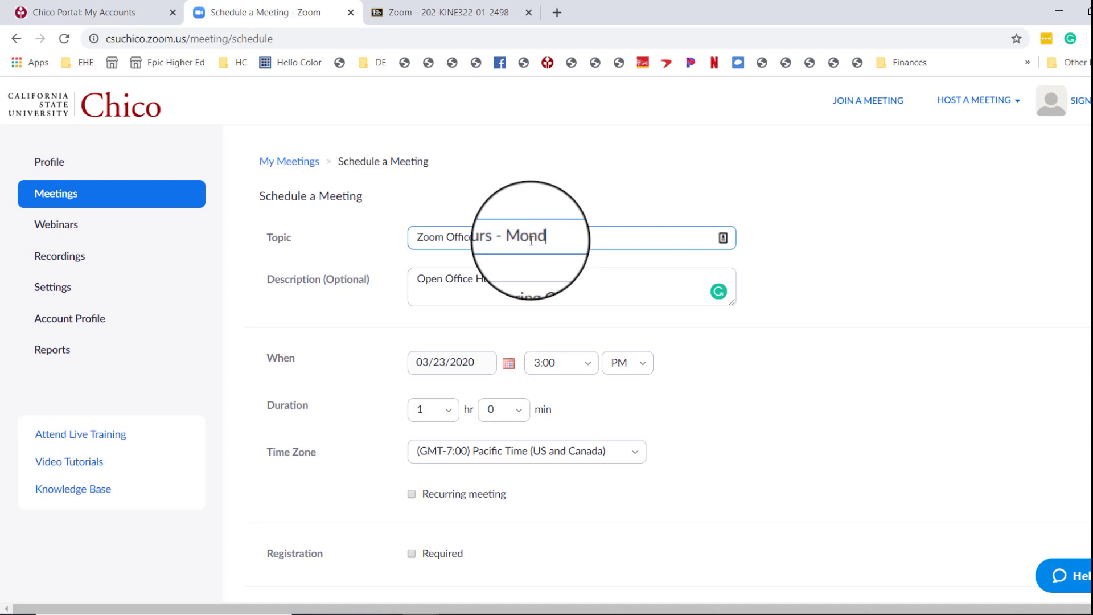
{"action": "type", "text": "ays a"}
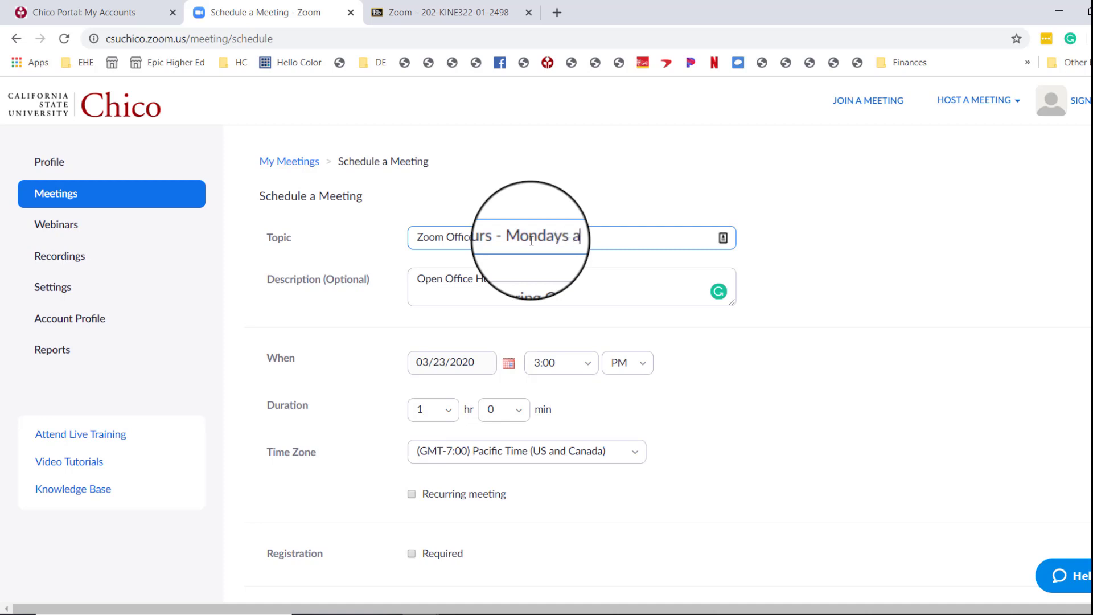
{"action": "type", "text": "t"}
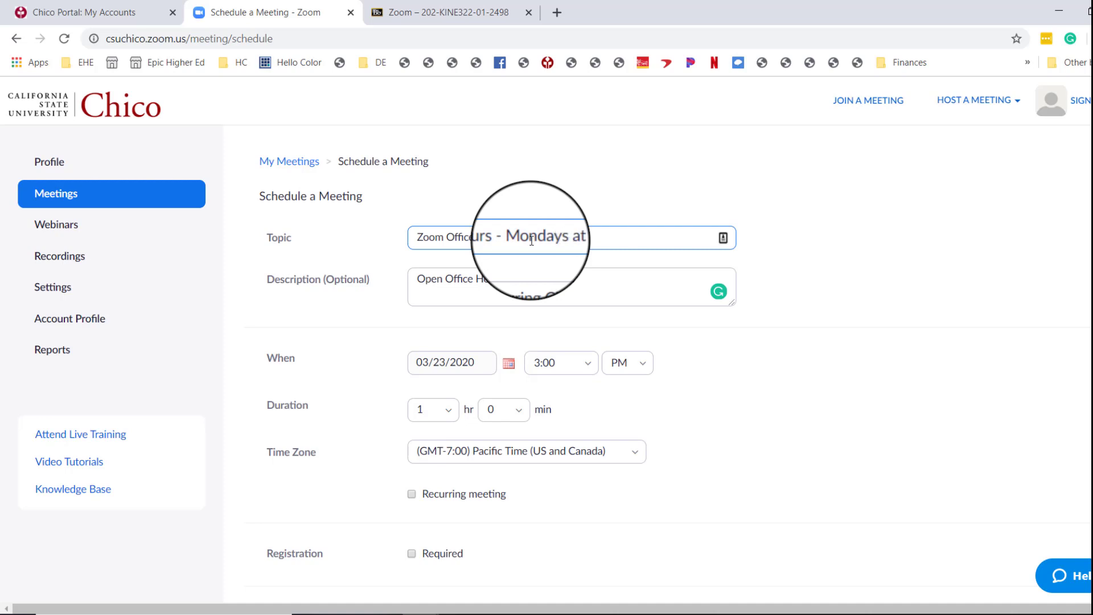
{"action": "type", "text": "10 am"}
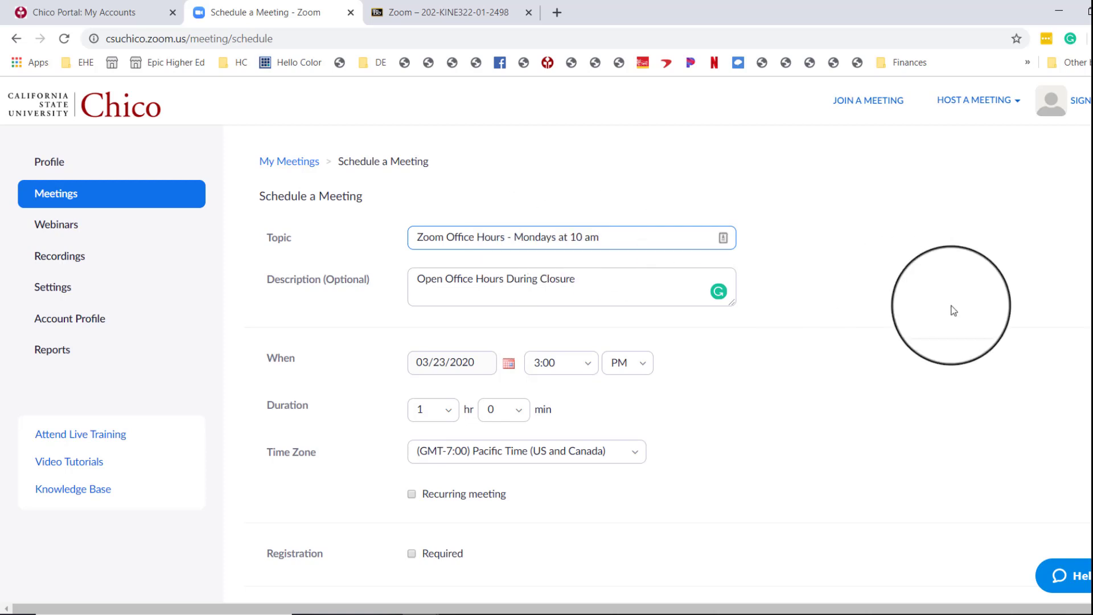
{"action": "mouse_move", "coordinate": [490, 490]}
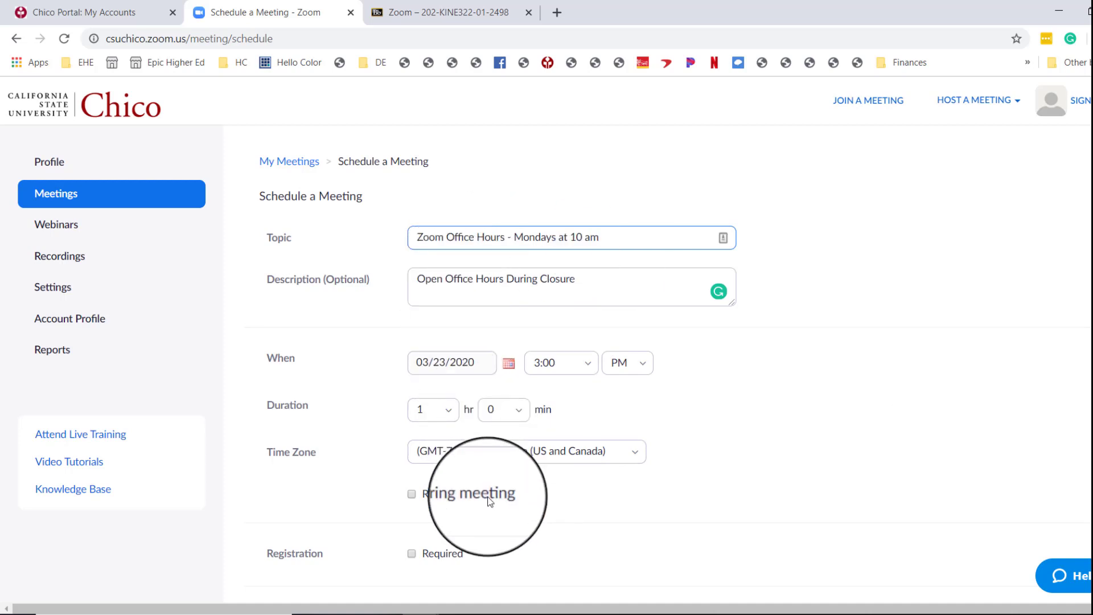
Step: Make the meeting recur weekly on Mondays with end date 04/10/2020
{"action": "left_click", "coordinate": [411, 493]}
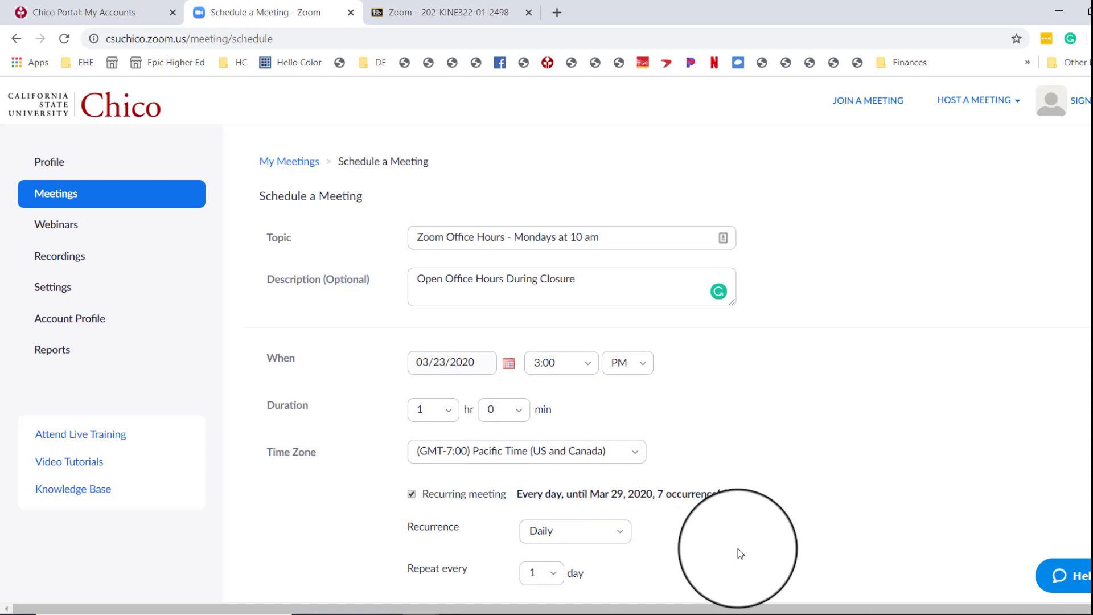
{"action": "scroll", "scroll_direction": "down", "scroll_amount": 3}
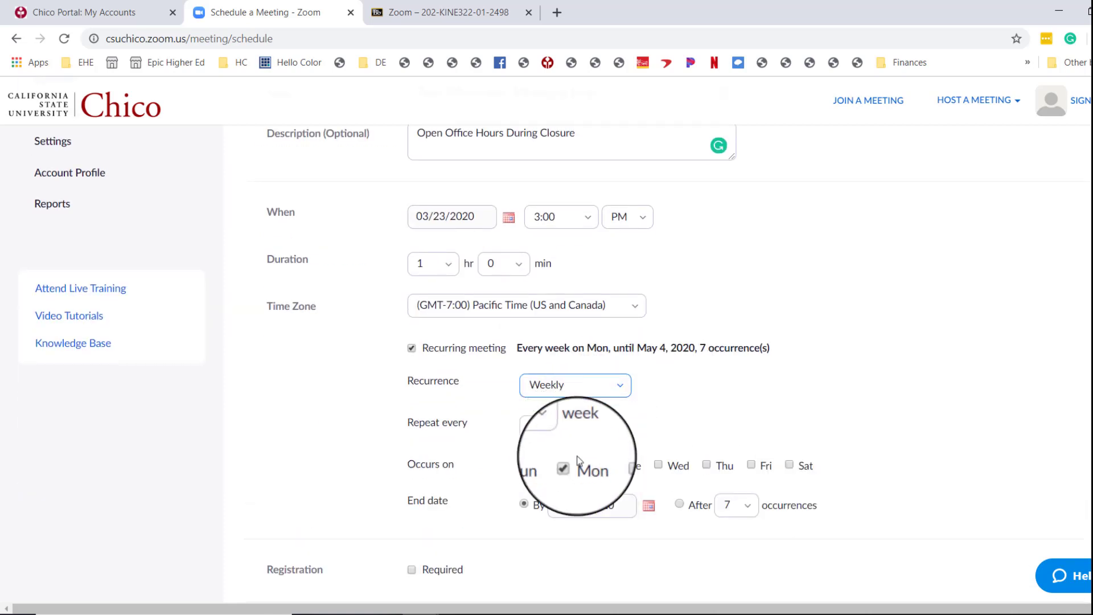
{"action": "mouse_move", "coordinate": [643, 505]}
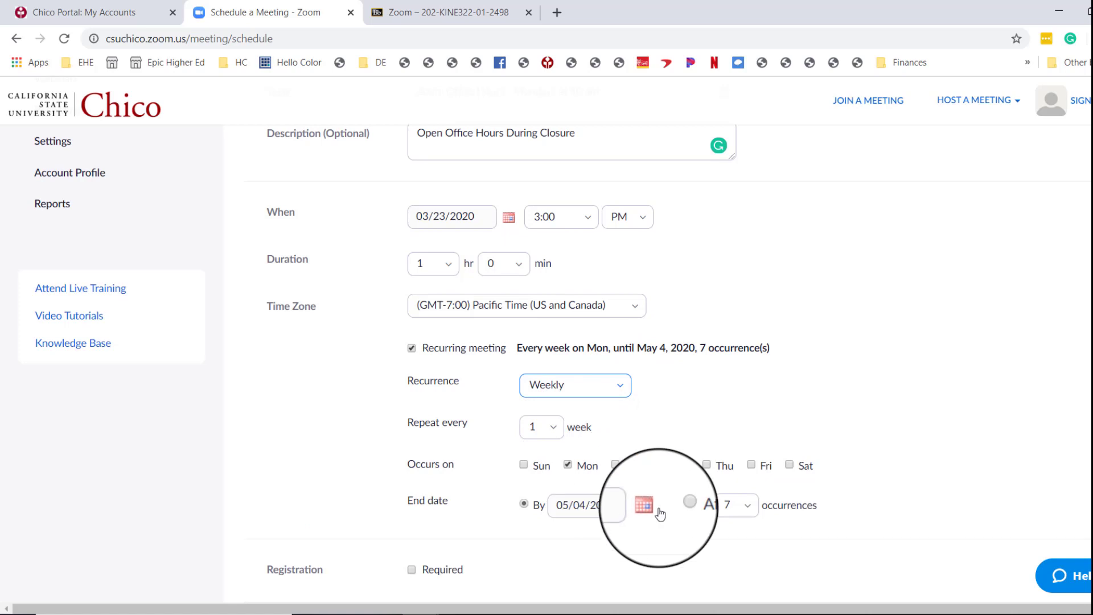
{"action": "left_click", "coordinate": [643, 504]}
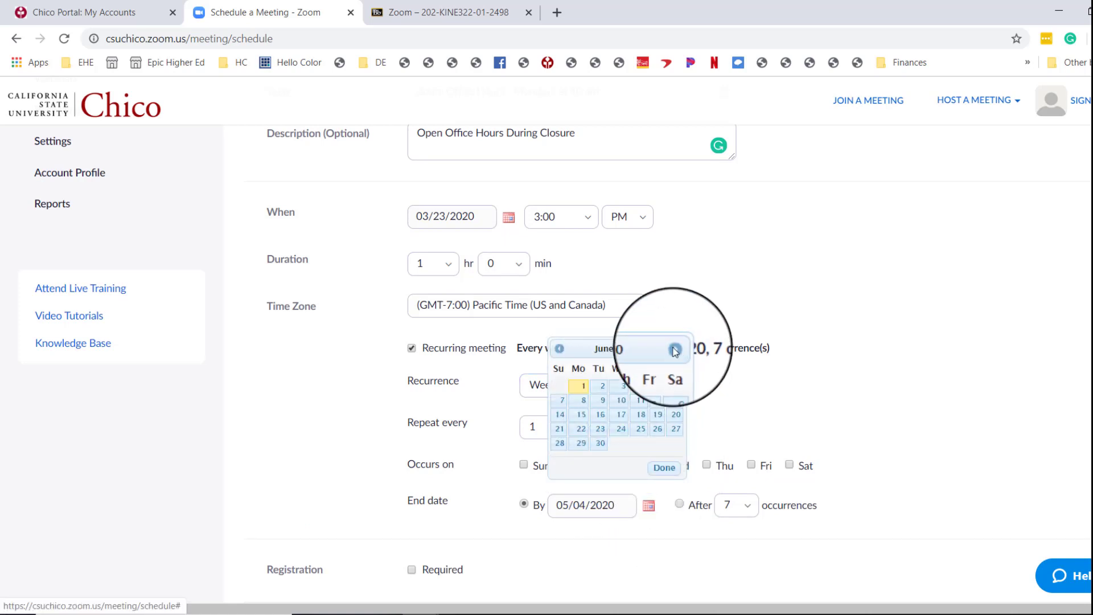
{"action": "left_click", "coordinate": [674, 349]}
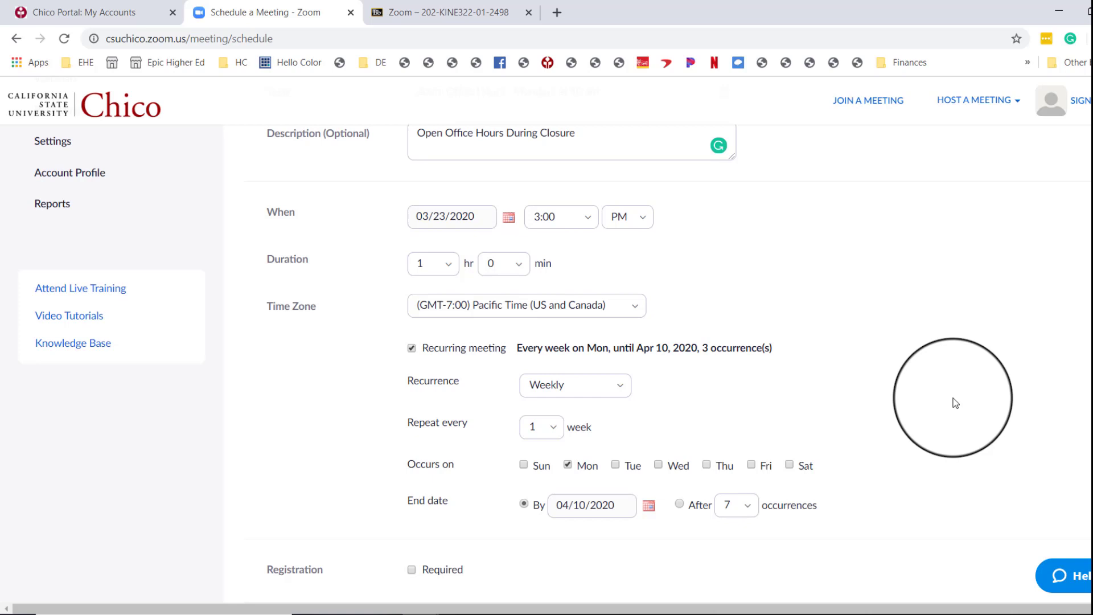
Step: Enable join before host and authenticated-users-only, then save the meeting
{"action": "scroll", "scroll_direction": "down", "scroll_amount": 3}
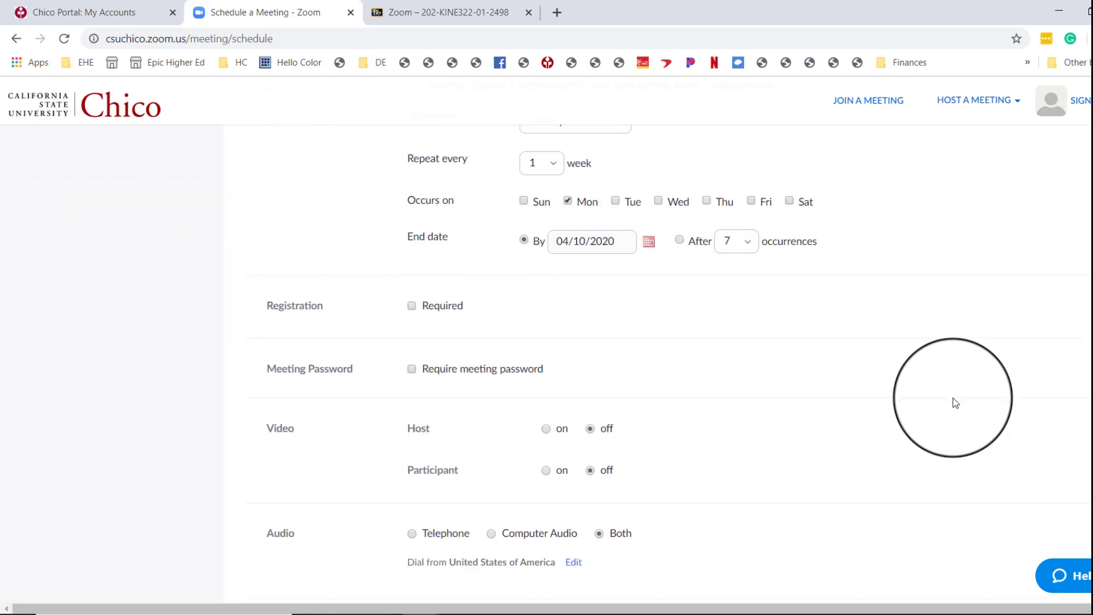
{"action": "scroll", "scroll_direction": "down", "scroll_amount": 3}
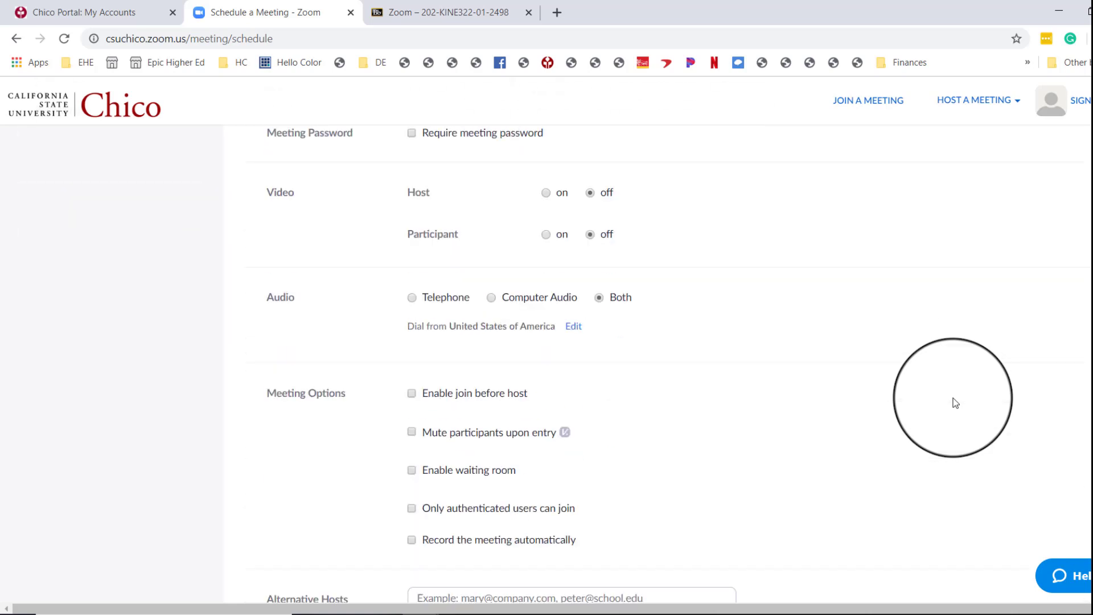
{"action": "scroll", "scroll_direction": "down", "scroll_amount": 3}
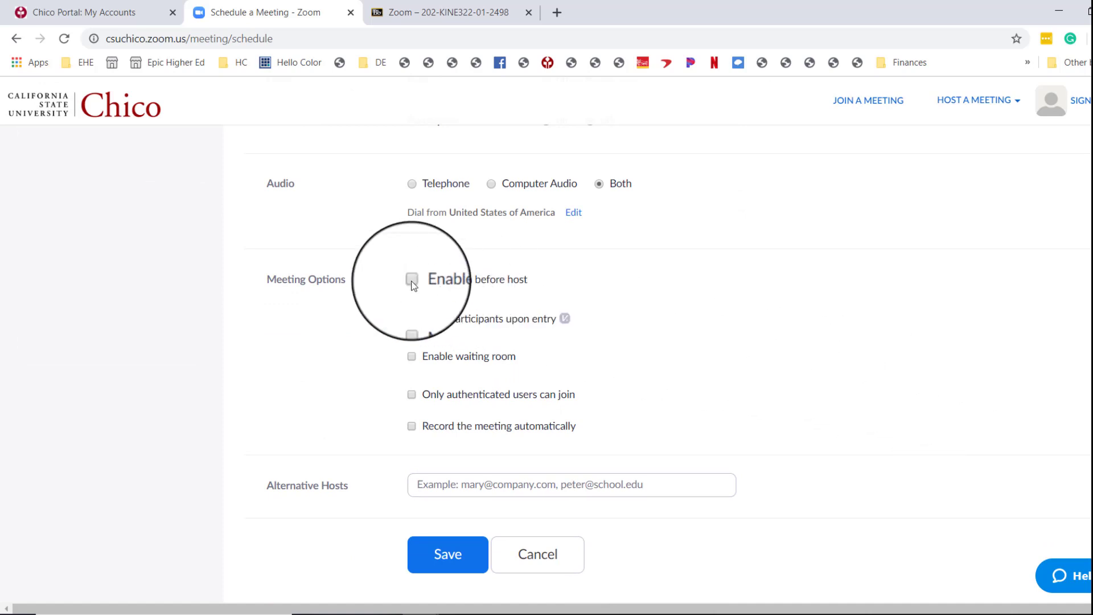
{"action": "left_click", "coordinate": [411, 279]}
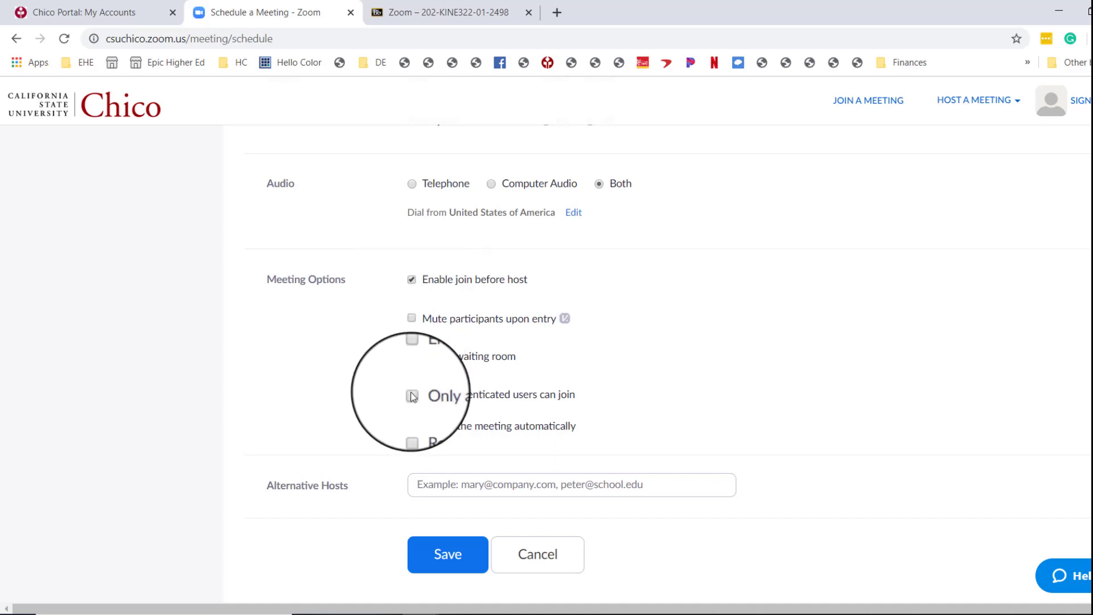
{"action": "left_click", "coordinate": [411, 395]}
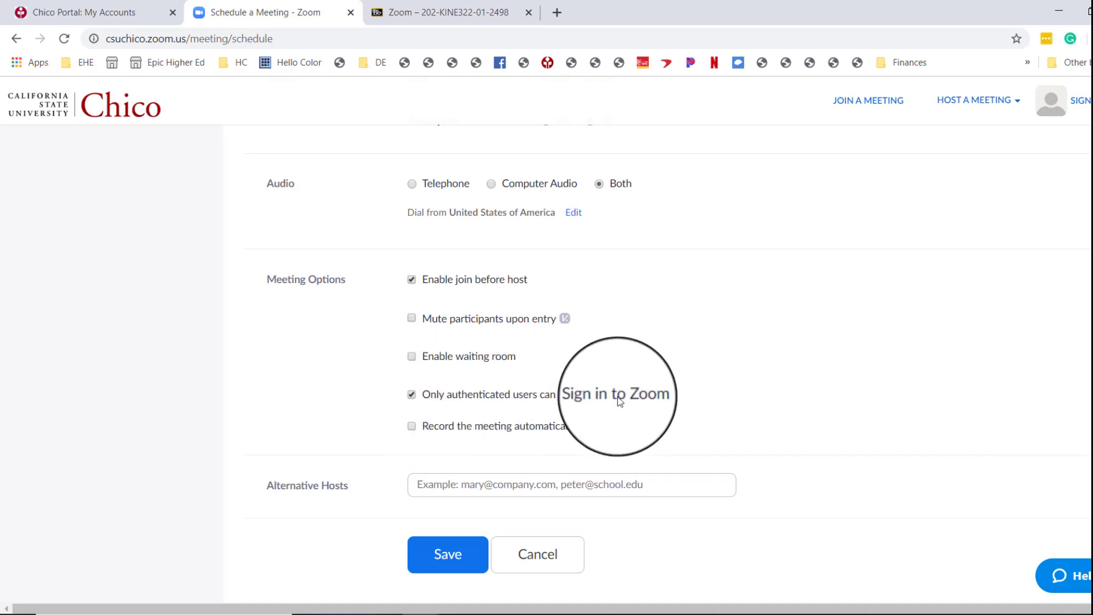
{"action": "mouse_move", "coordinate": [470, 373]}
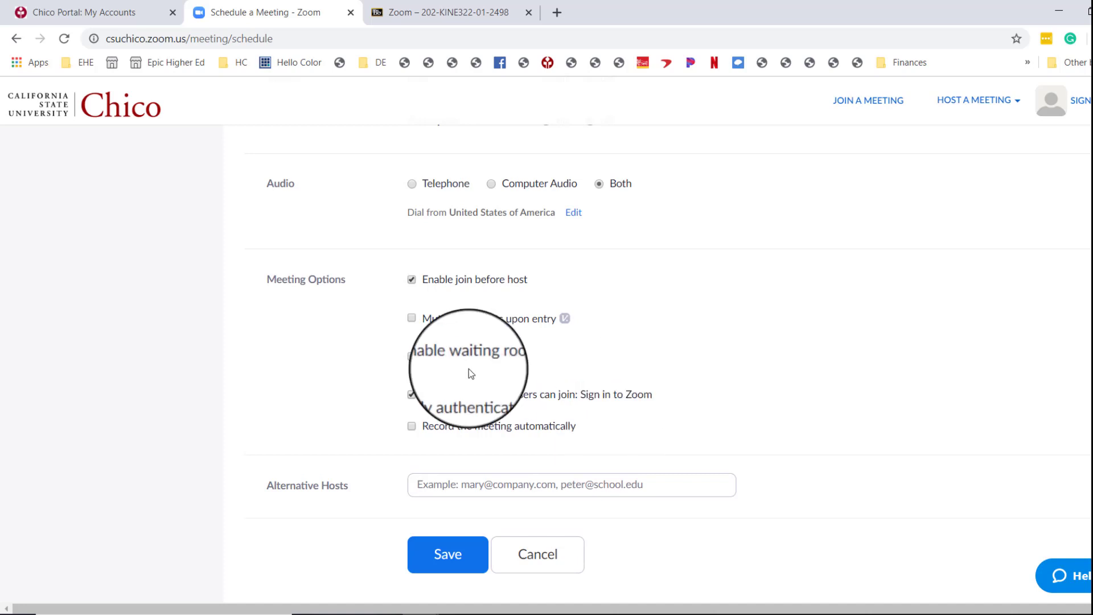
{"action": "left_click", "coordinate": [447, 555]}
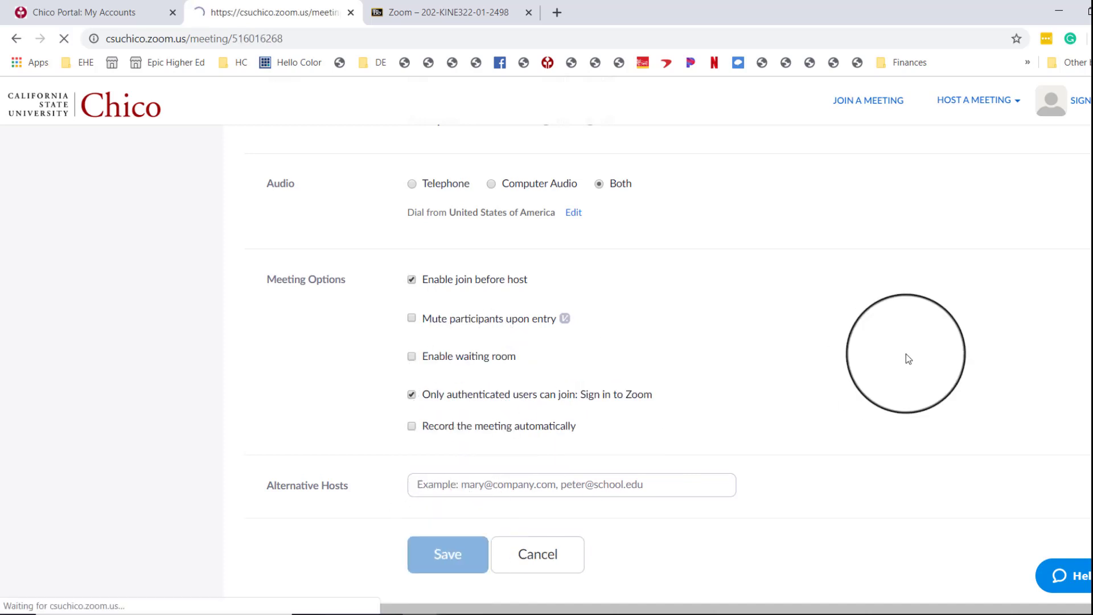
Step: Copy the saved meeting's Join URL and go to the Blackboard course tab
{"action": "left_click", "coordinate": [447, 554]}
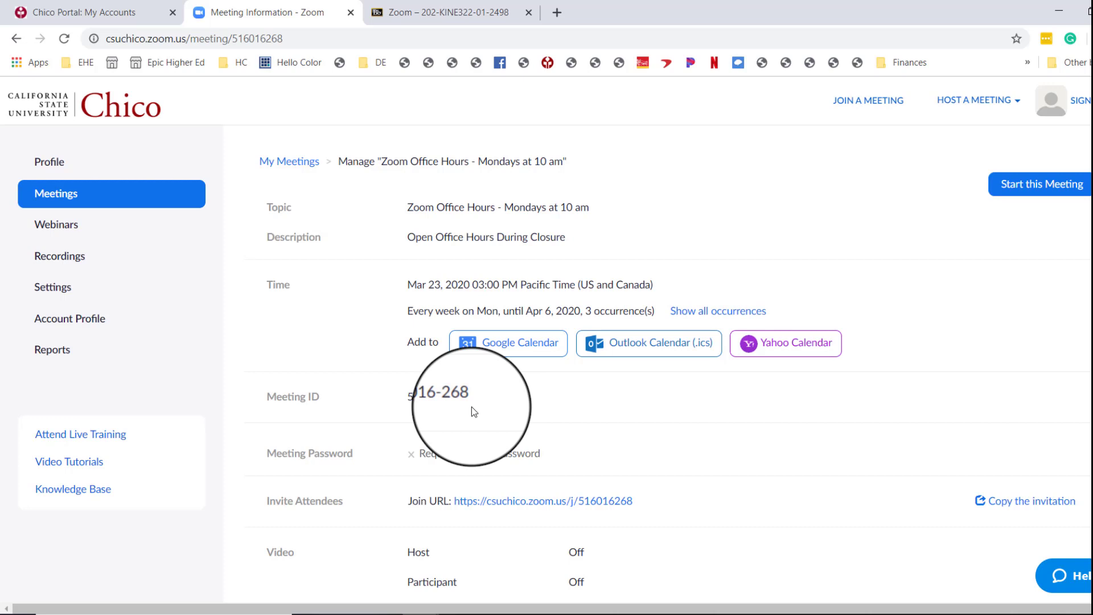
{"action": "scroll", "scroll_direction": "down", "scroll_amount": 3}
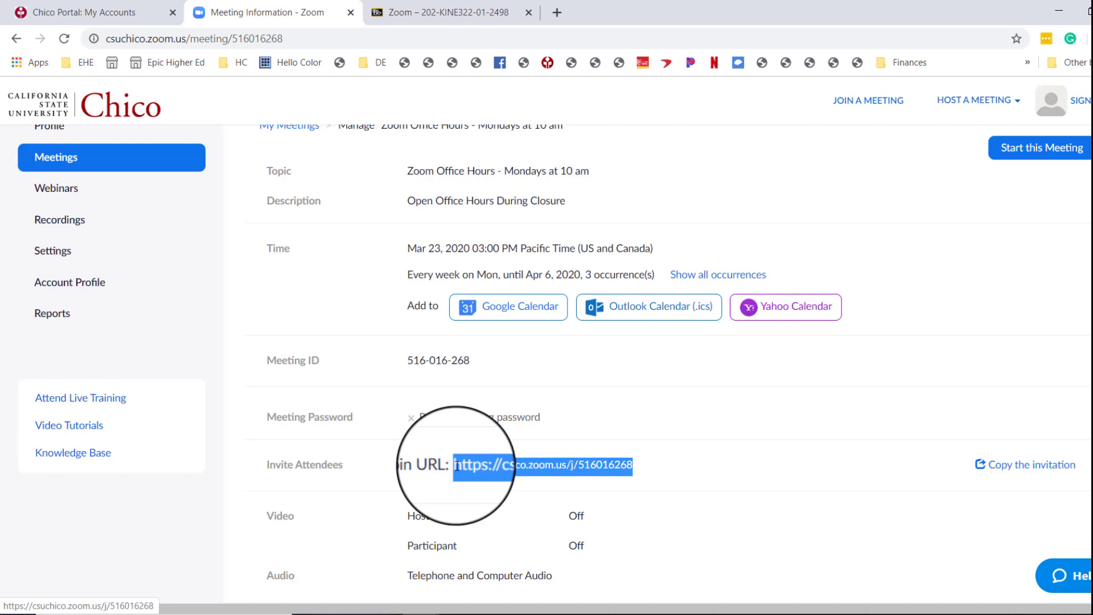
{"action": "left_click", "coordinate": [450, 12]}
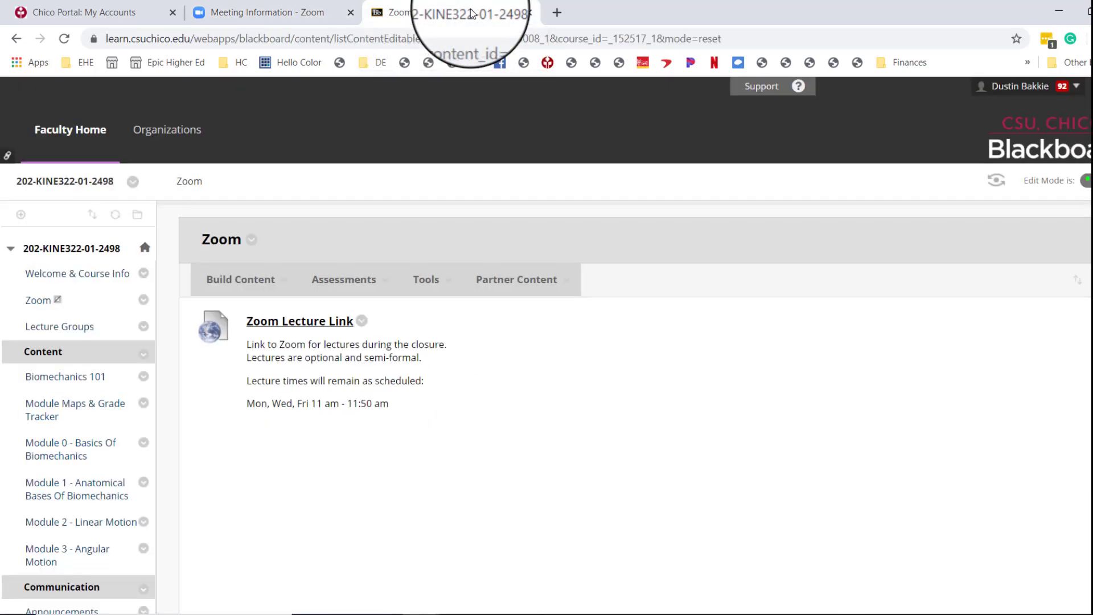
{"action": "mouse_move", "coordinate": [391, 165]}
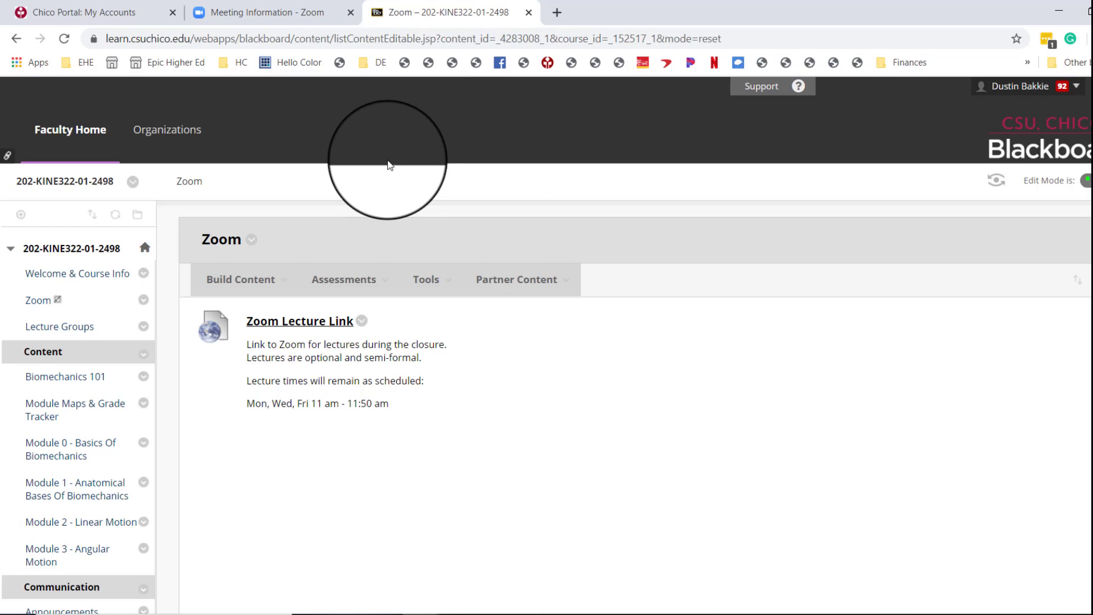
{"action": "mouse_move", "coordinate": [37, 299]}
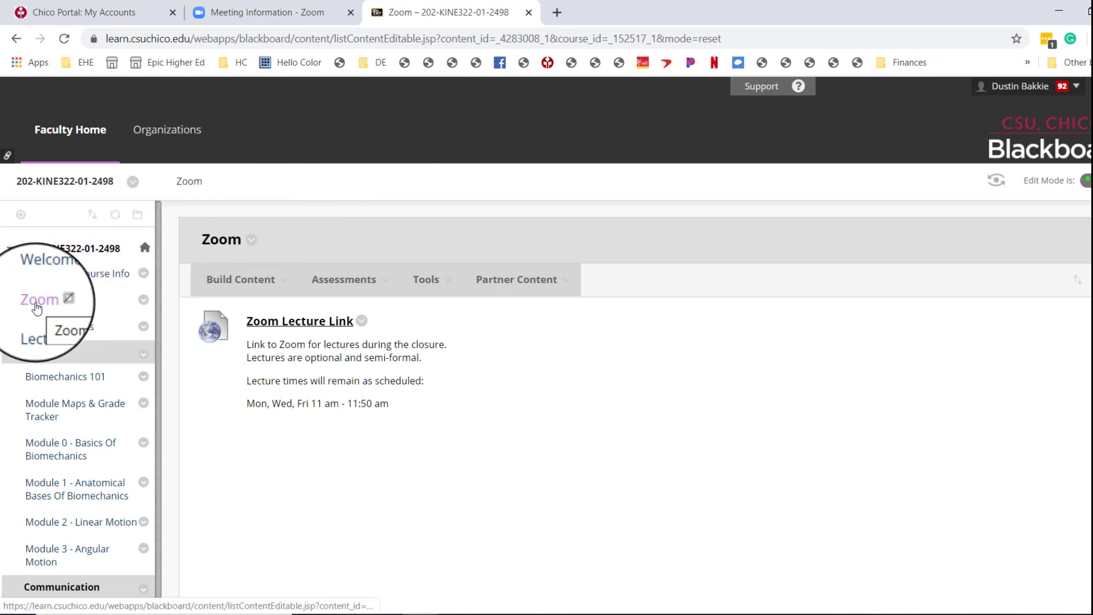
{"action": "mouse_move", "coordinate": [40, 299]}
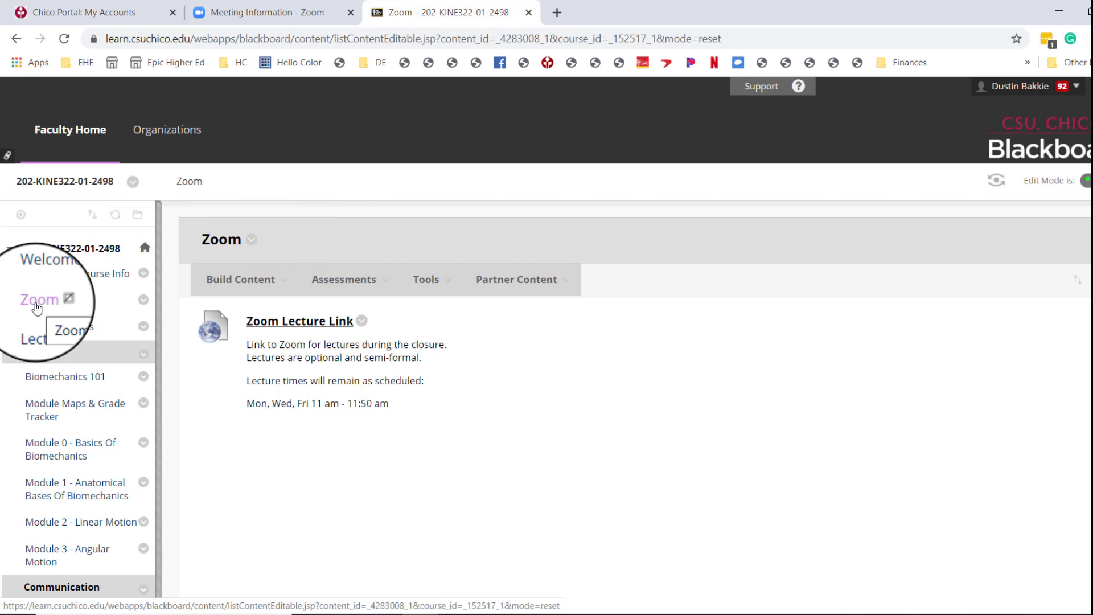
{"action": "mouse_move", "coordinate": [37, 307]}
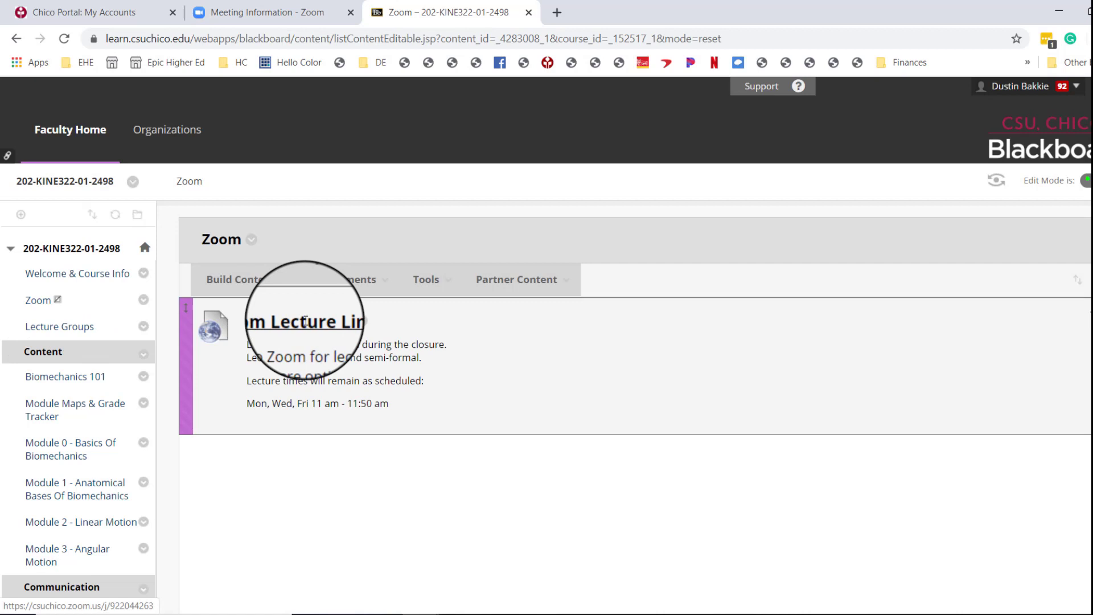
Step: Create a 'Monday Zoom Office Hours (10 - 11 am)' web link using the pasted join URL
{"action": "left_click", "coordinate": [240, 279]}
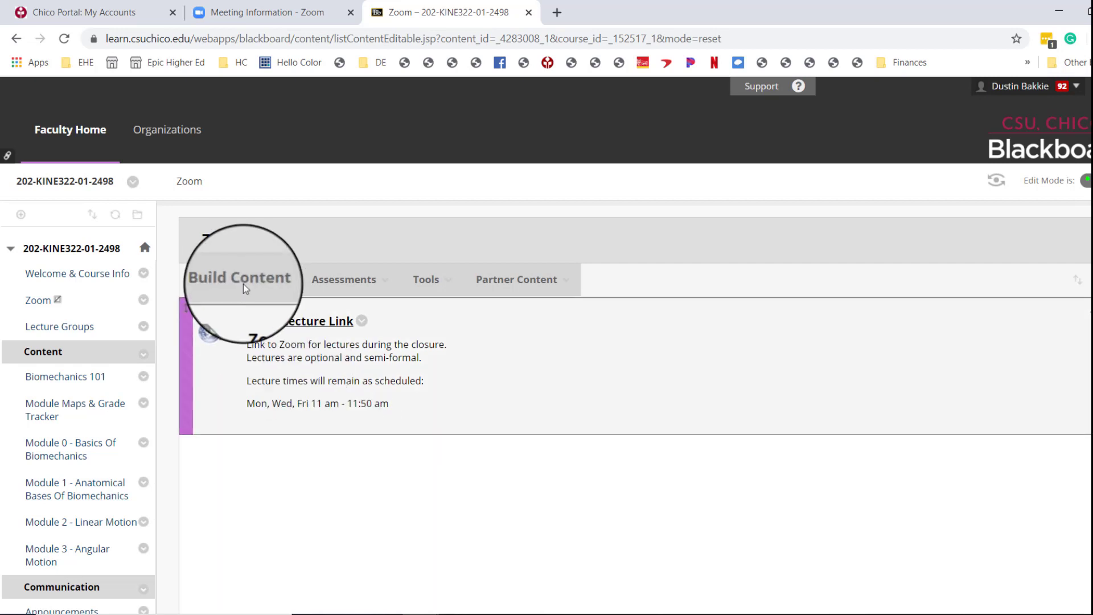
{"action": "left_click", "coordinate": [241, 279]}
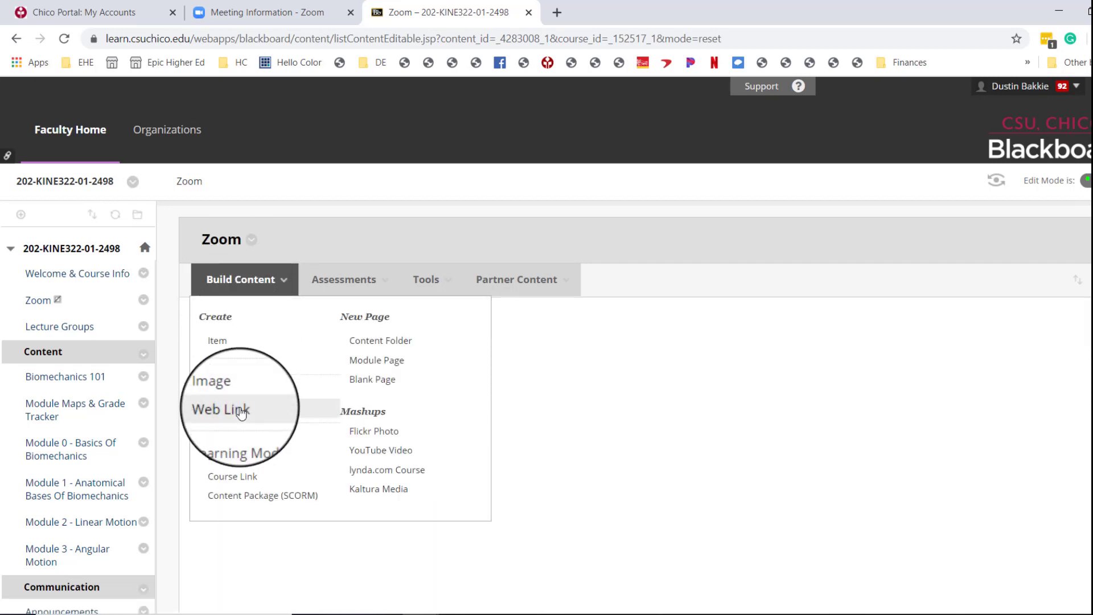
{"action": "left_click", "coordinate": [221, 410]}
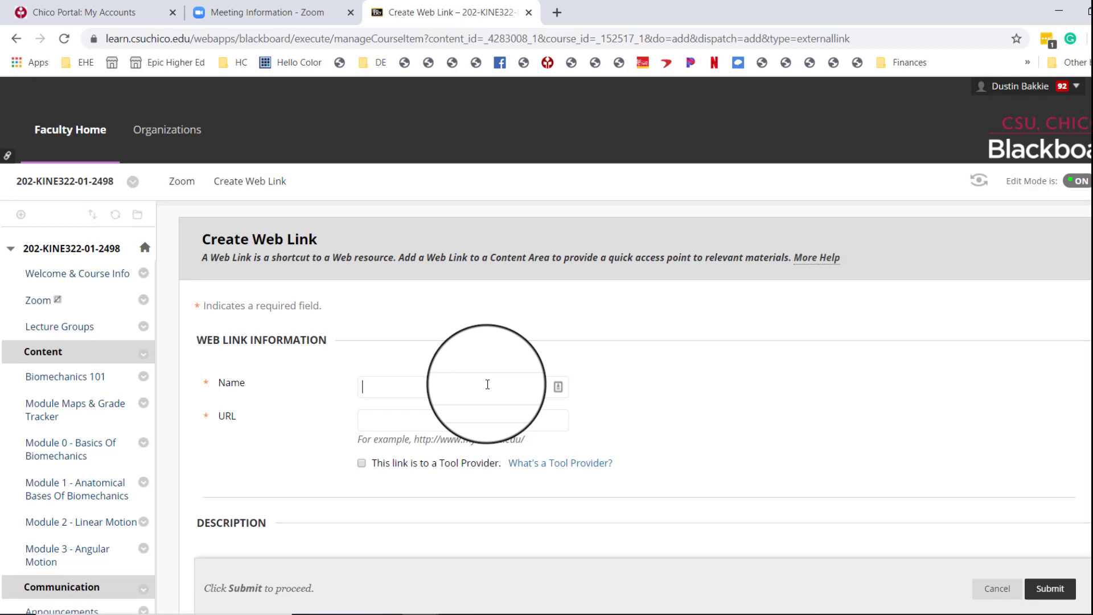
{"action": "type", "text": "Monday Zoom"}
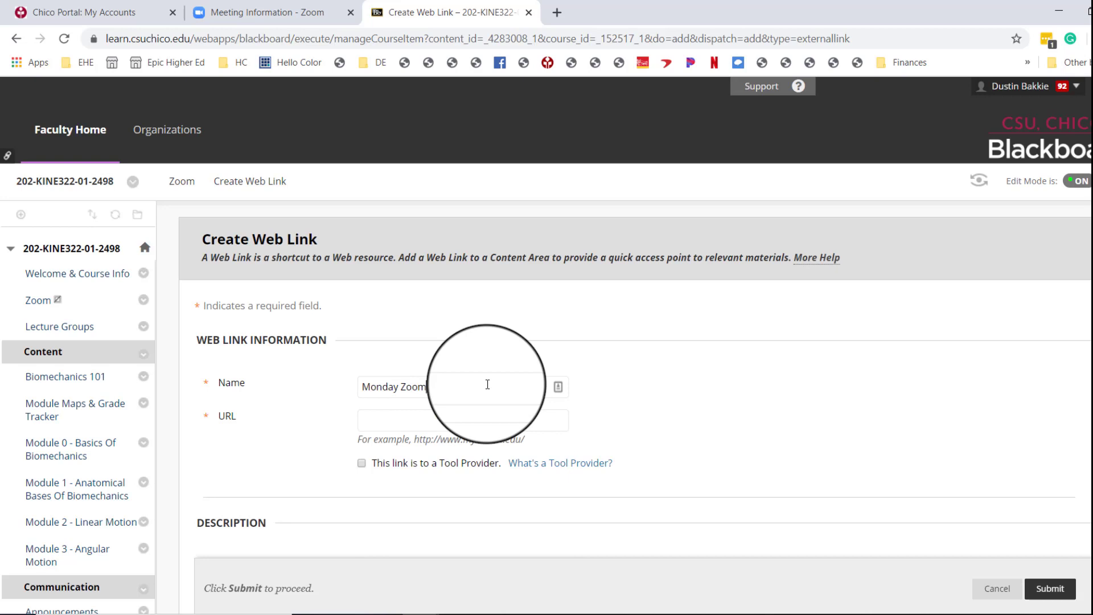
{"action": "type", "text": "ce Hours"}
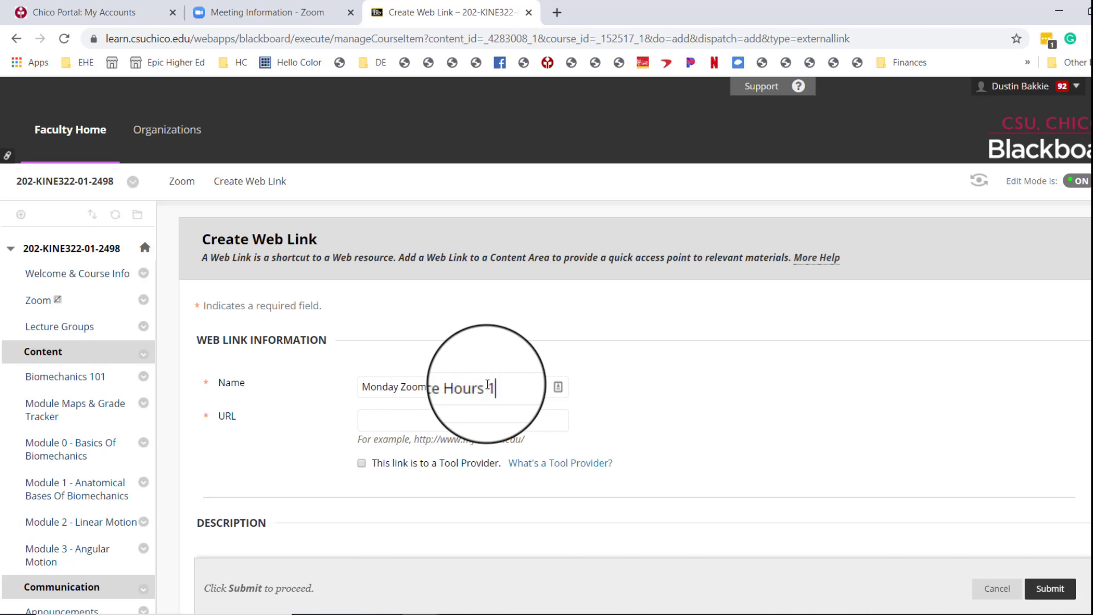
{"action": "type", "text": "10 - 11 am)"}
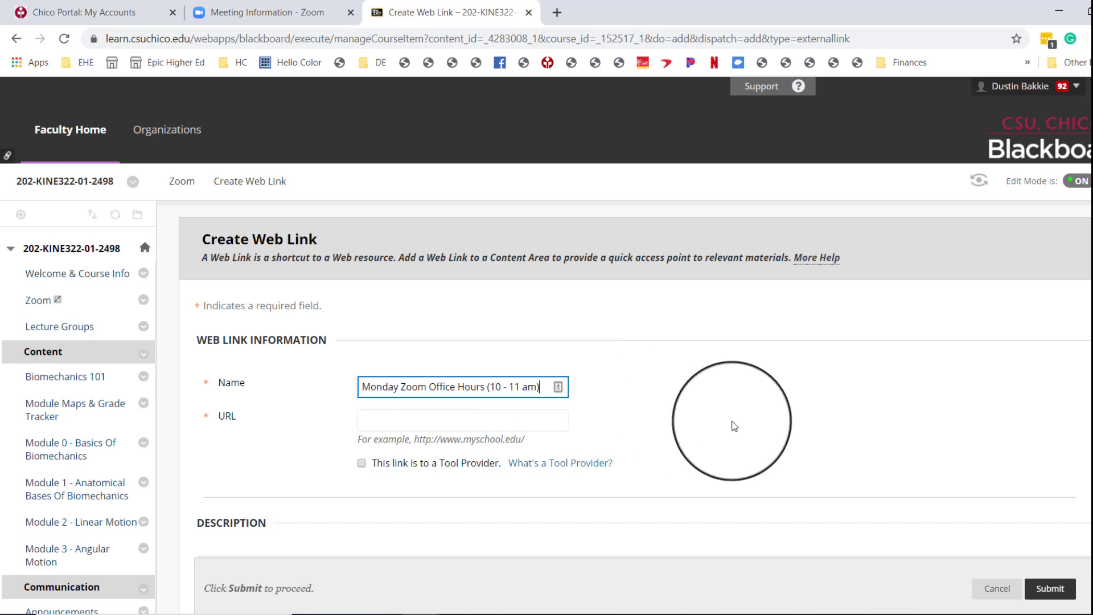
{"action": "left_click", "coordinate": [462, 420]}
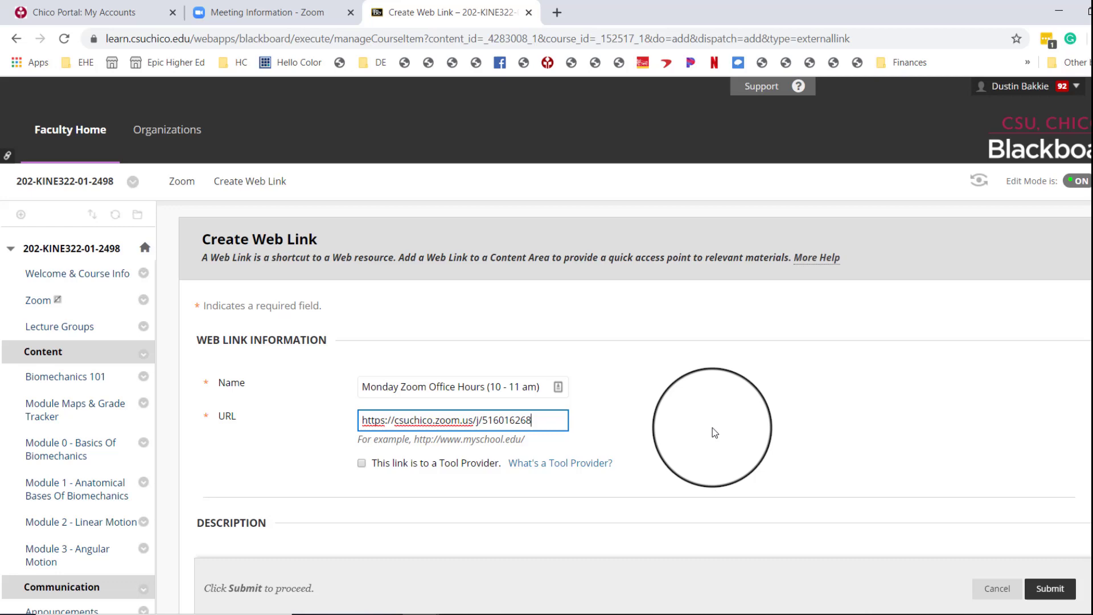
{"action": "scroll", "scroll_direction": "down", "scroll_amount": 3}
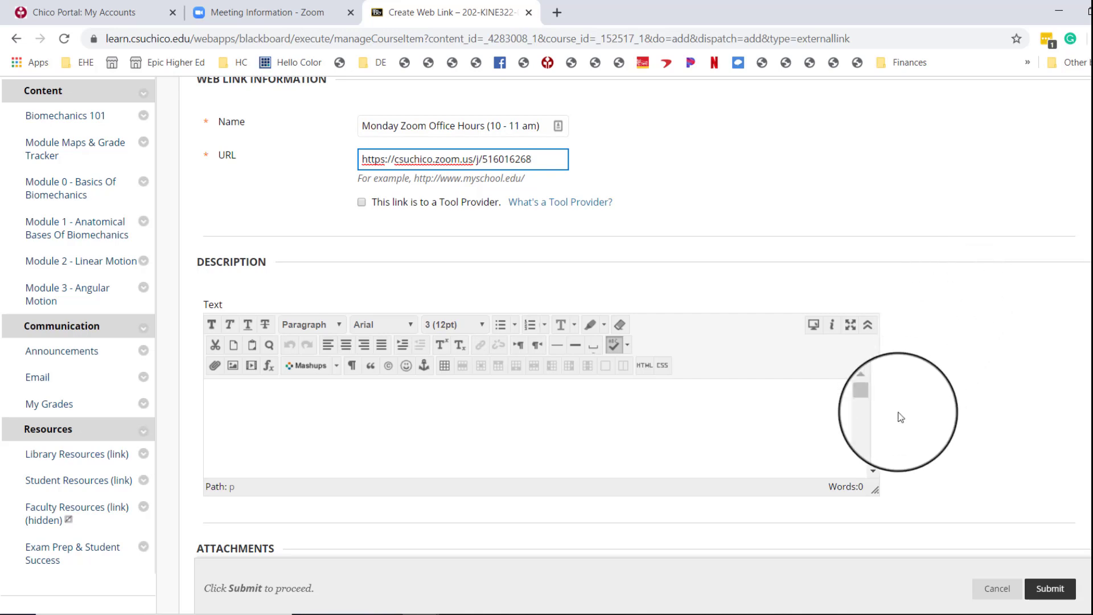
{"action": "scroll", "scroll_direction": "down", "scroll_amount": 3}
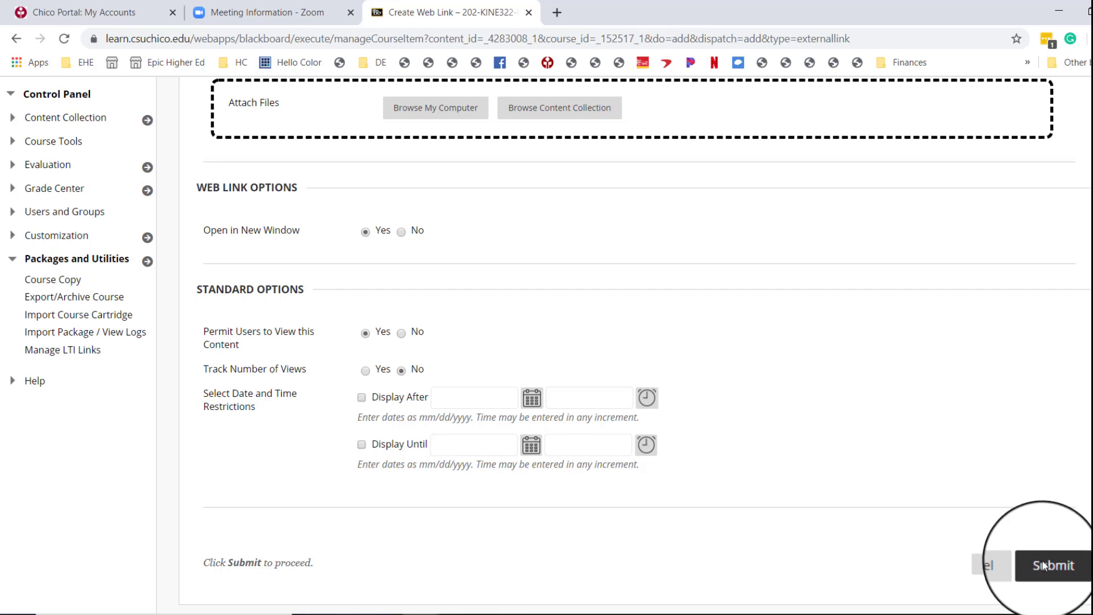
{"action": "left_click", "coordinate": [1053, 566]}
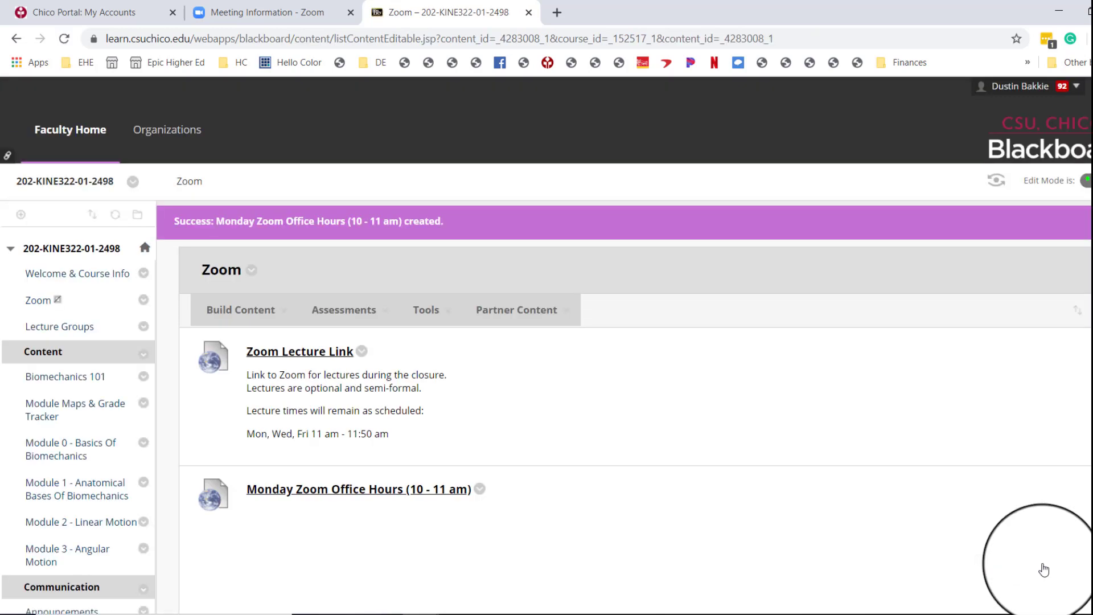
{"action": "mouse_move", "coordinate": [341, 495]}
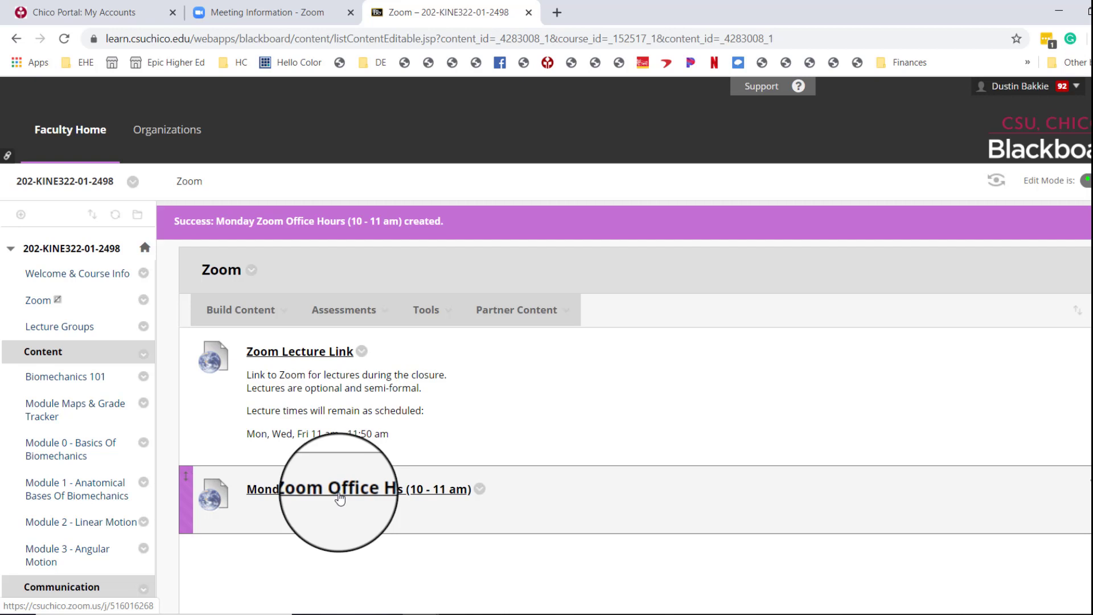
{"action": "mouse_move", "coordinate": [438, 491]}
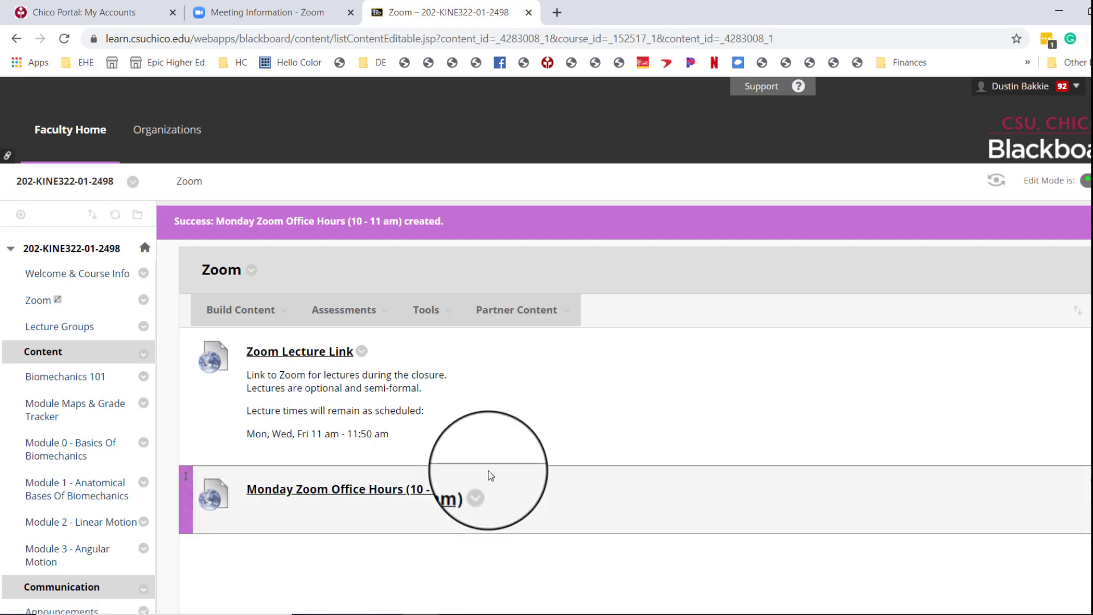
{"action": "mouse_move", "coordinate": [257, 490]}
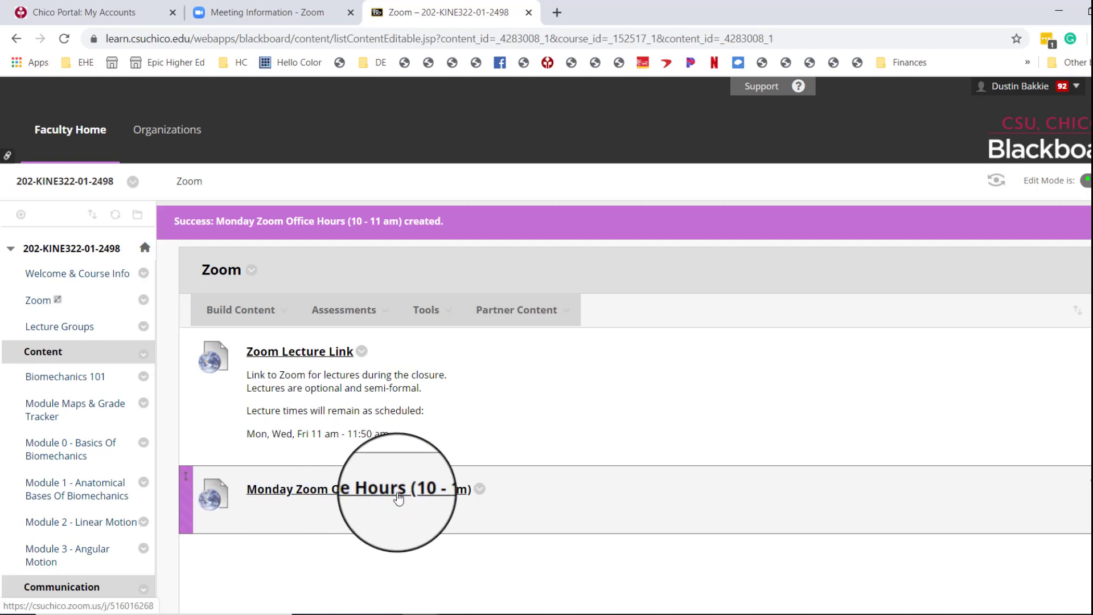
{"action": "mouse_move", "coordinate": [428, 496]}
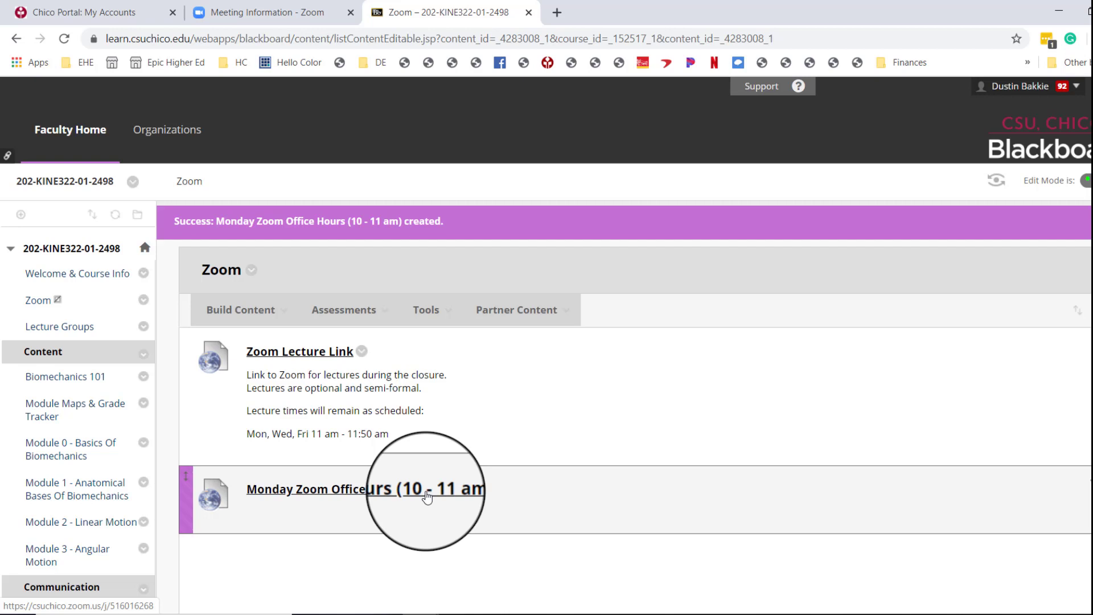
{"action": "mouse_move", "coordinate": [258, 489]}
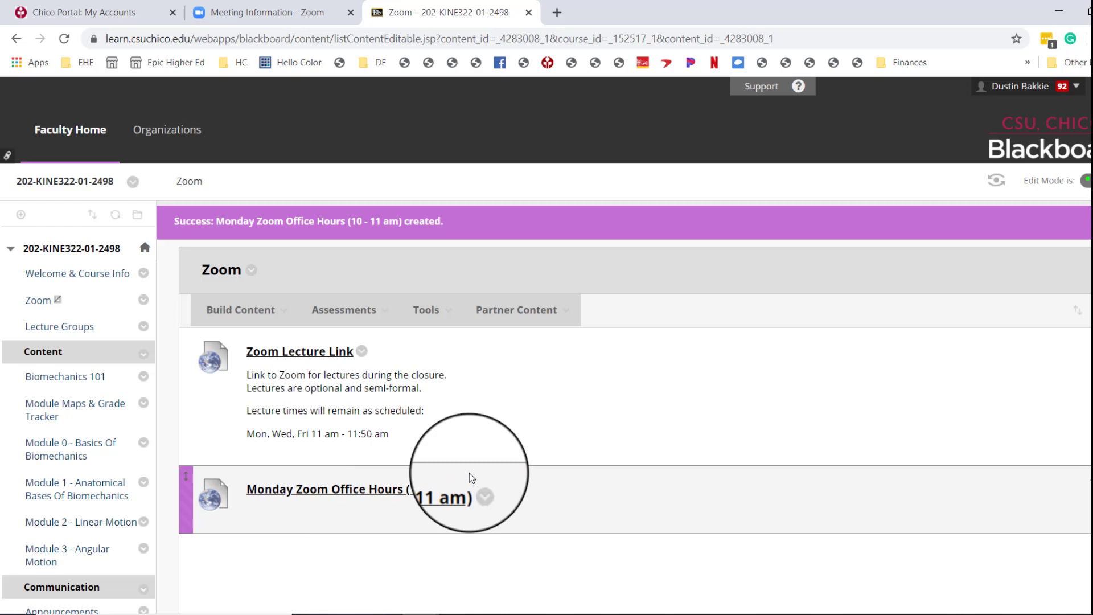
{"action": "mouse_move", "coordinate": [273, 12]}
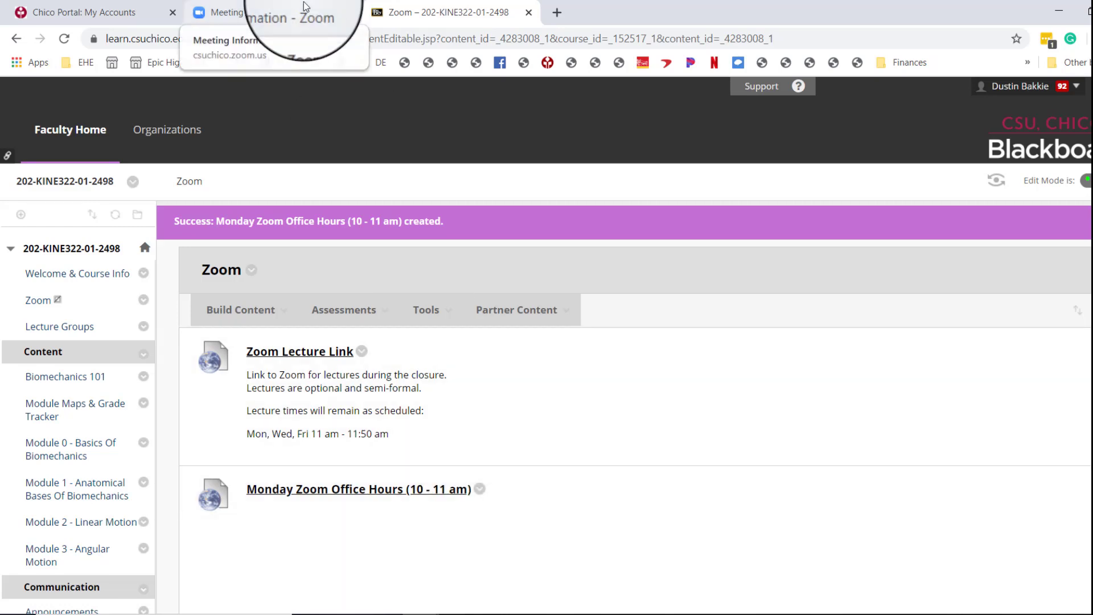
Step: Start a new meeting titled 'Wednesday Zoom Office Hours' from My Meetings
{"action": "left_click", "coordinate": [265, 12]}
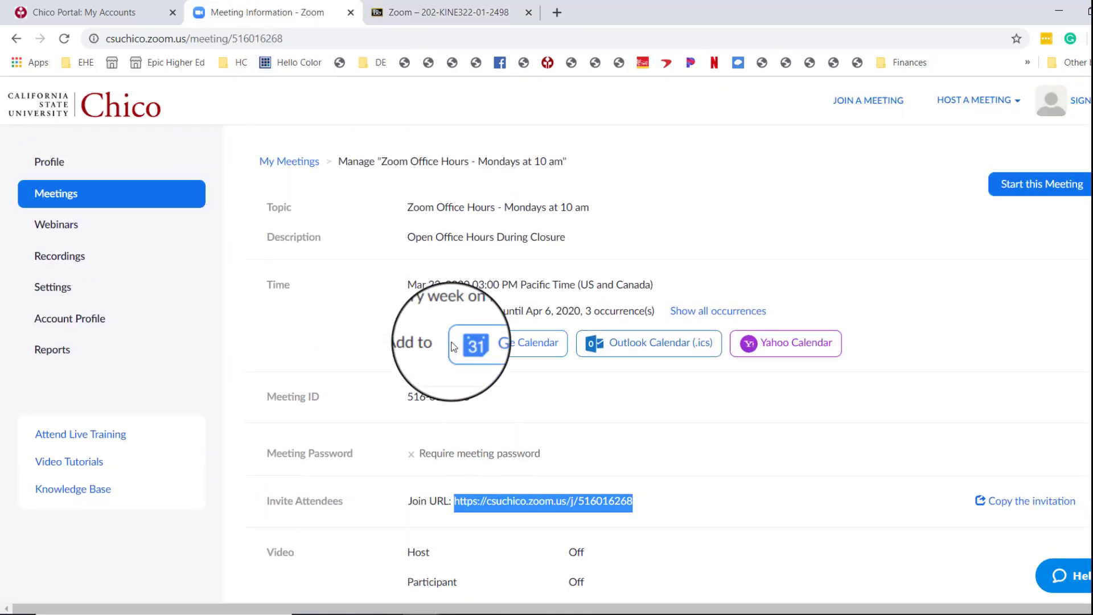
{"action": "left_click", "coordinate": [55, 193]}
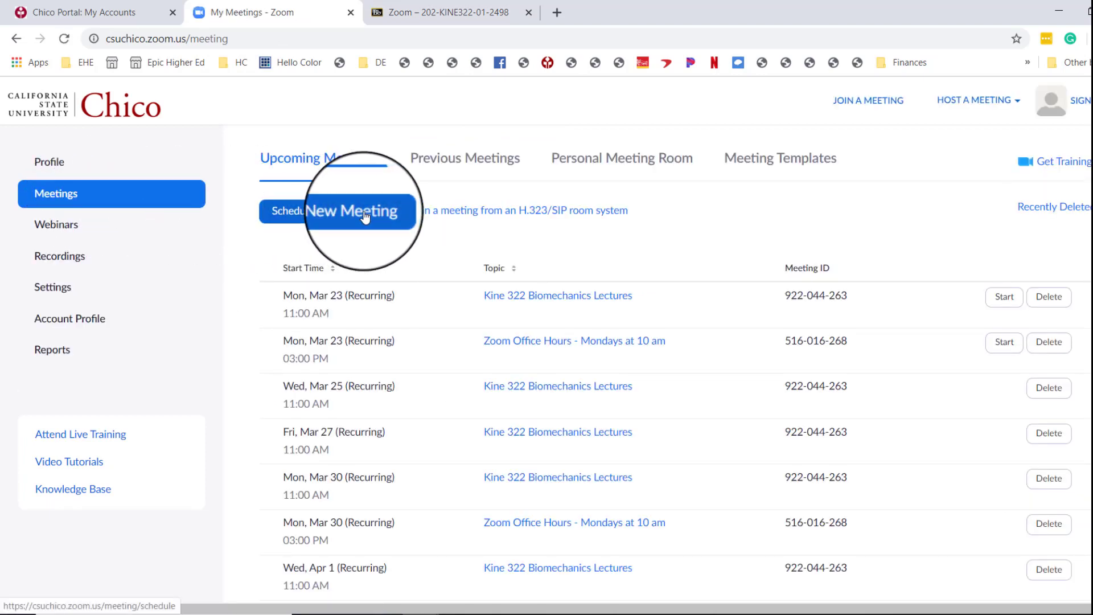
{"action": "left_click", "coordinate": [339, 211]}
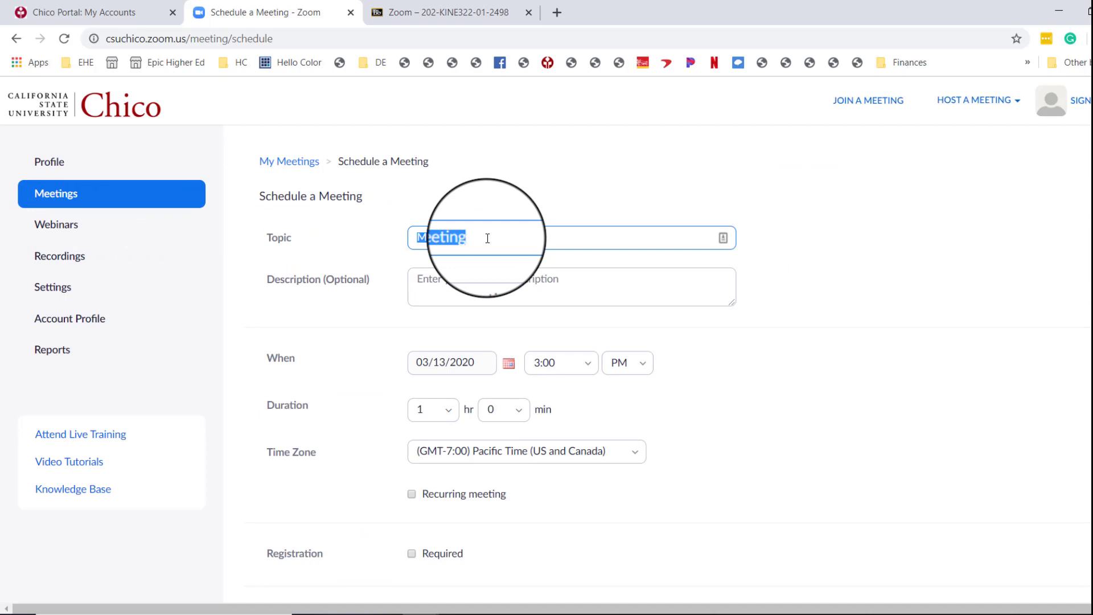
{"action": "type", "text": "W"}
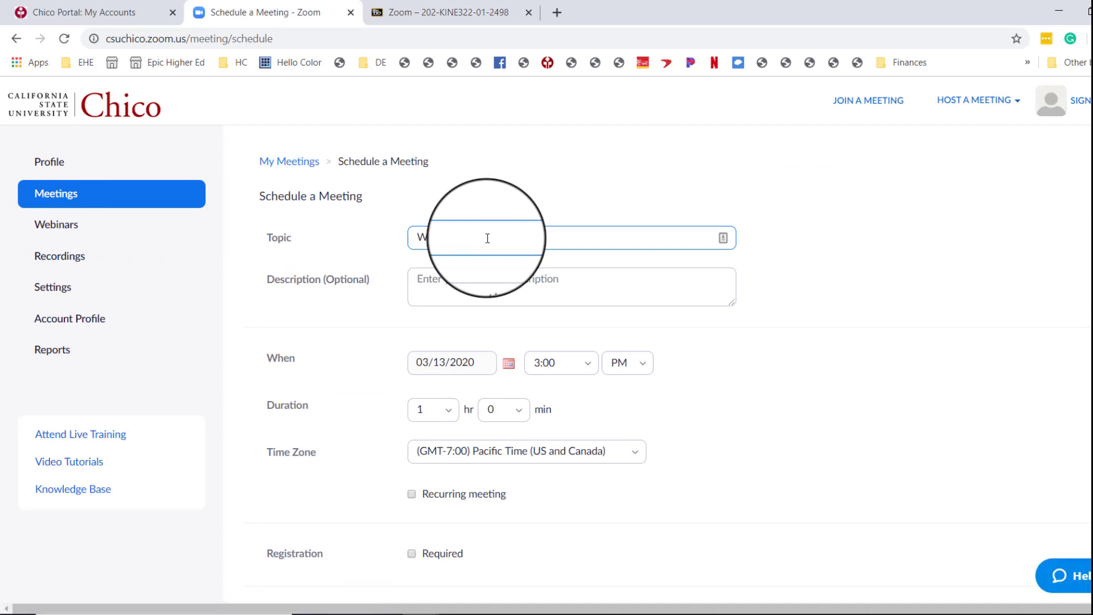
{"action": "type", "text": "sday Zoom Office Hours"}
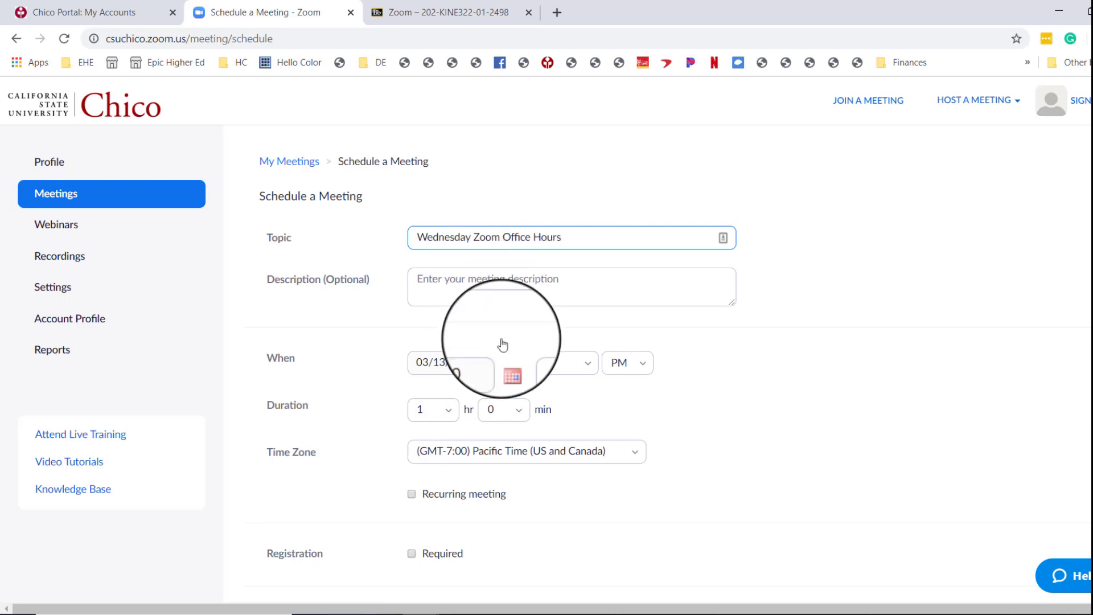
Step: Set the start to 03/25/2020 at 1:00 PM, recurring weekly
{"action": "left_click", "coordinate": [512, 363]}
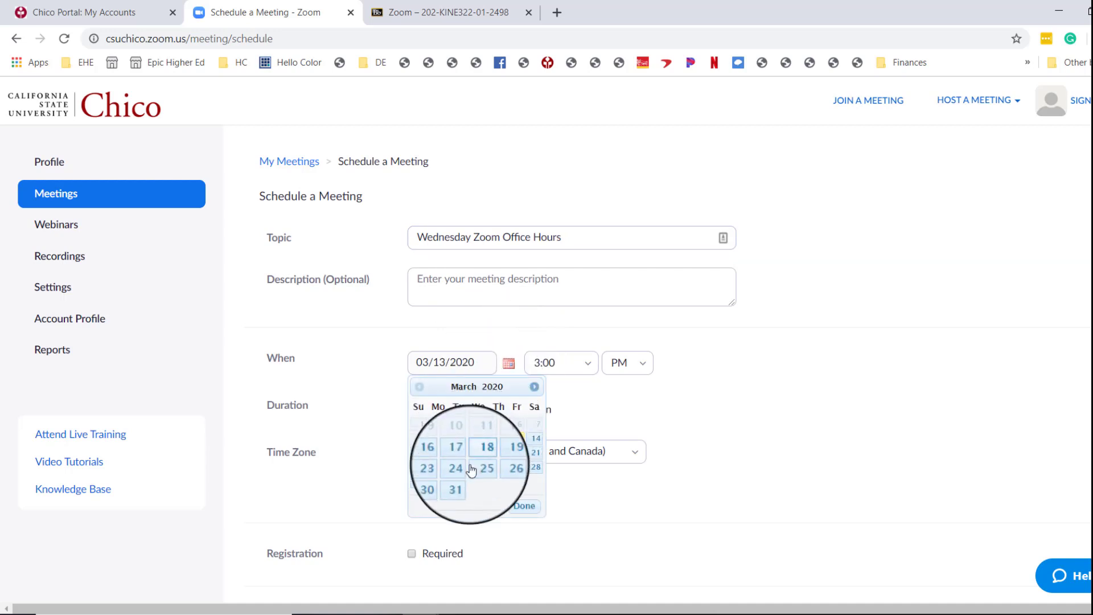
{"action": "left_click", "coordinate": [486, 469]}
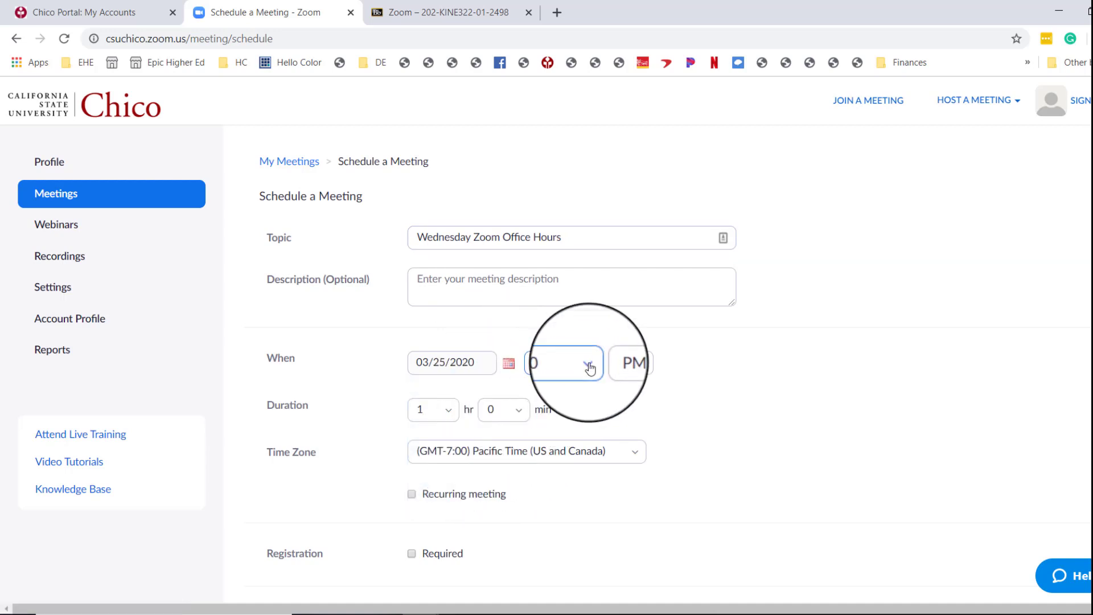
{"action": "left_click", "coordinate": [561, 362]}
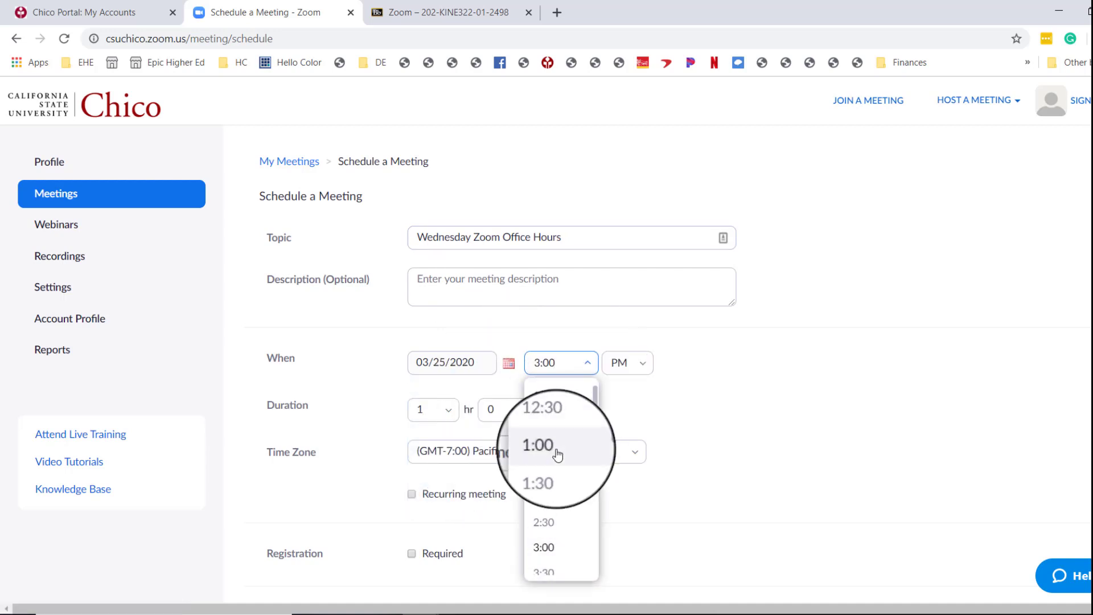
{"action": "left_click", "coordinate": [537, 444]}
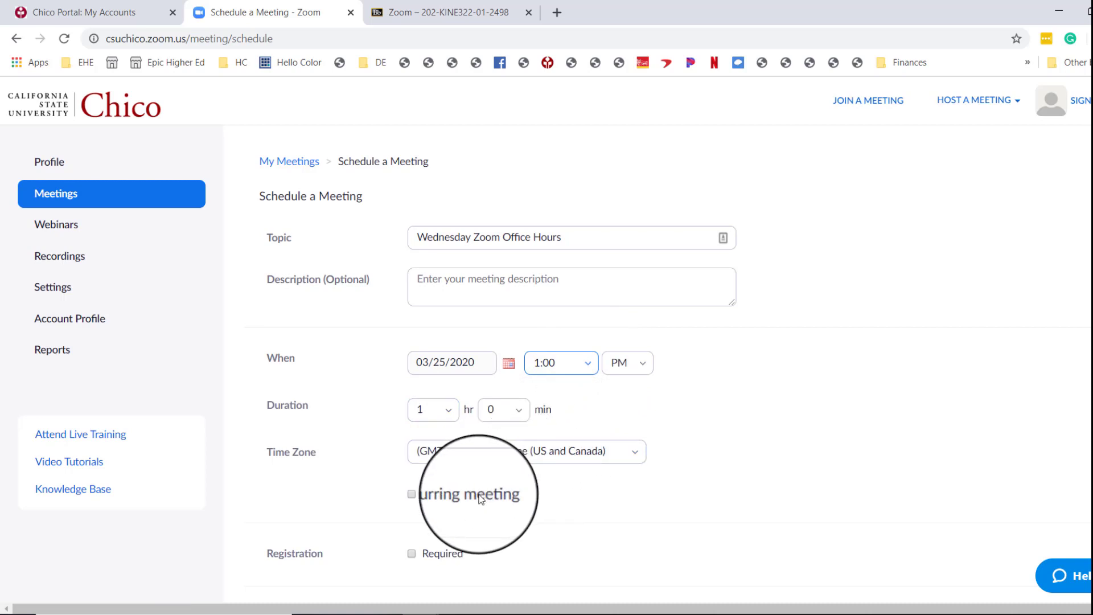
{"action": "left_click", "coordinate": [411, 494]}
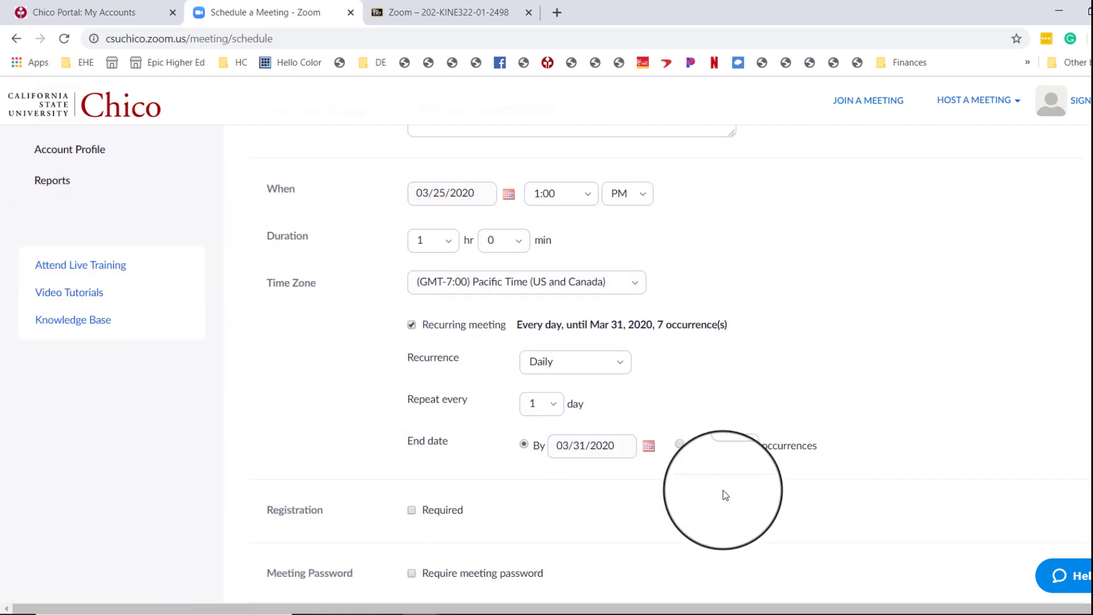
{"action": "left_click", "coordinate": [574, 362]}
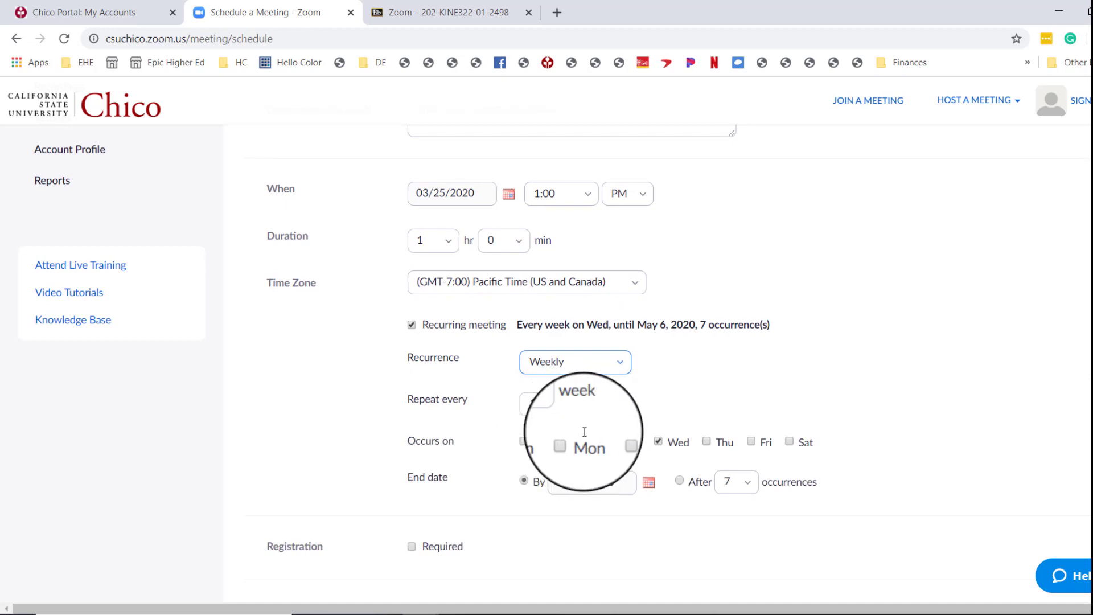
{"action": "left_click", "coordinate": [648, 482]}
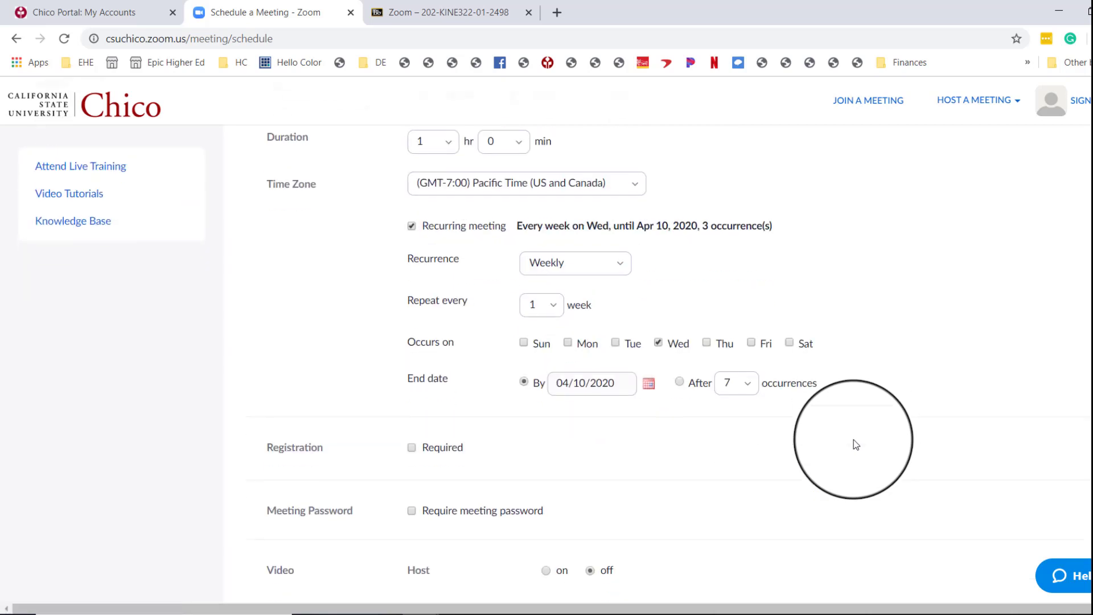
Step: Enable join before host and authenticated-users-only joining
{"action": "scroll", "scroll_direction": "down", "scroll_amount": 3}
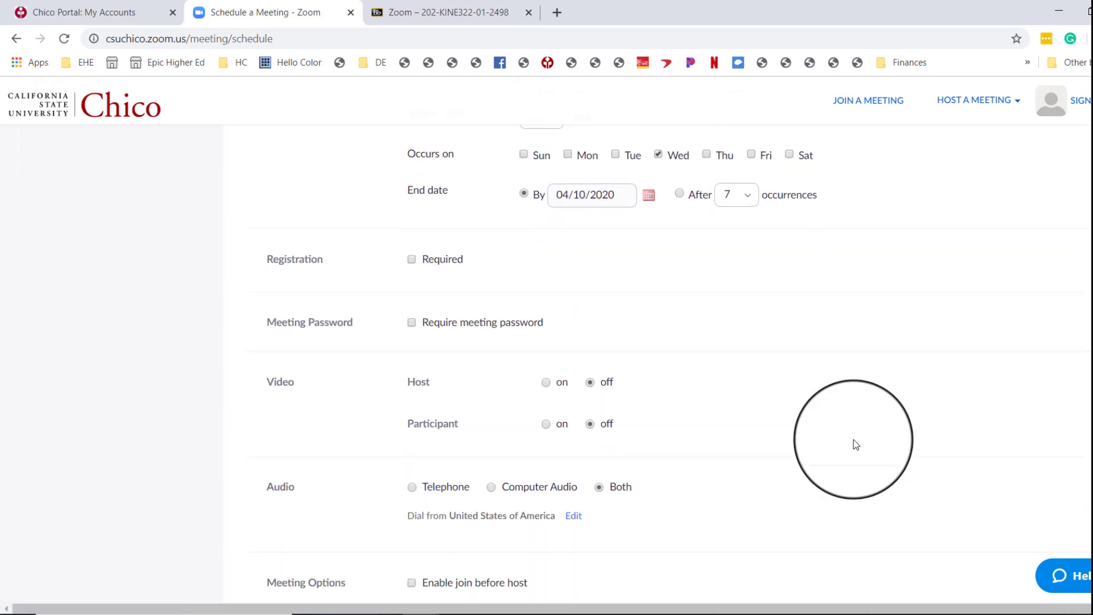
{"action": "scroll", "scroll_direction": "down", "scroll_amount": 3}
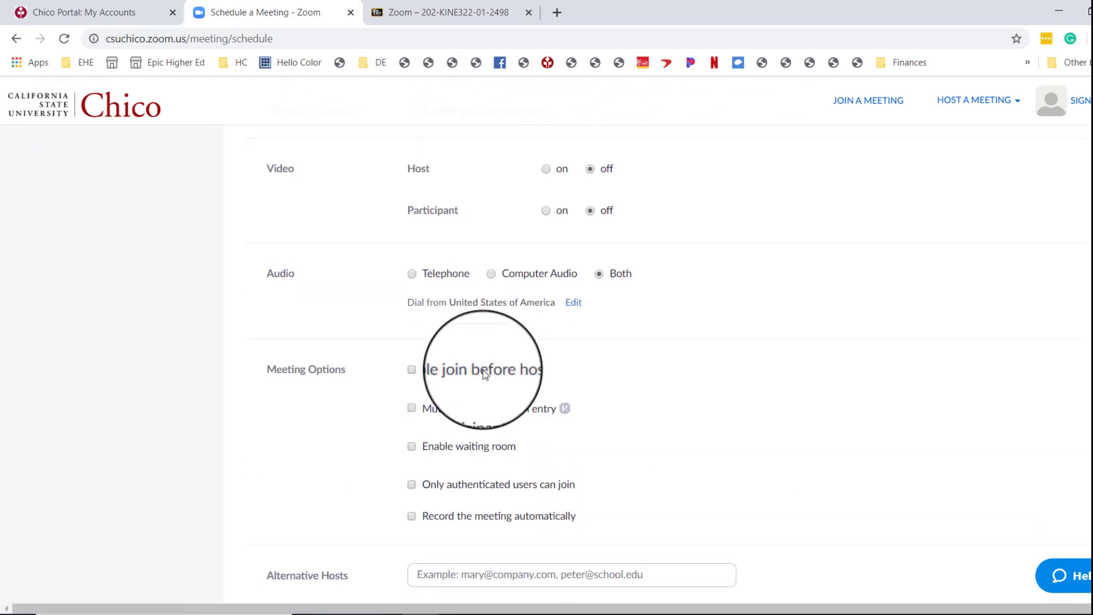
{"action": "left_click", "coordinate": [411, 369]}
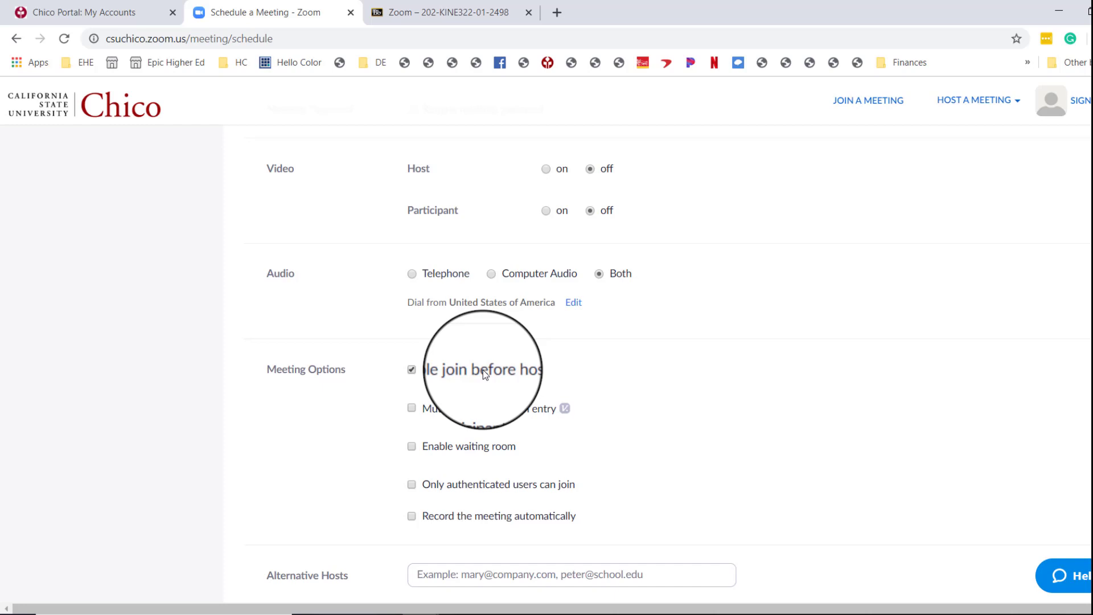
{"action": "left_click", "coordinate": [412, 484]}
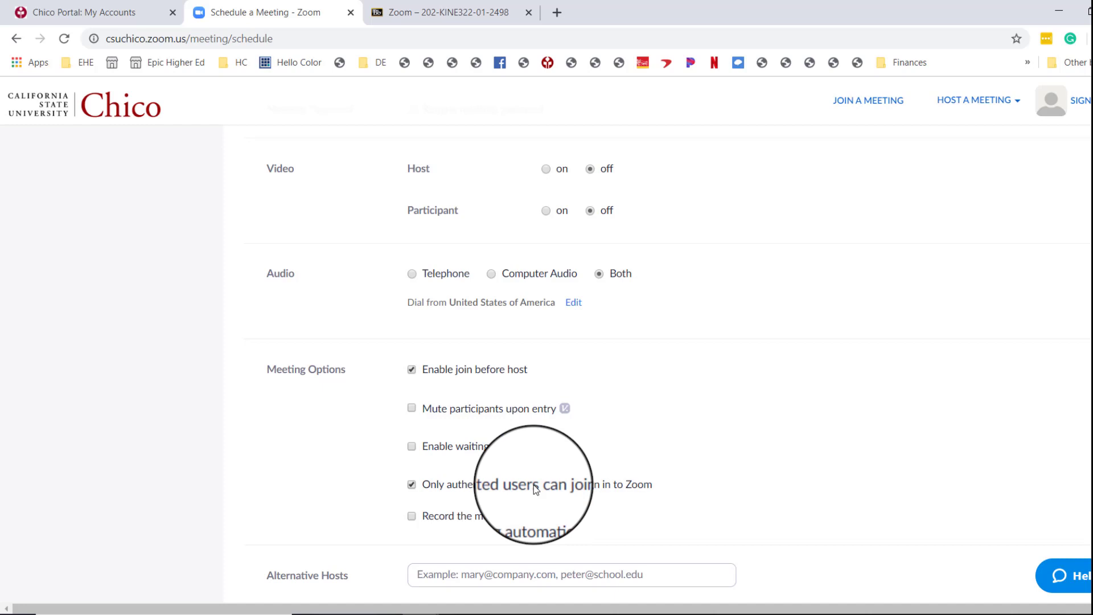
{"action": "scroll", "scroll_direction": "down", "scroll_amount": 3}
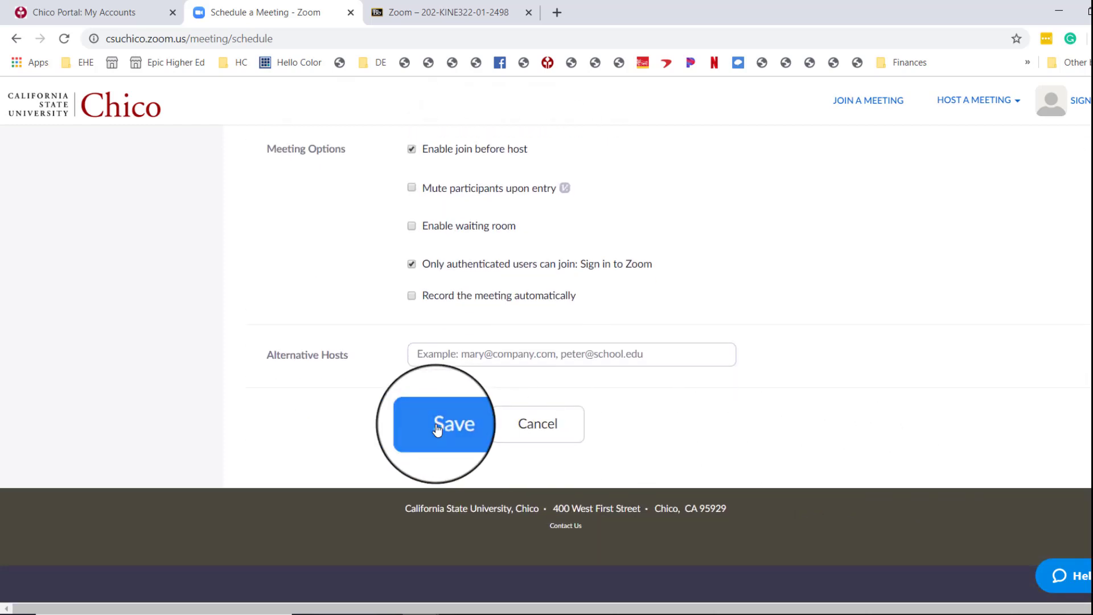
Step: Save the Wednesday meeting and return to the Blackboard course Zoom page
{"action": "left_click", "coordinate": [453, 424]}
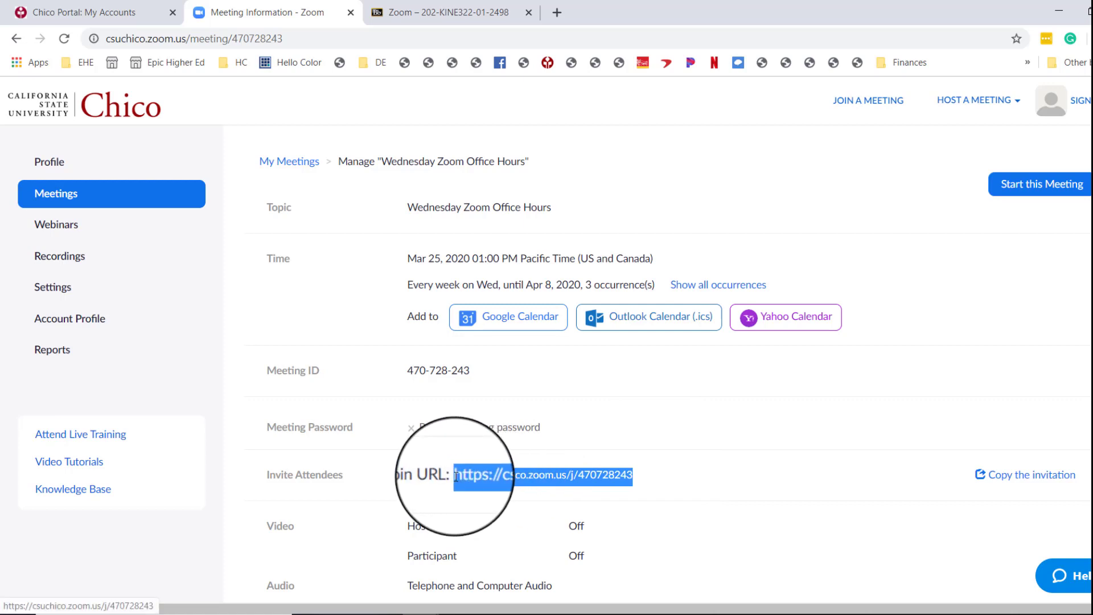
{"action": "left_click", "coordinate": [444, 12]}
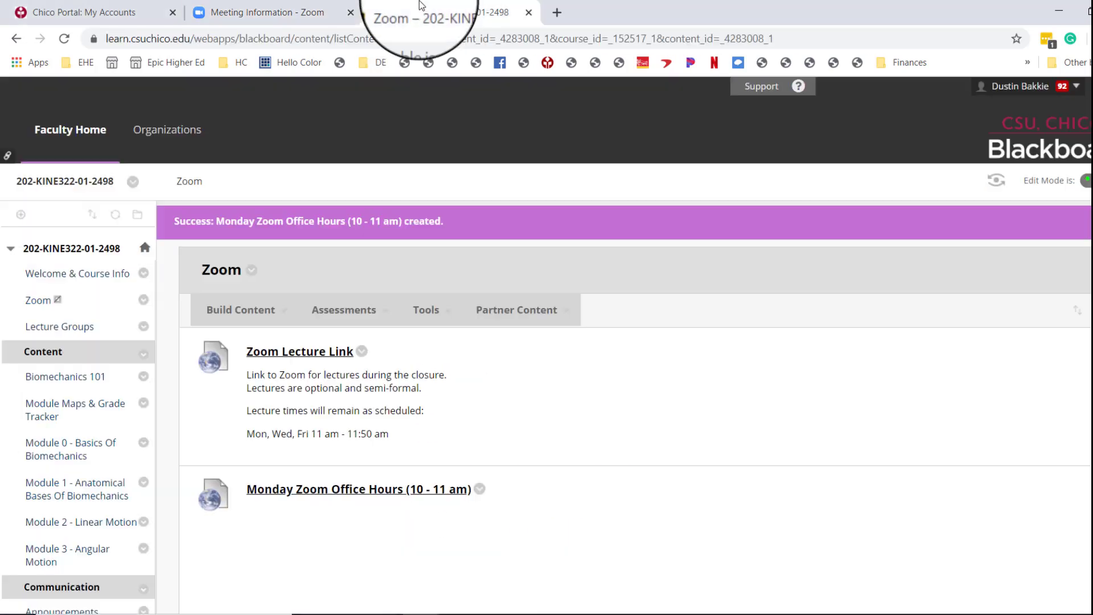
Step: Create a web link named 'Wednesday Zoom Office Hours (1 - 2 pm)' and submit it
{"action": "left_click", "coordinate": [240, 310]}
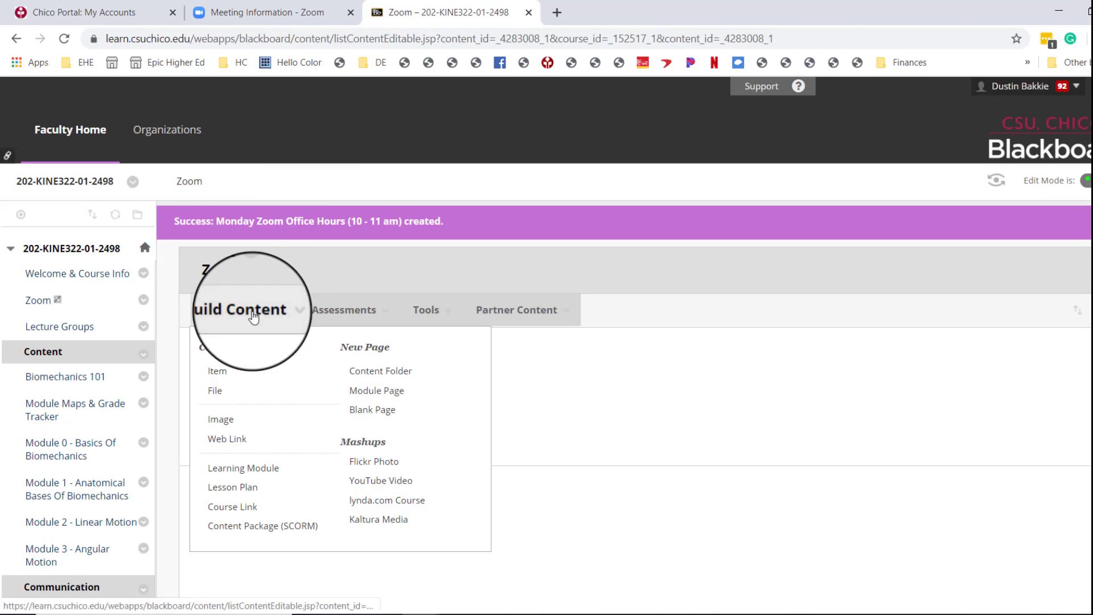
{"action": "left_click", "coordinate": [227, 439]}
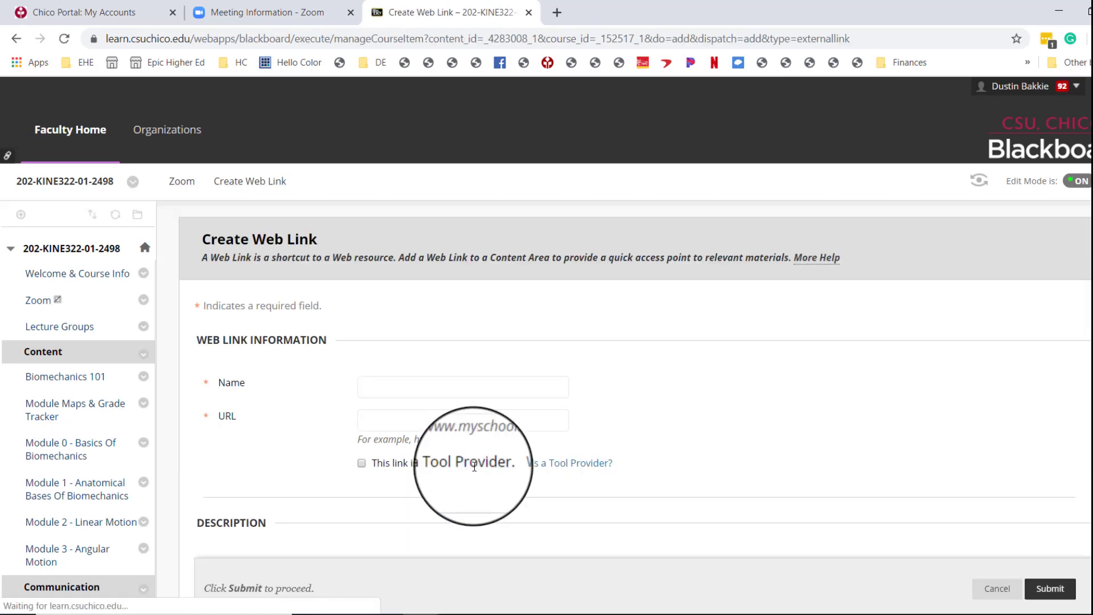
{"action": "left_click", "coordinate": [462, 387]}
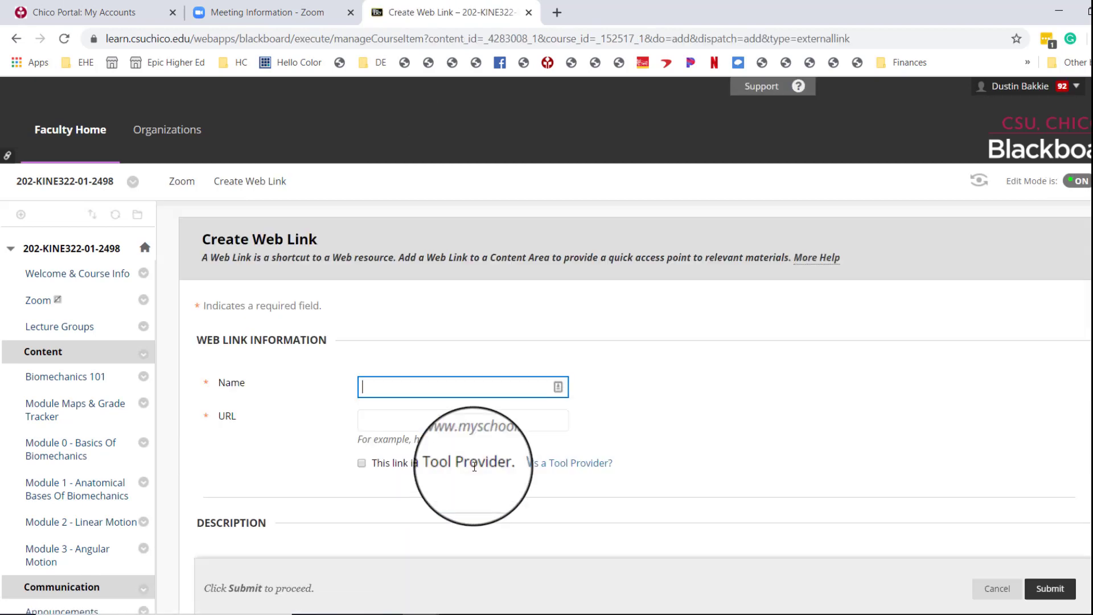
{"action": "type", "text": "Mond"}
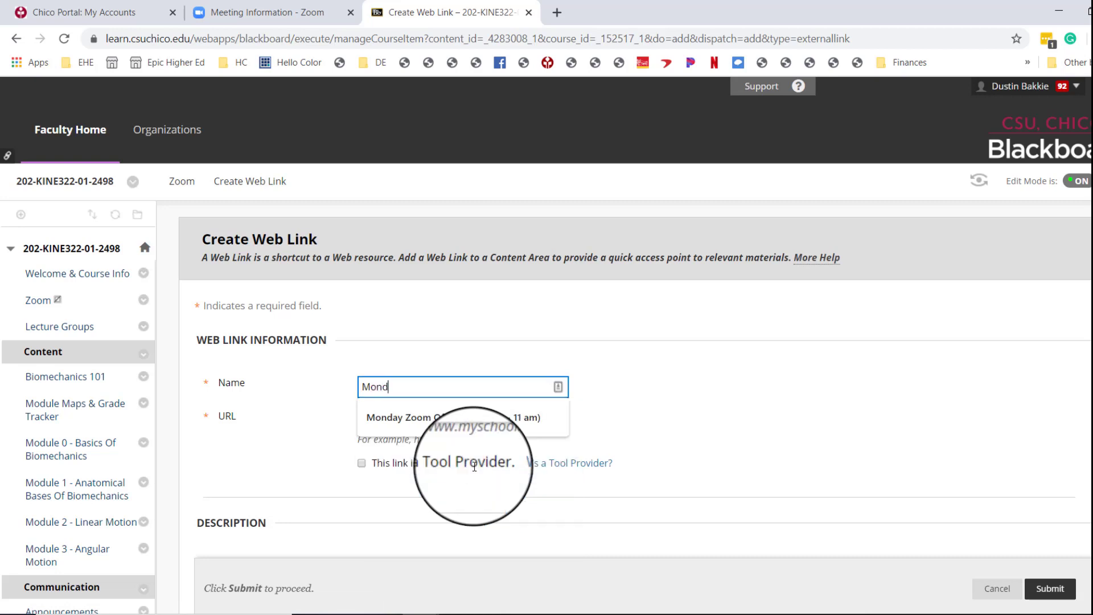
{"action": "left_click", "coordinate": [453, 417]}
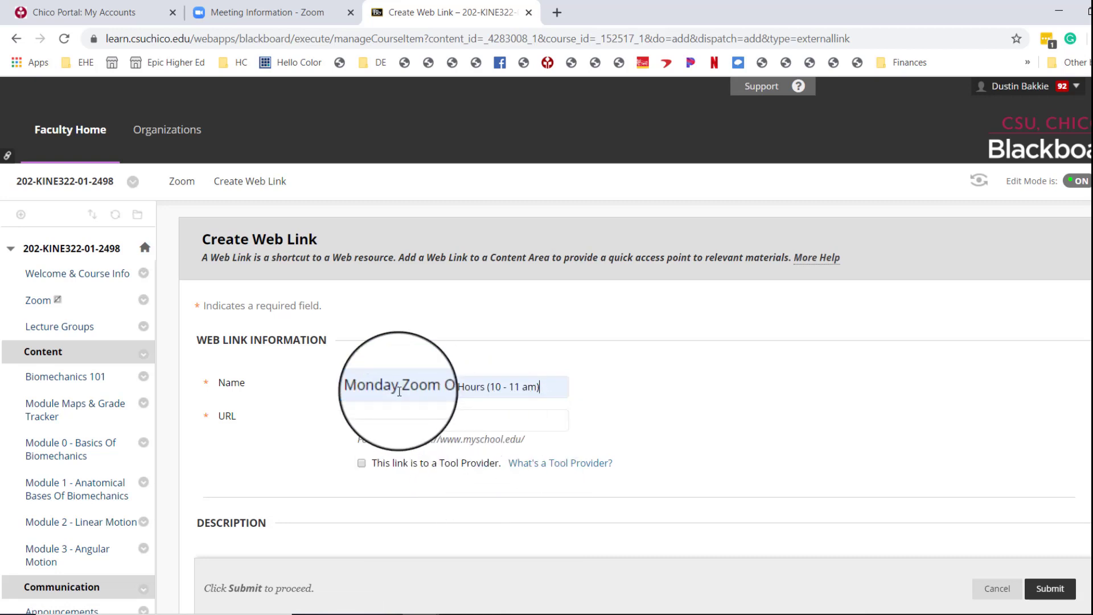
{"action": "type", "text": "Wed Z"}
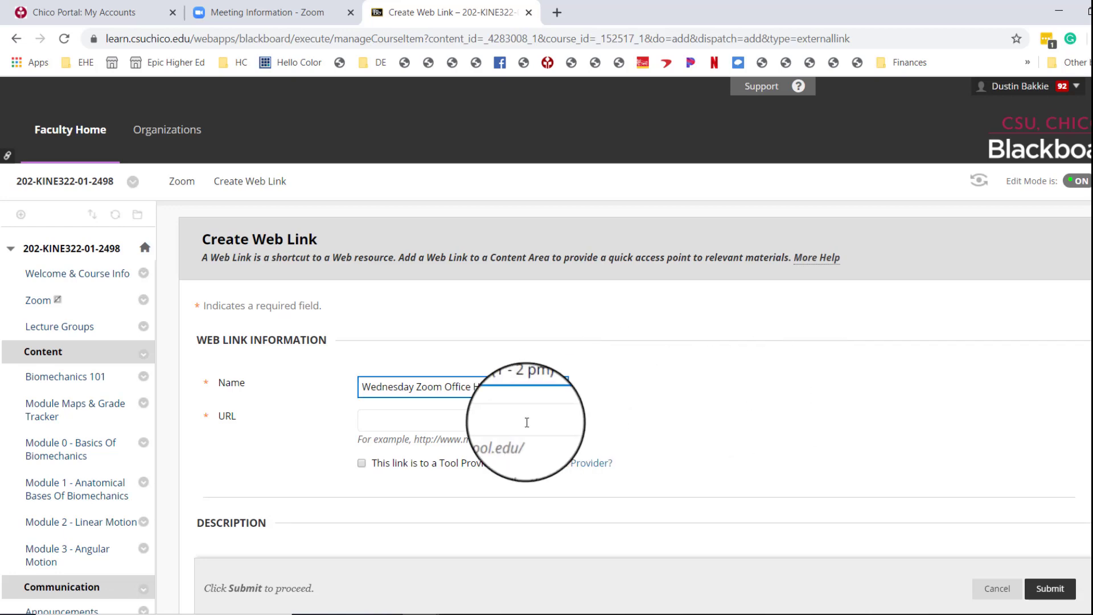
{"action": "scroll", "scroll_direction": "down", "scroll_amount": 3}
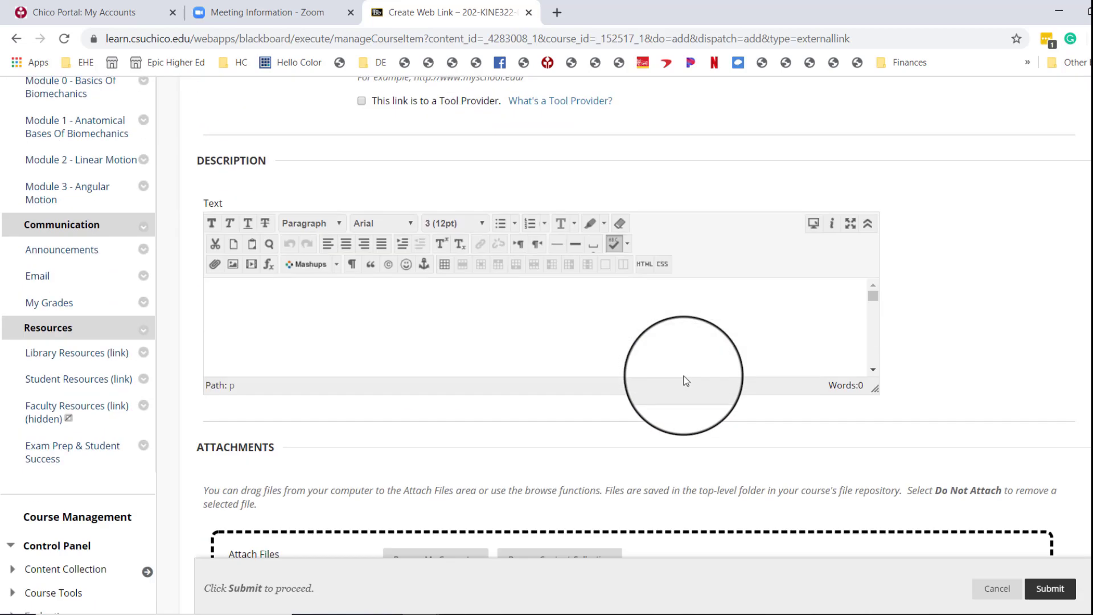
{"action": "left_click", "coordinate": [1049, 588]}
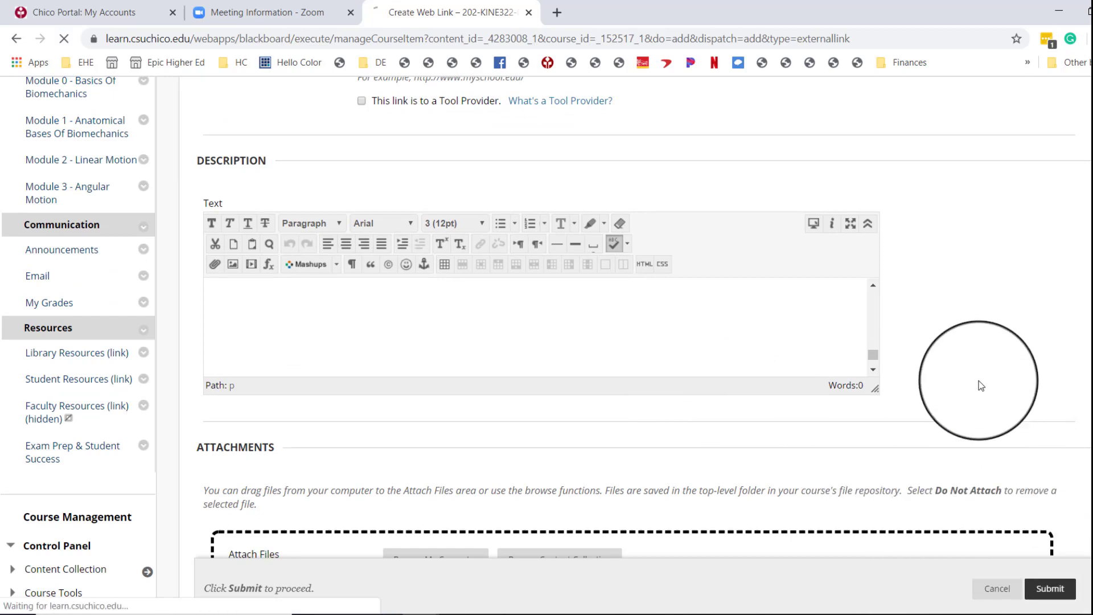
{"action": "left_click", "coordinate": [1050, 588]}
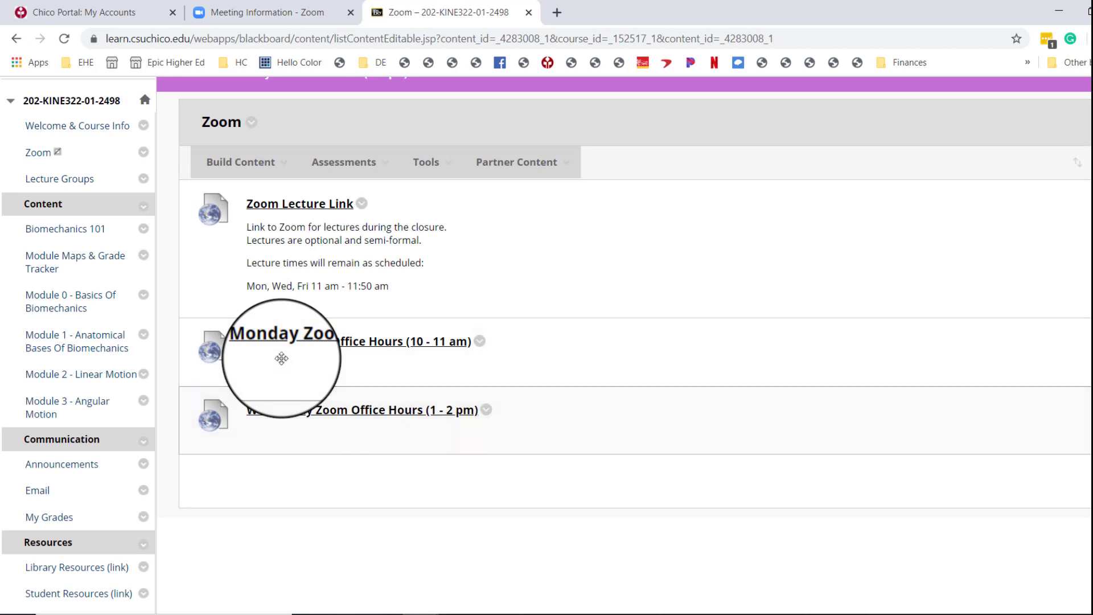
{"action": "mouse_move", "coordinate": [604, 423]}
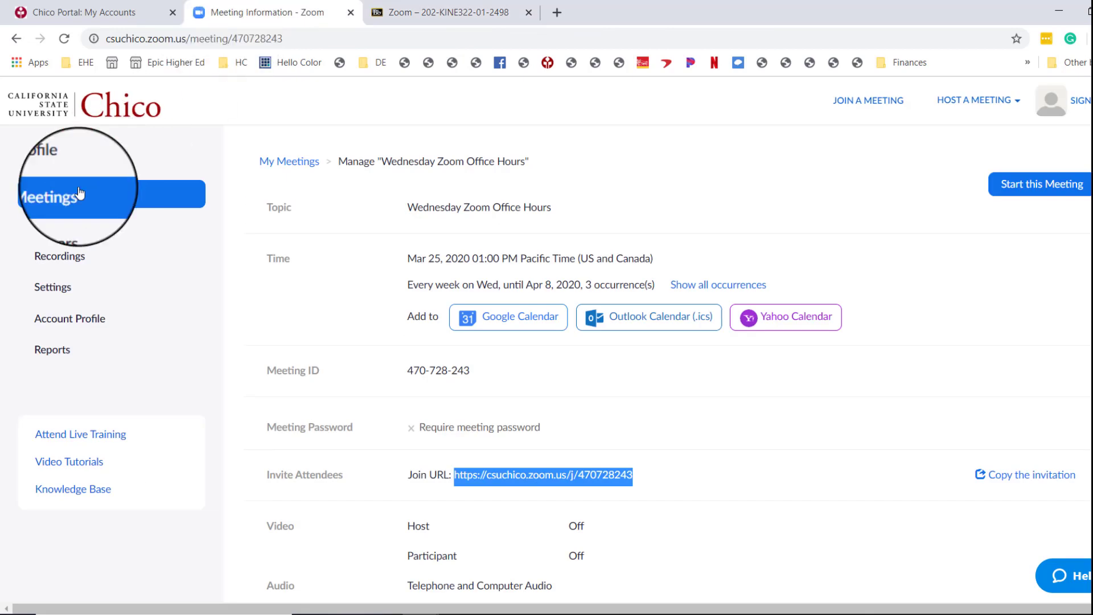
Step: Return to the Upcoming Meetings list showing the Monday and Wednesday office-hours meetings
{"action": "left_click", "coordinate": [56, 193]}
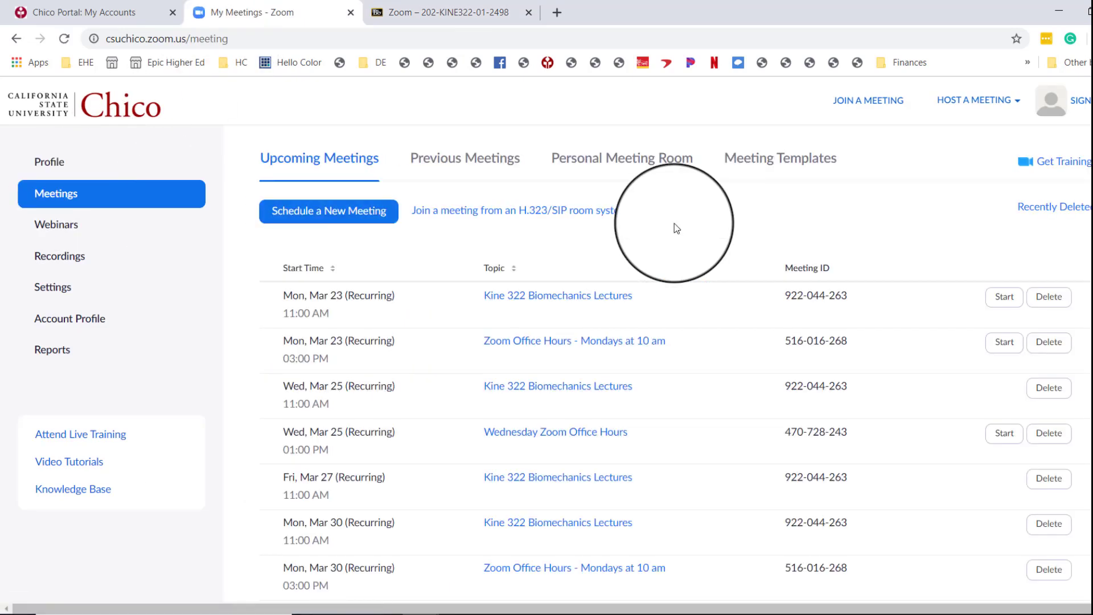
{"action": "mouse_move", "coordinate": [525, 385]}
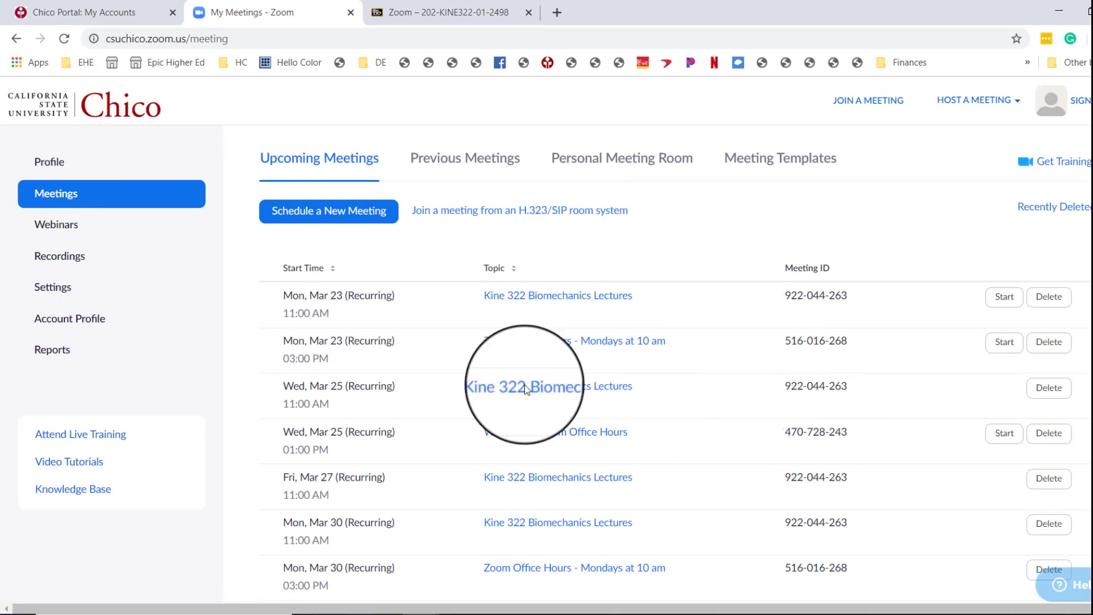
{"action": "mouse_move", "coordinate": [397, 347]}
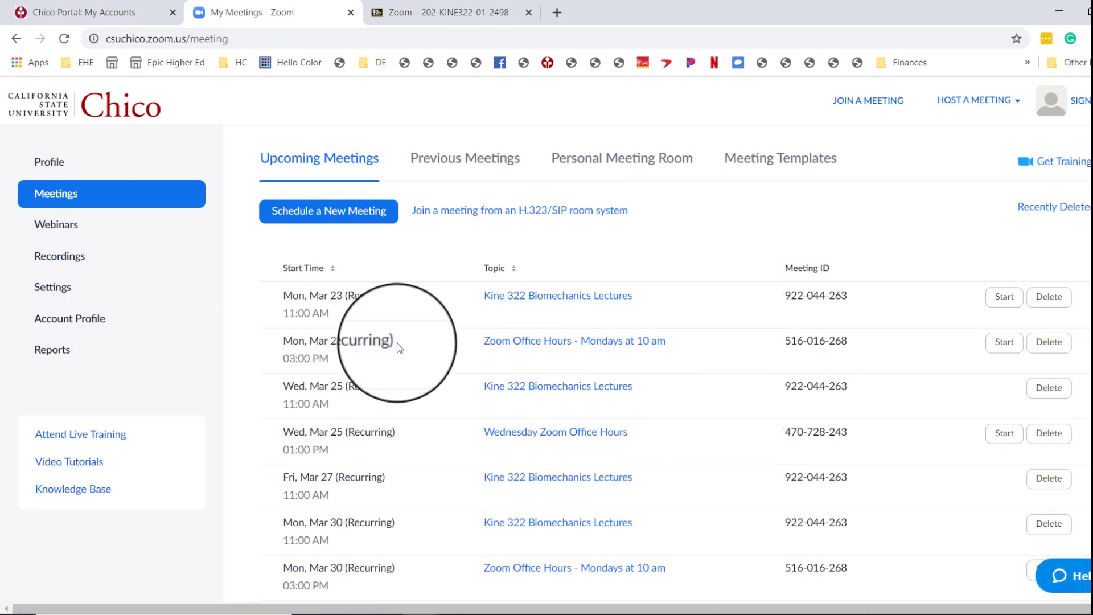
{"action": "mouse_move", "coordinate": [451, 346]}
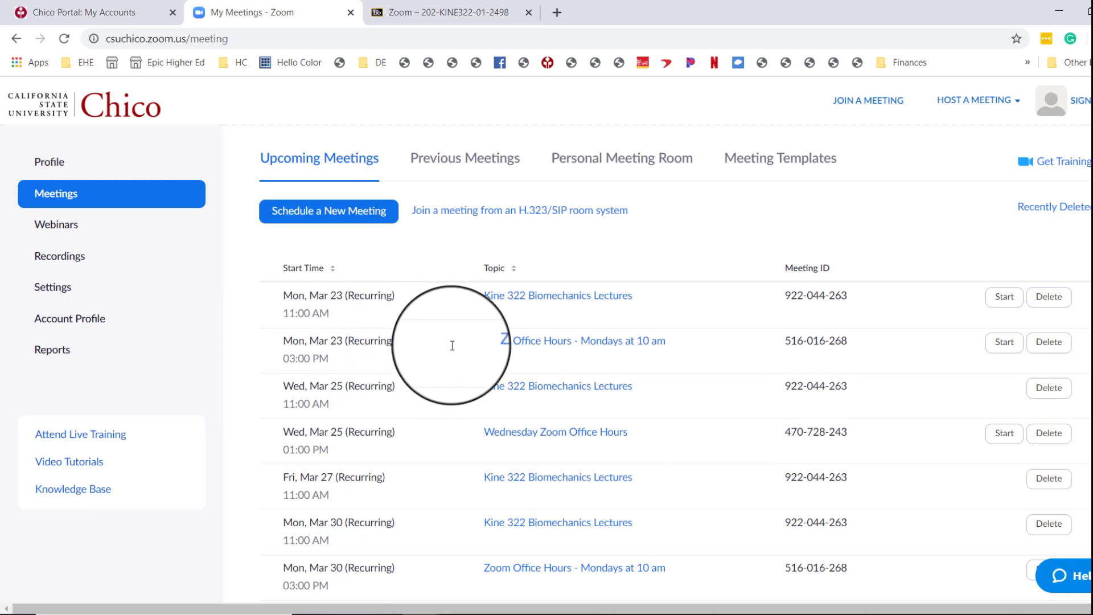
{"action": "mouse_move", "coordinate": [867, 355]}
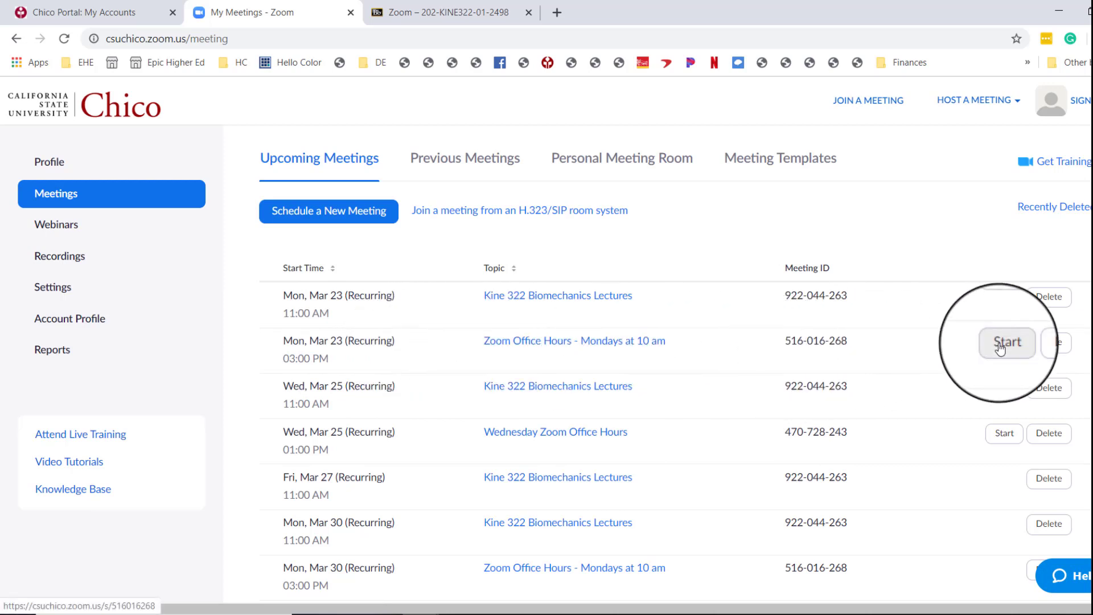
Step: Start the Mondays 10 am office-hours meeting with computer audio connected and video on
{"action": "left_click", "coordinate": [1007, 342]}
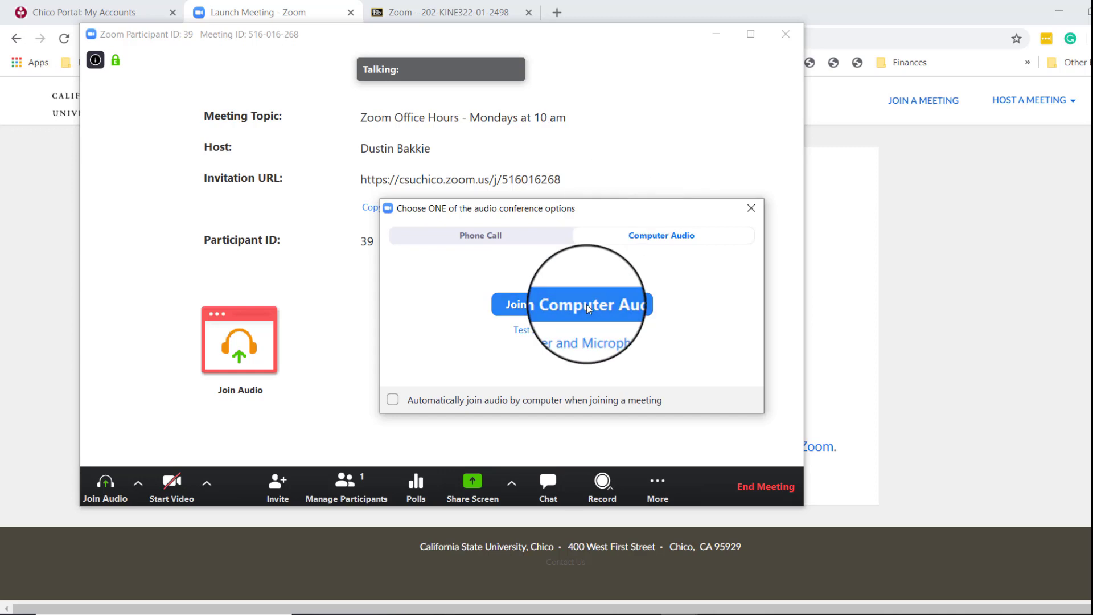
{"action": "left_click", "coordinate": [571, 305]}
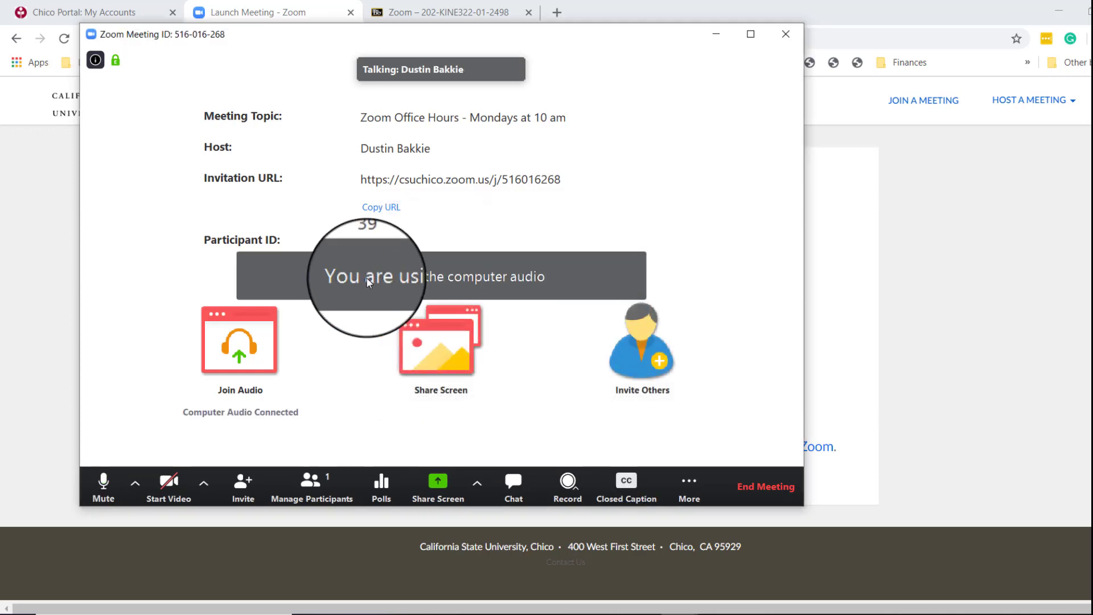
{"action": "mouse_move", "coordinate": [168, 486]}
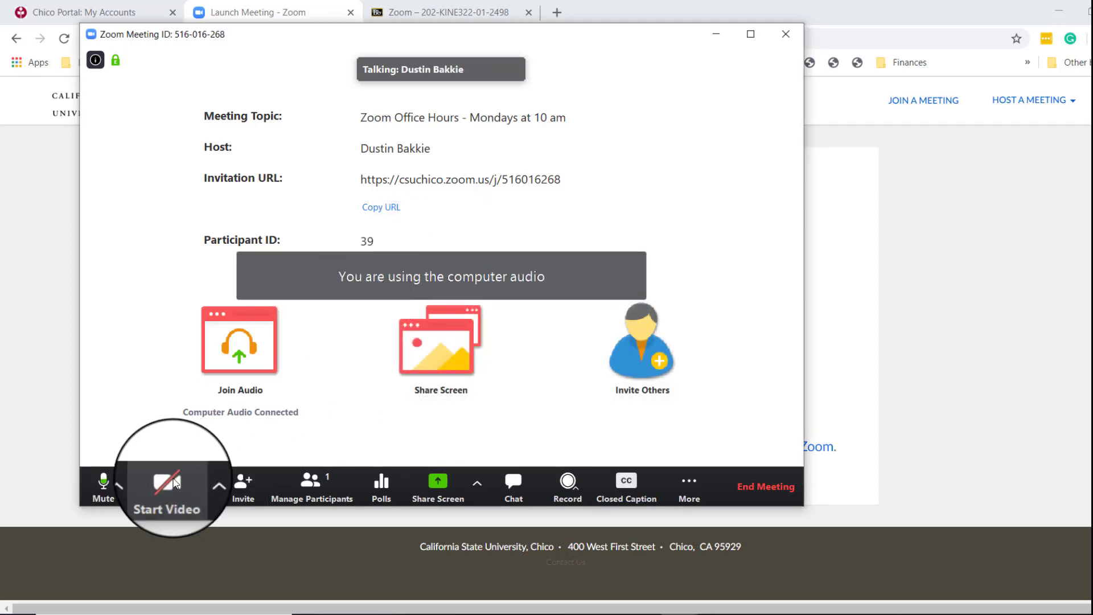
{"action": "left_click", "coordinate": [166, 485]}
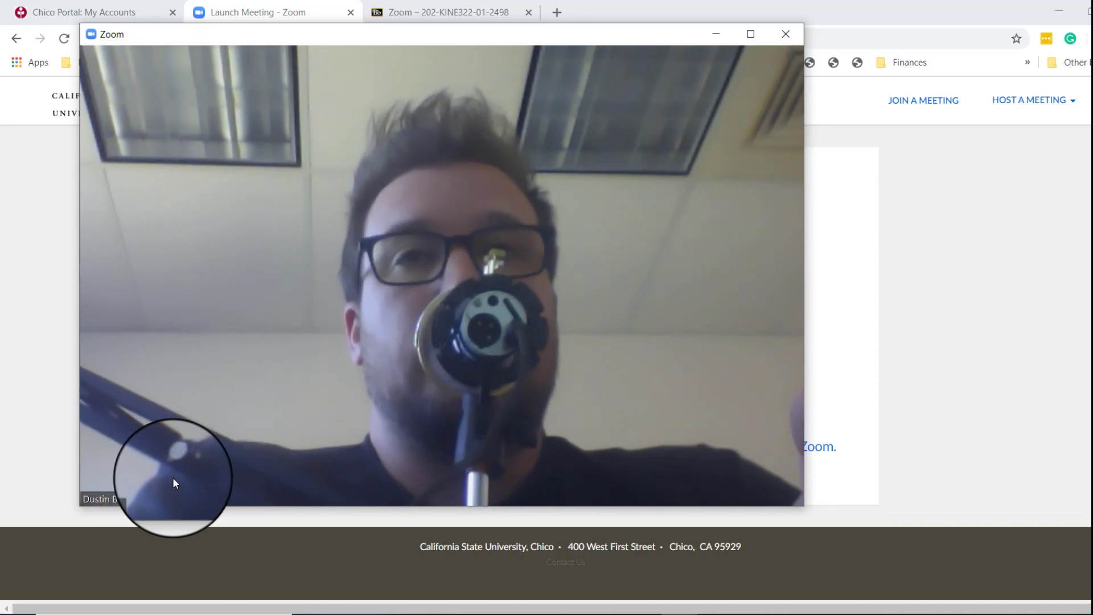
{"action": "left_click", "coordinate": [202, 482]}
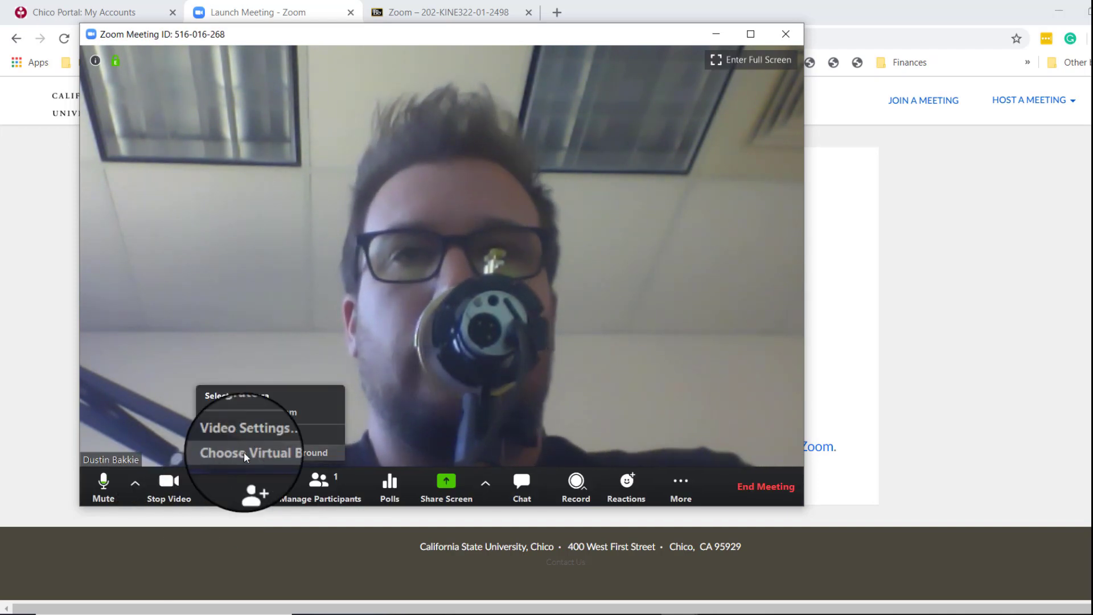
{"action": "left_click", "coordinate": [251, 453]}
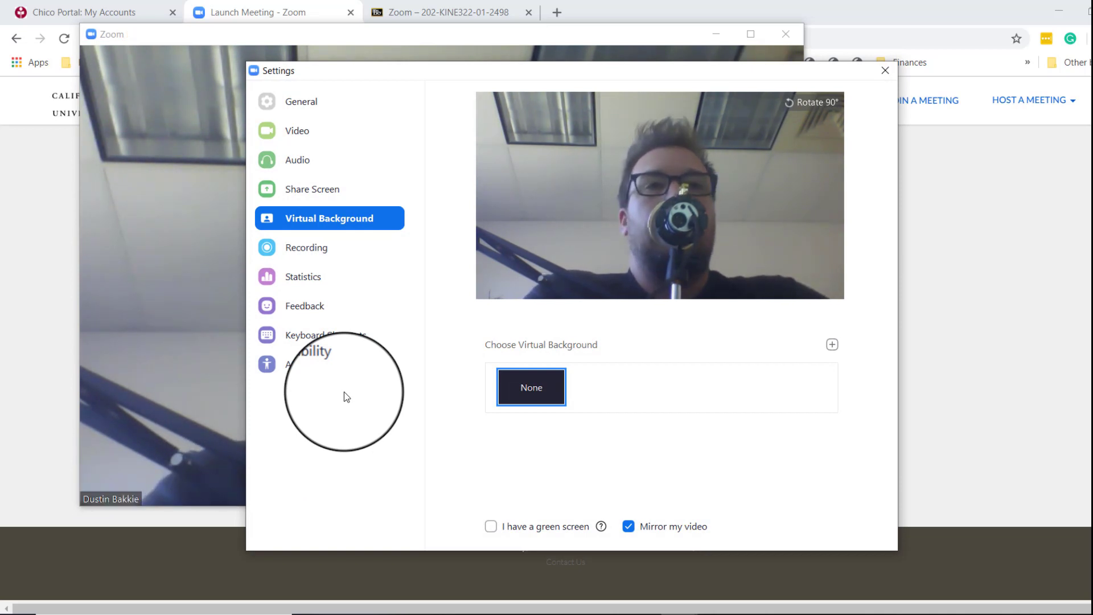
{"action": "left_click", "coordinate": [831, 345]}
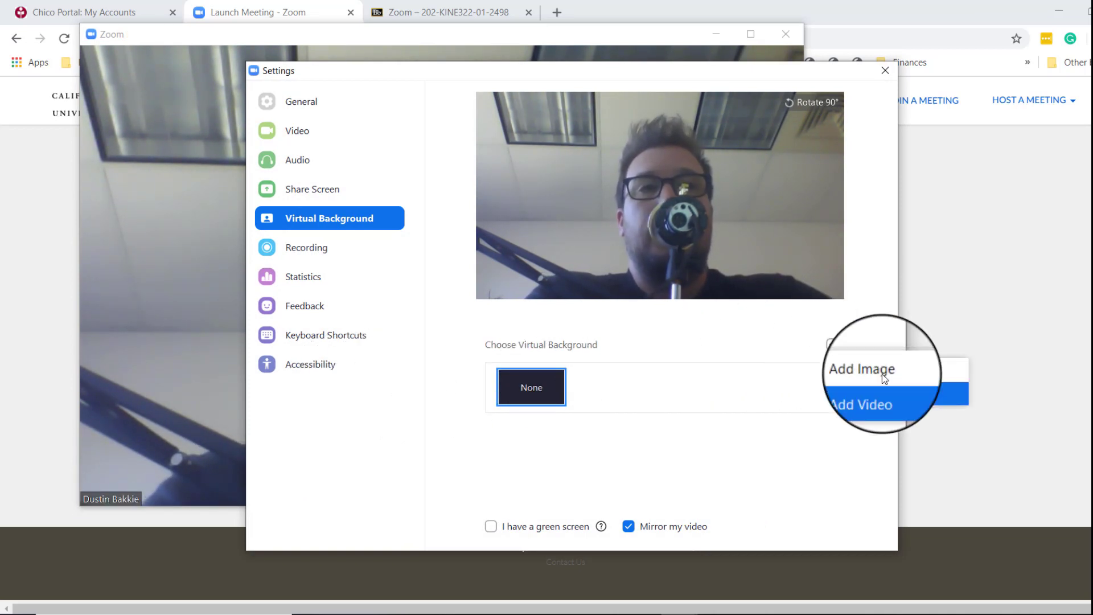
{"action": "mouse_move", "coordinate": [861, 369]}
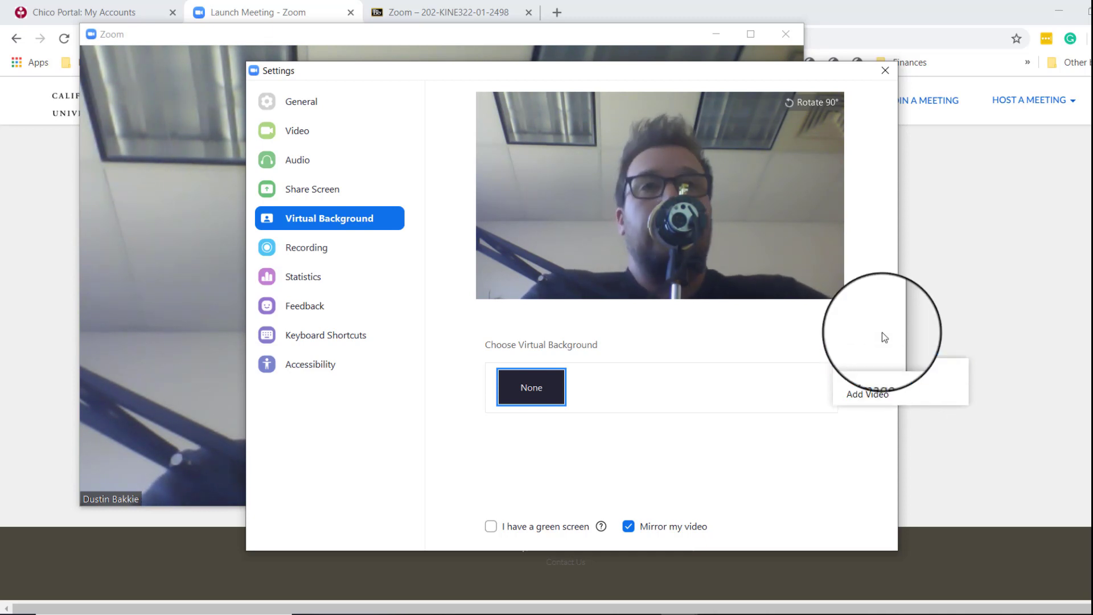
{"action": "left_click", "coordinate": [885, 71]}
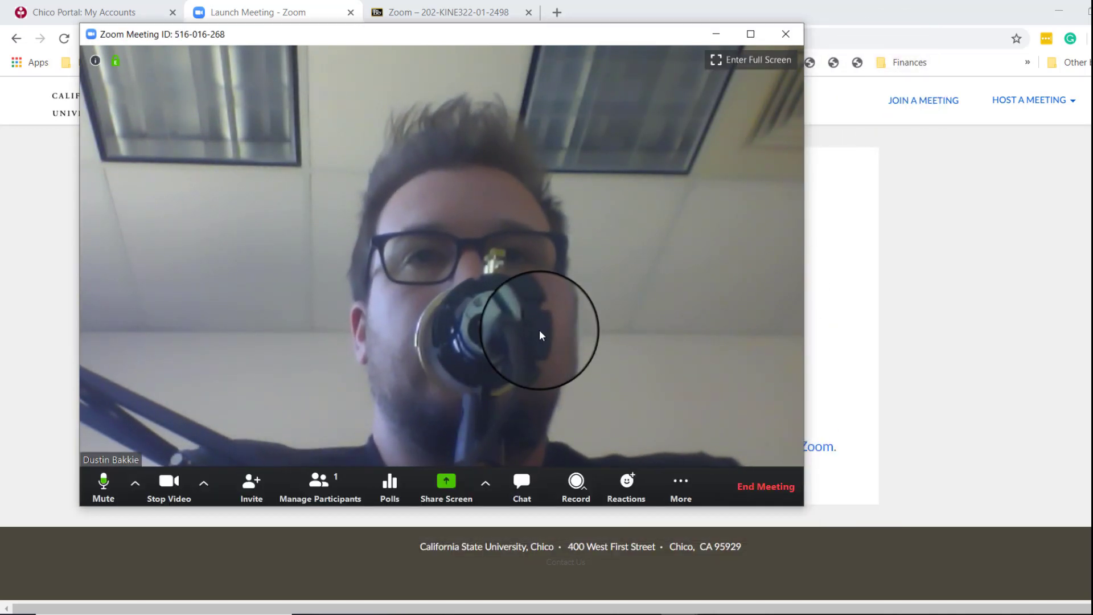
{"action": "mouse_move", "coordinate": [320, 488]}
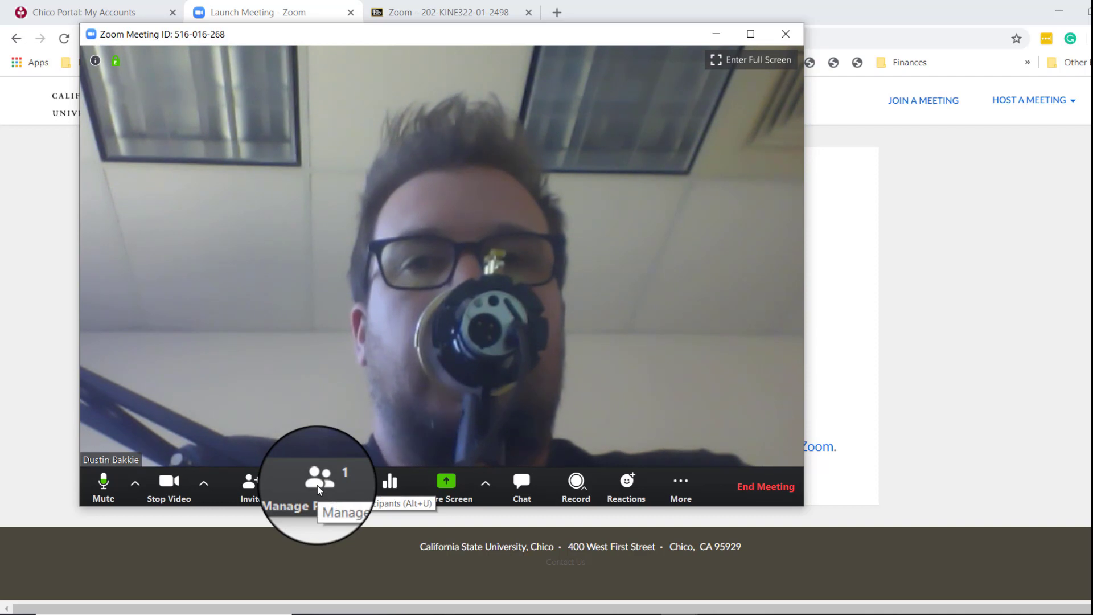
Step: Open the Participants and chat panel, listing the host as the only participant
{"action": "left_click", "coordinate": [319, 486]}
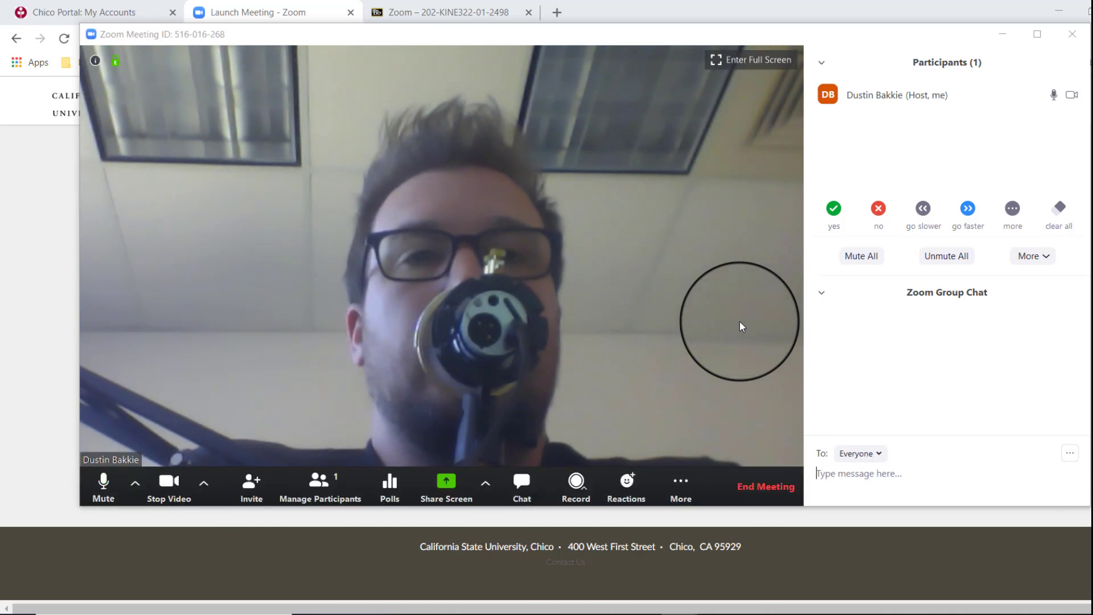
{"action": "mouse_move", "coordinate": [680, 494]}
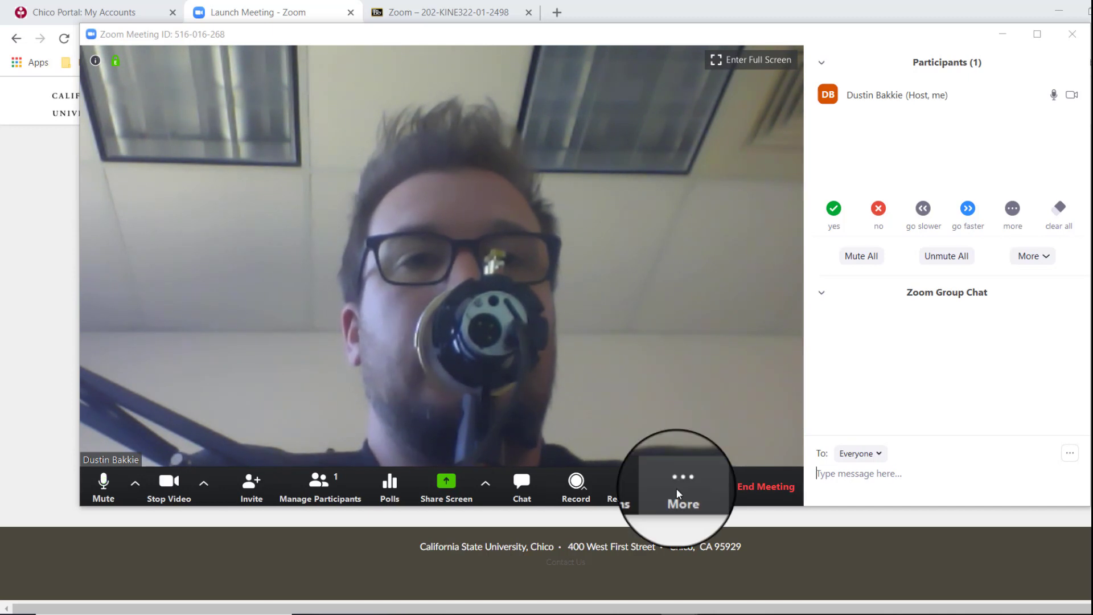
Step: Create a single breakout room, Breakout Room 1, with participants assigned manually
{"action": "left_click", "coordinate": [683, 492]}
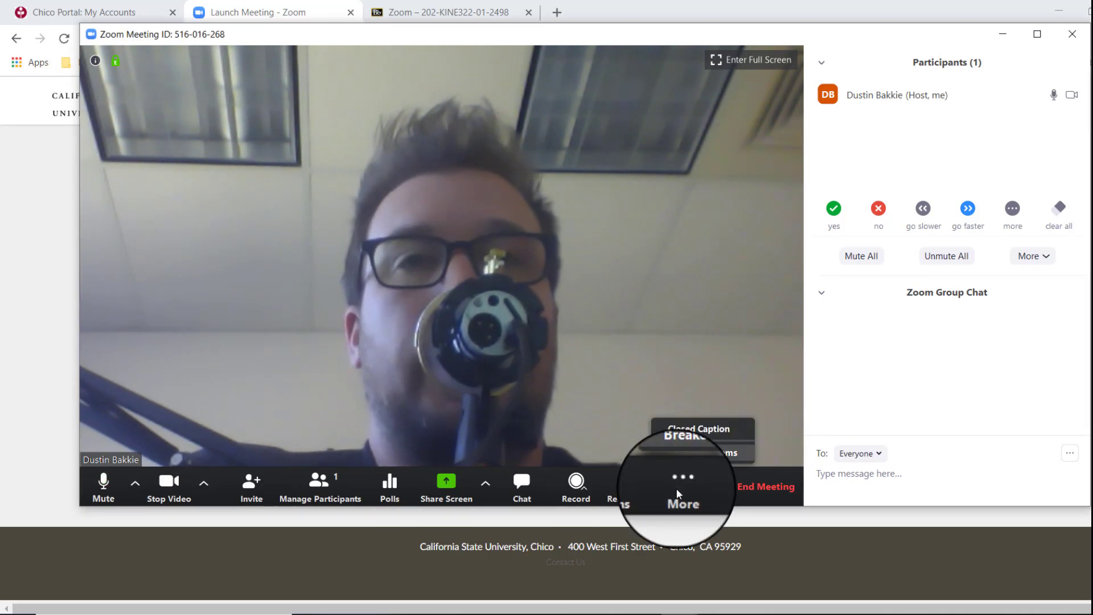
{"action": "left_click", "coordinate": [701, 451]}
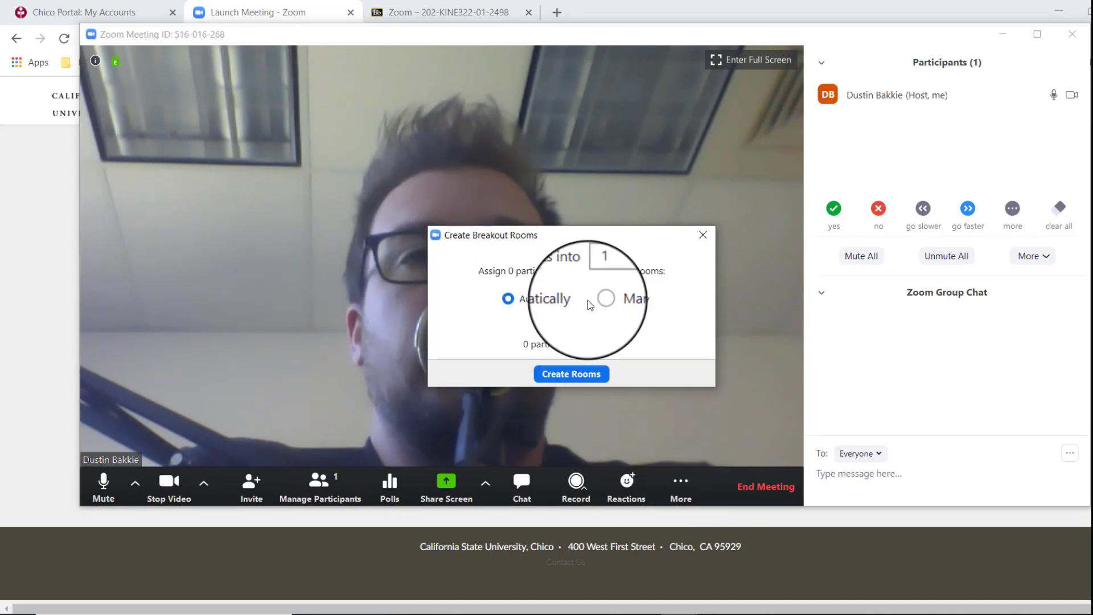
{"action": "left_click", "coordinate": [622, 267]}
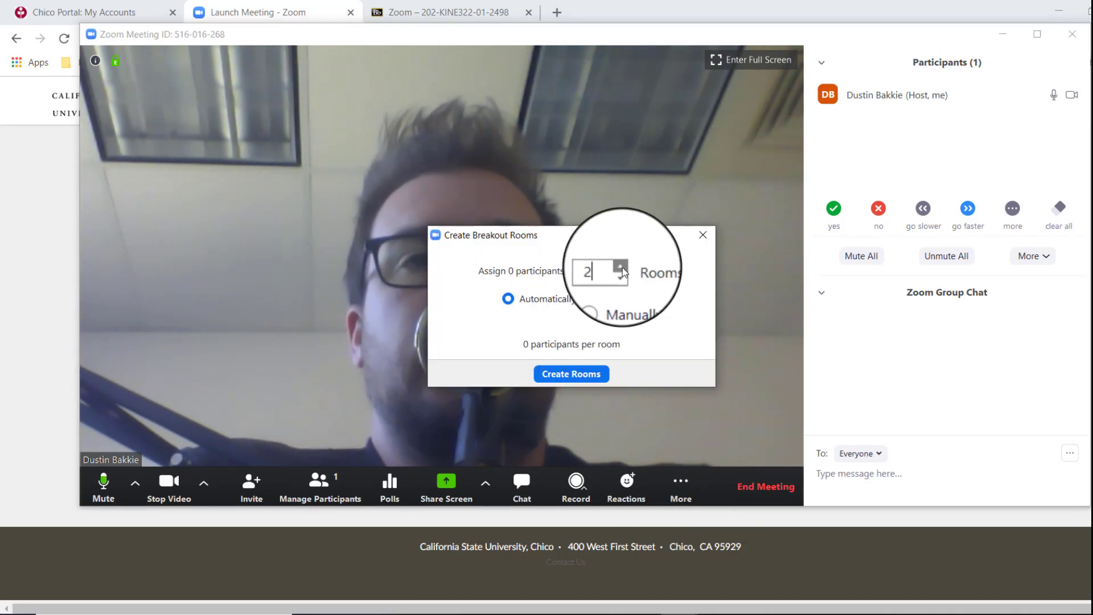
{"action": "left_click", "coordinate": [619, 277]}
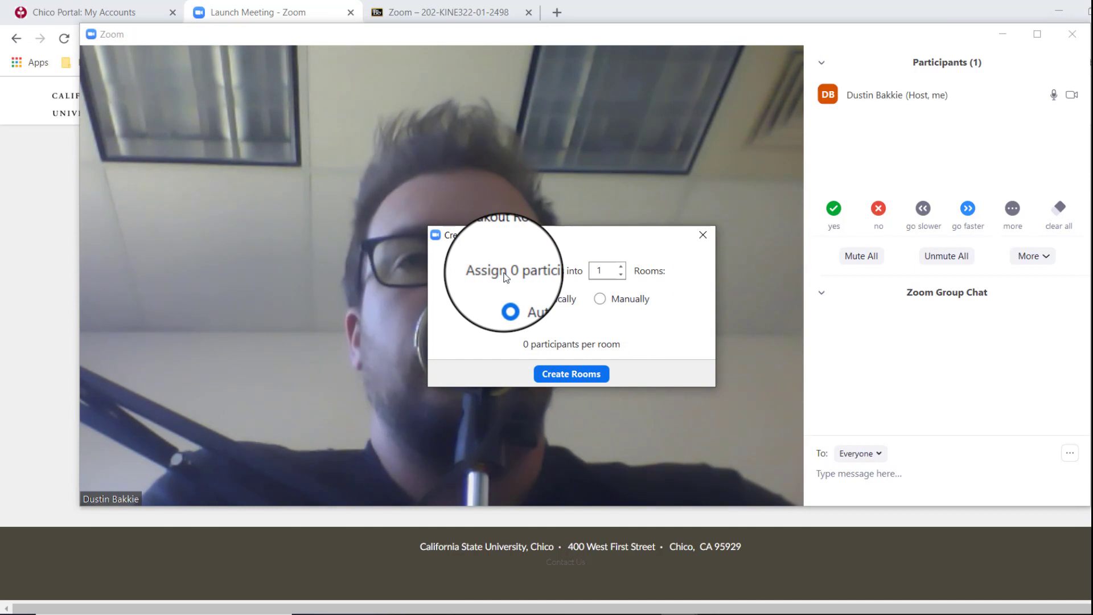
{"action": "mouse_move", "coordinate": [605, 302]}
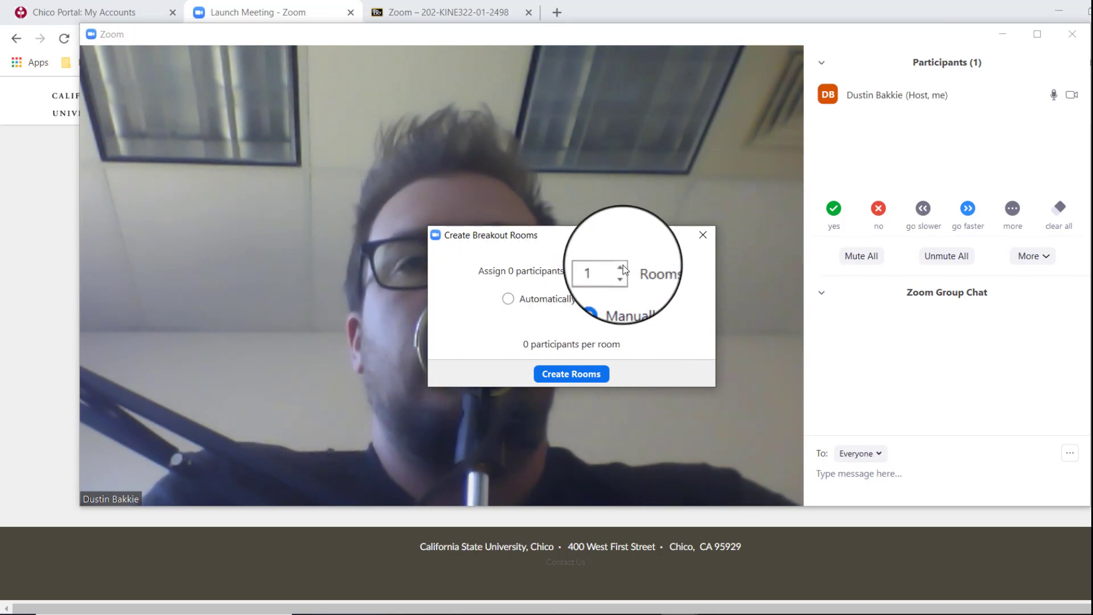
{"action": "left_click", "coordinate": [588, 311]}
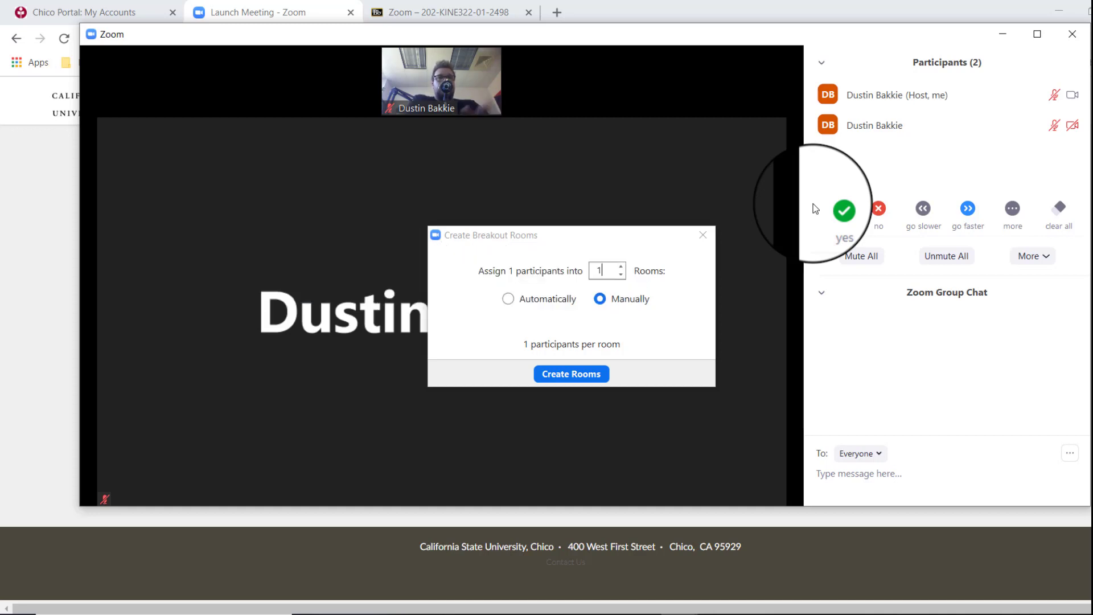
{"action": "mouse_move", "coordinate": [892, 95]}
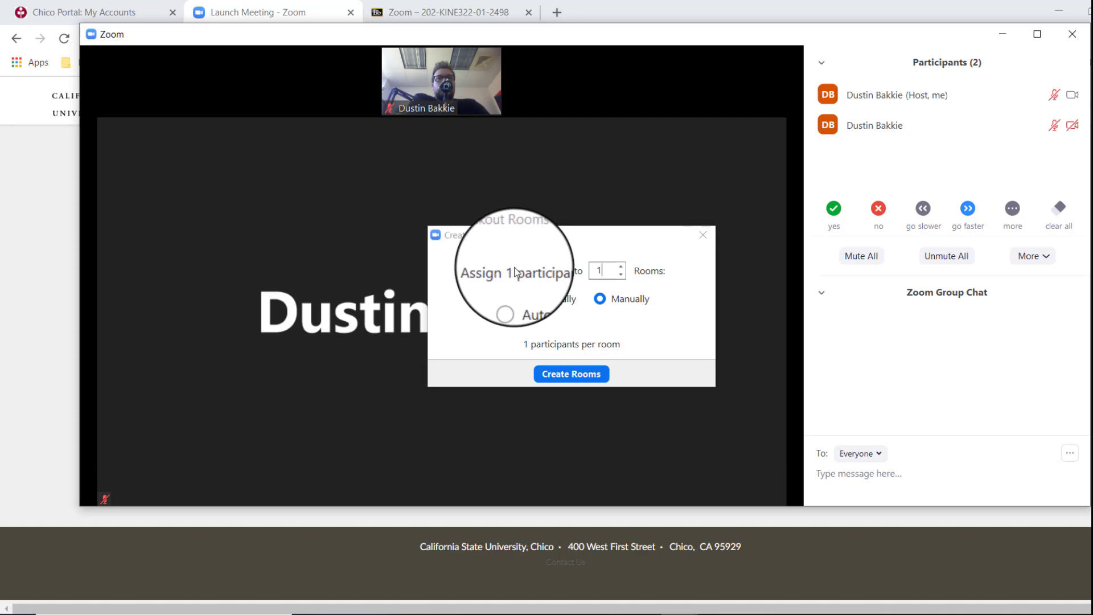
{"action": "left_click", "coordinate": [491, 298]}
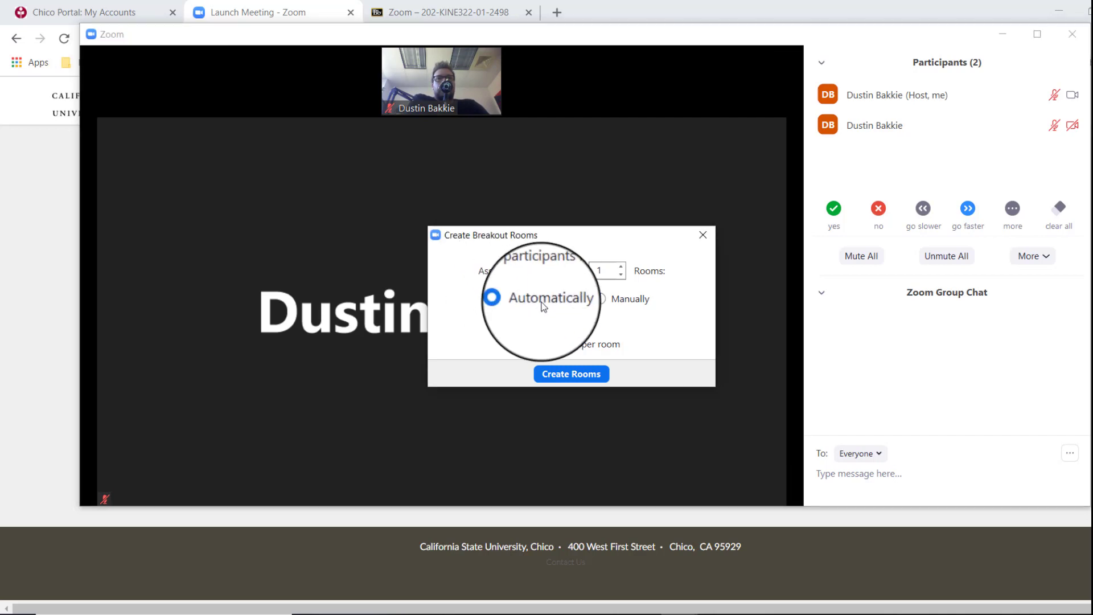
{"action": "left_click", "coordinate": [599, 299]}
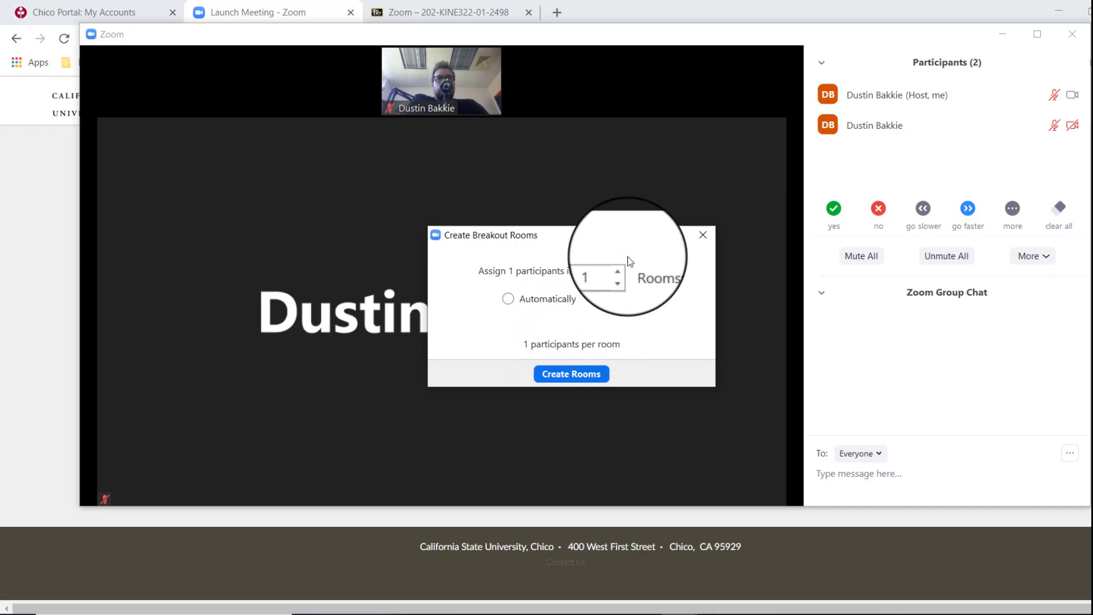
{"action": "left_click", "coordinate": [599, 299]}
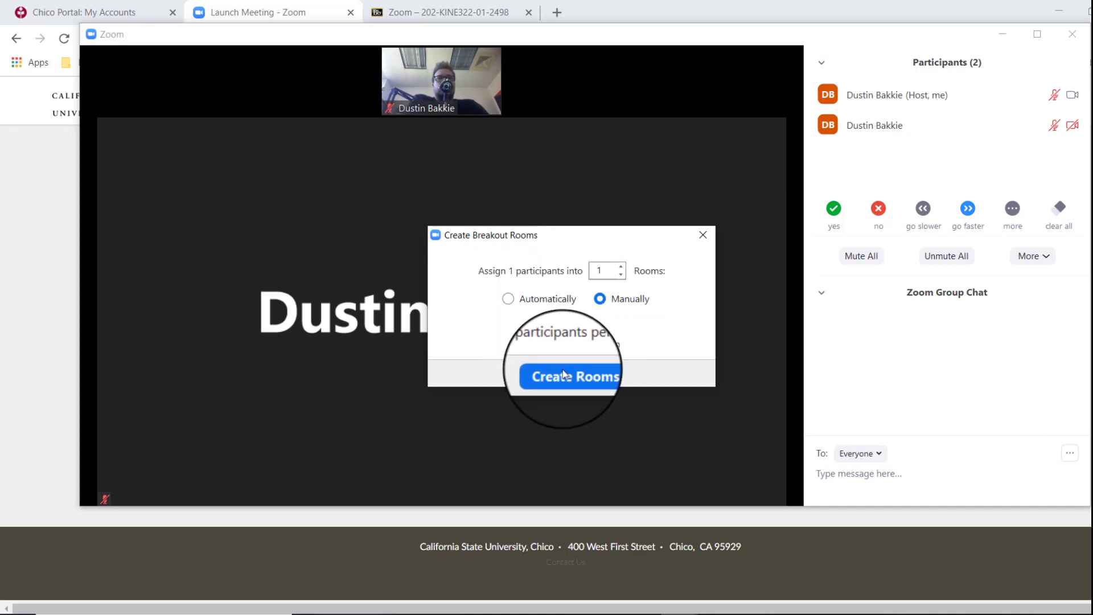
{"action": "left_click", "coordinate": [572, 377]}
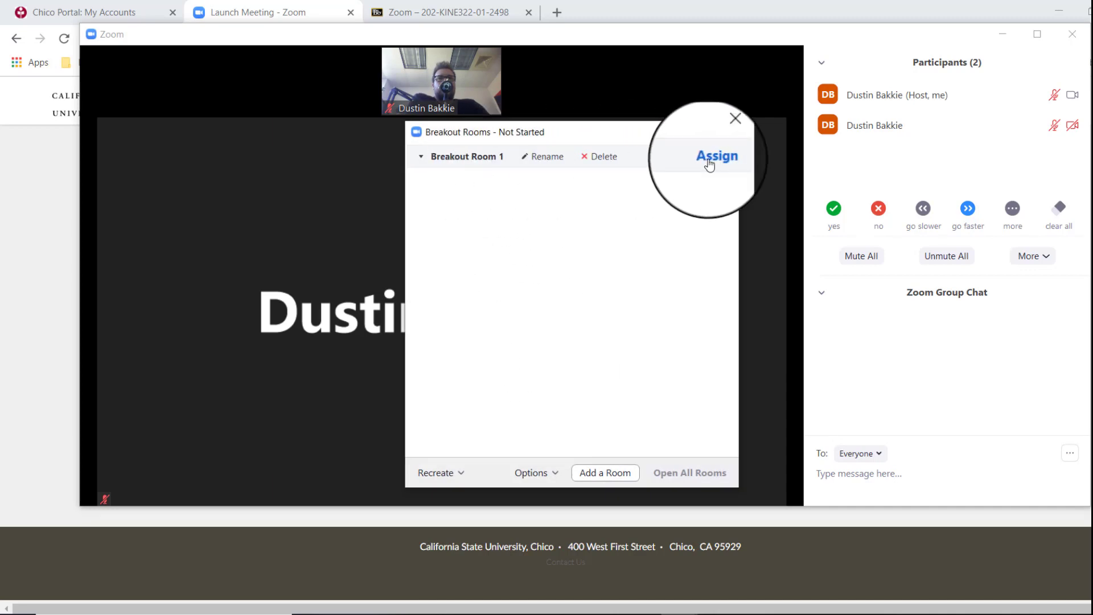
{"action": "left_click", "coordinate": [717, 155]}
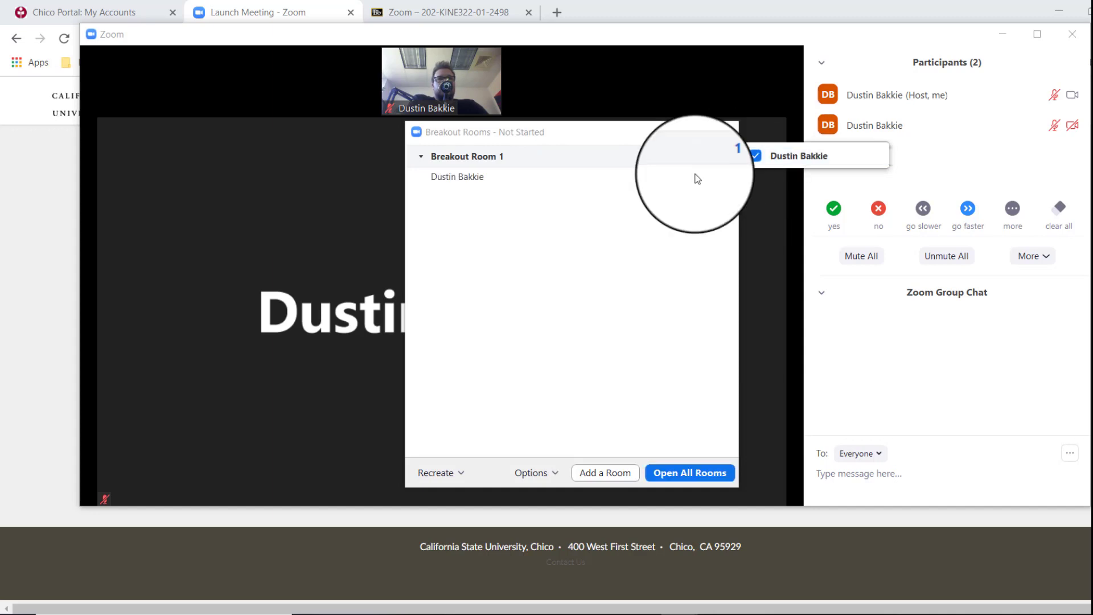
{"action": "mouse_move", "coordinate": [689, 473]}
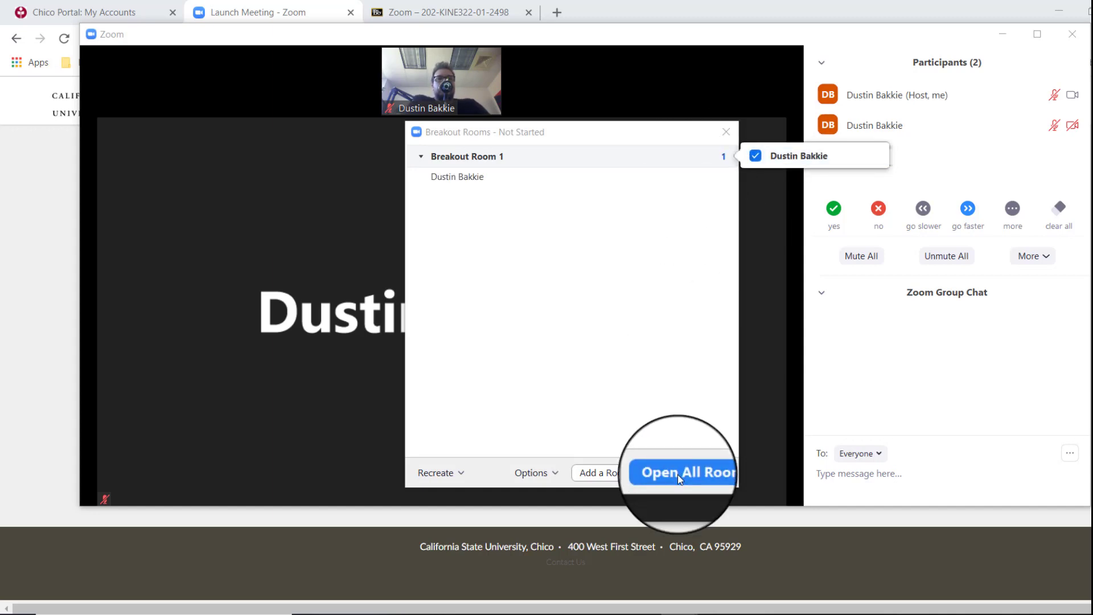
{"action": "left_click", "coordinate": [683, 472]}
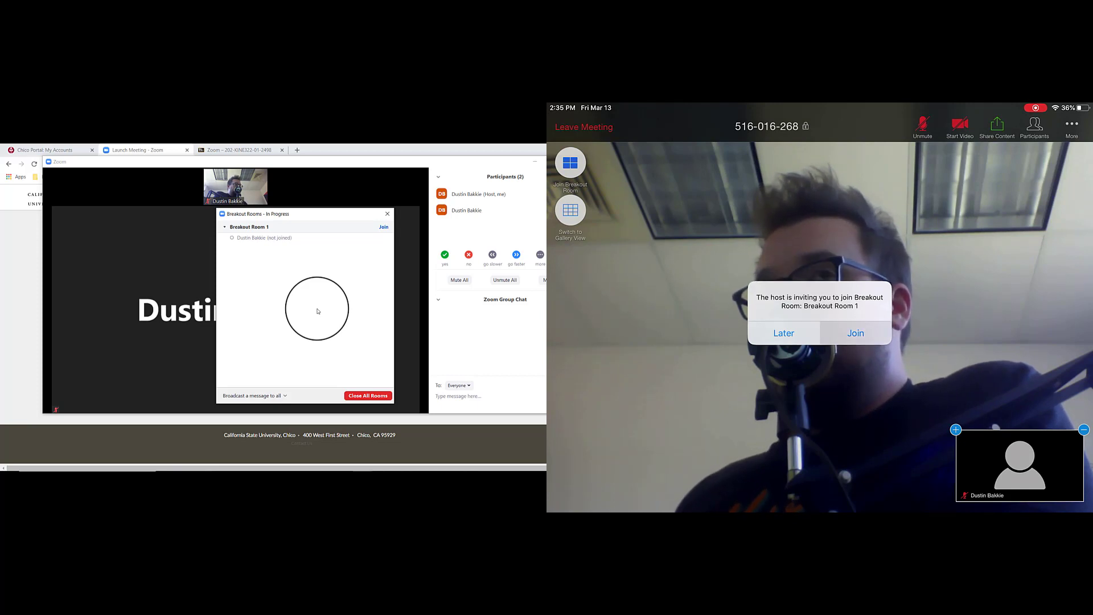
Step: Dismiss the broadcast message box and join Breakout Room 1 as host
{"action": "left_click", "coordinate": [854, 333]}
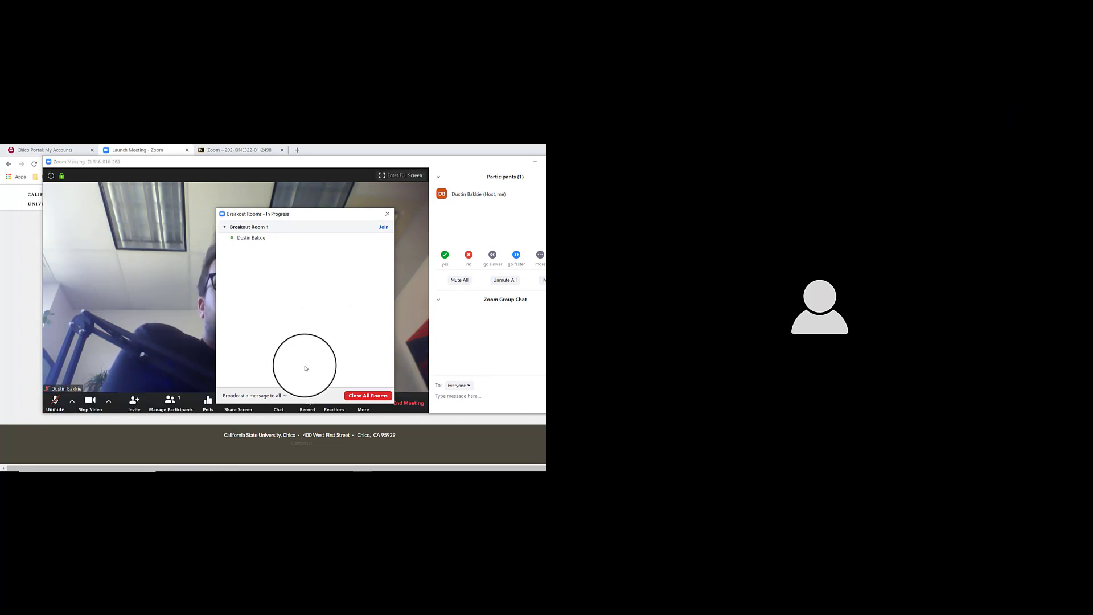
{"action": "left_click", "coordinate": [255, 395]}
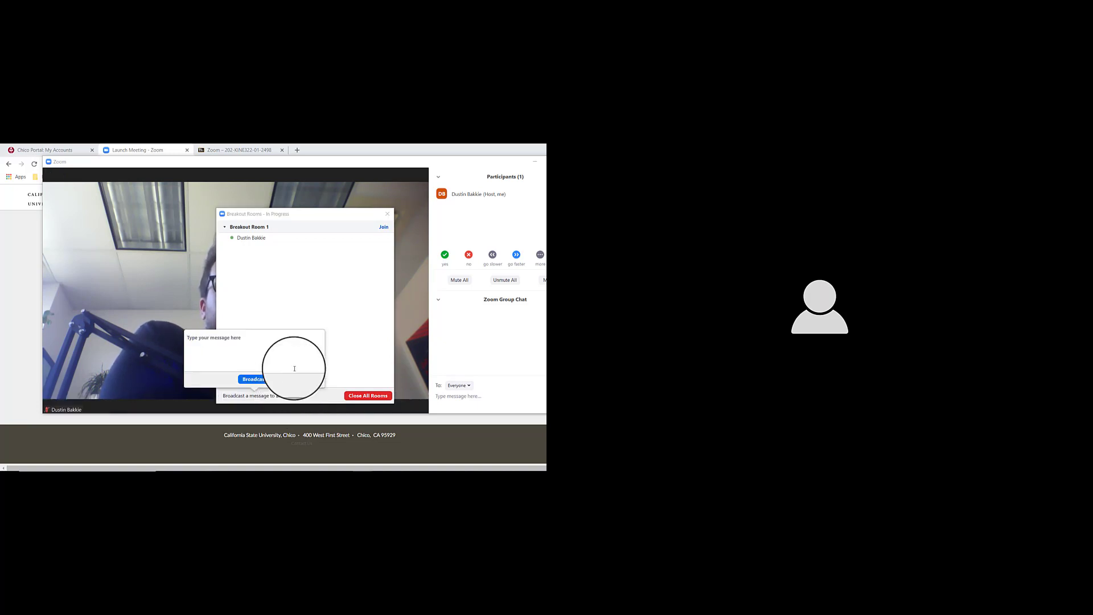
{"action": "left_click", "coordinate": [254, 395]}
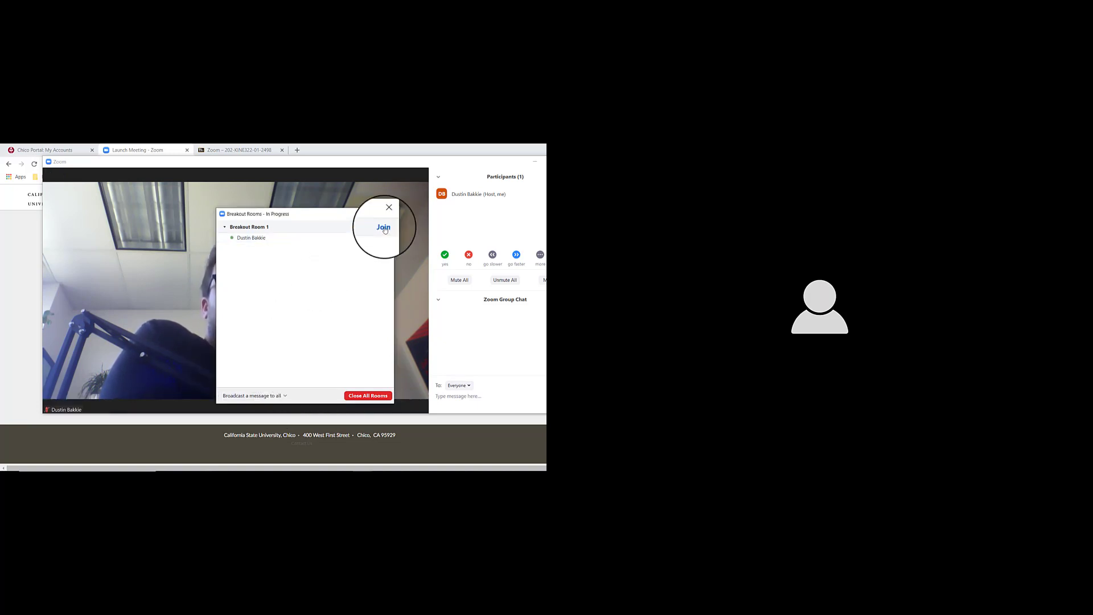
{"action": "left_click", "coordinate": [383, 228]}
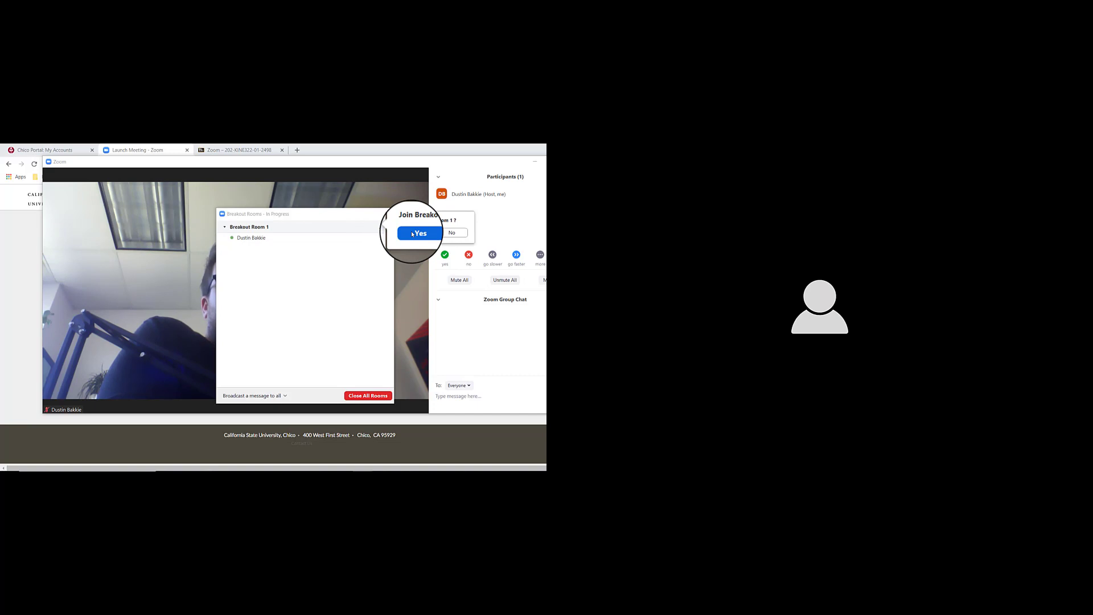
{"action": "left_click", "coordinate": [420, 233]}
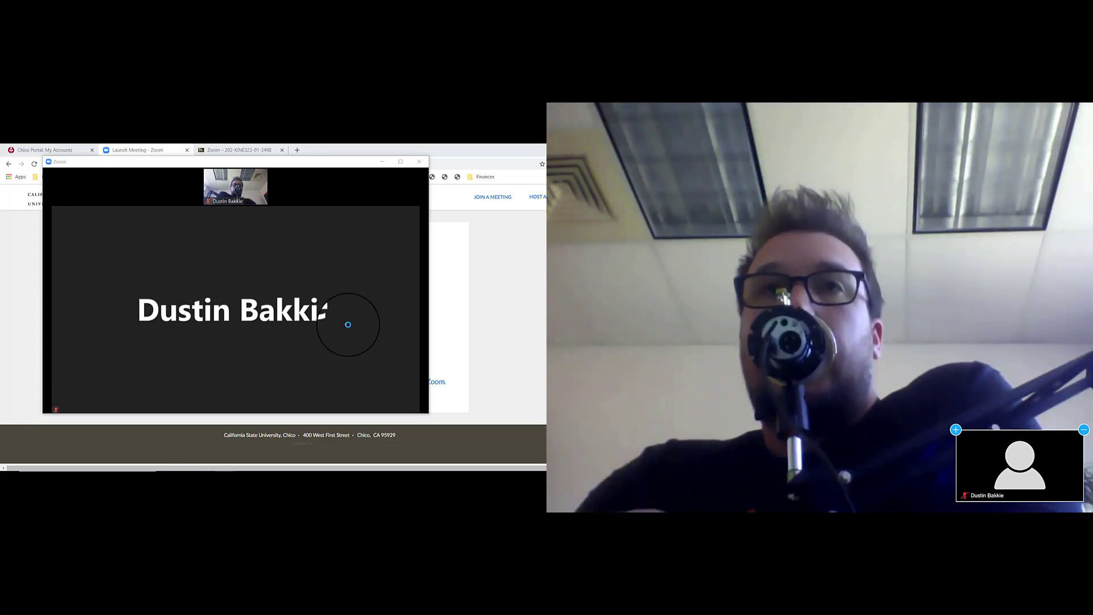
{"action": "mouse_move", "coordinate": [352, 387]}
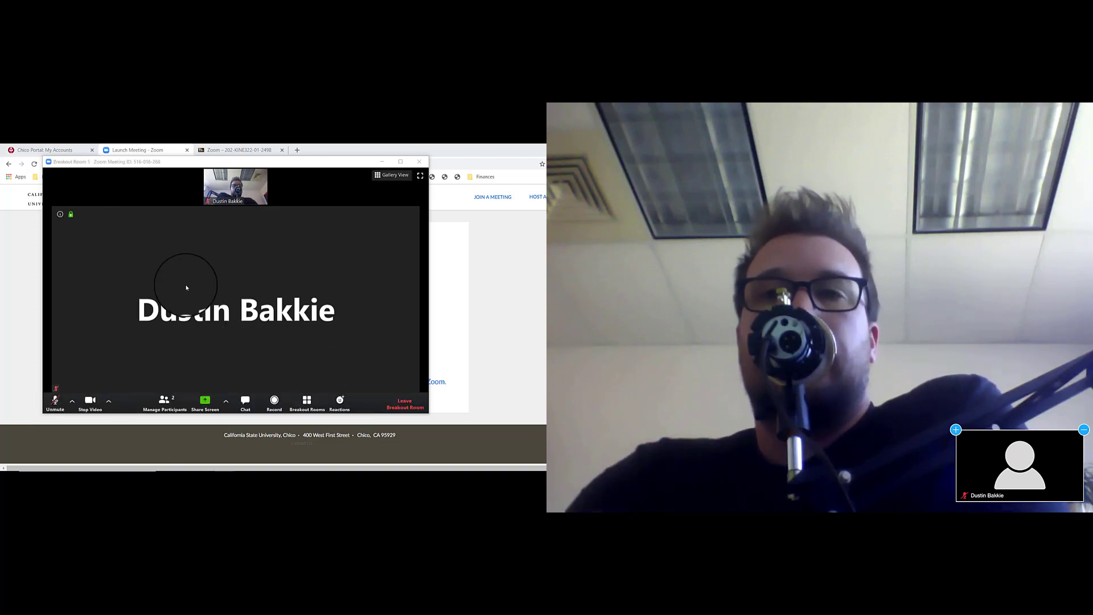
{"action": "mouse_move", "coordinate": [246, 219]}
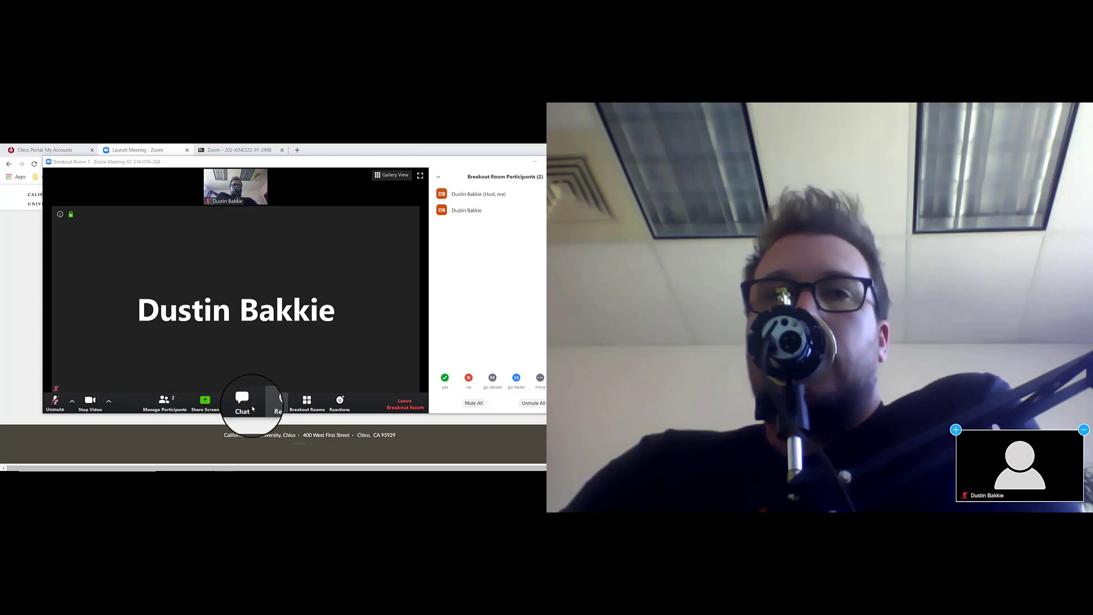
Step: Show the breakout room chat, then leave Breakout Room 1 for the main session
{"action": "left_click", "coordinate": [242, 400]}
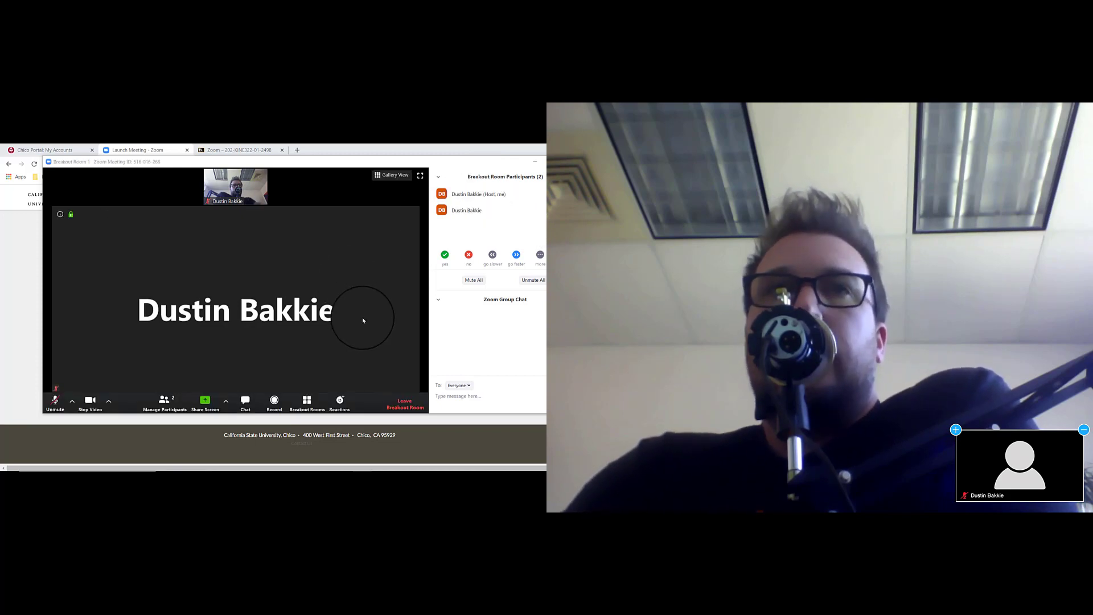
{"action": "left_click", "coordinate": [405, 404]}
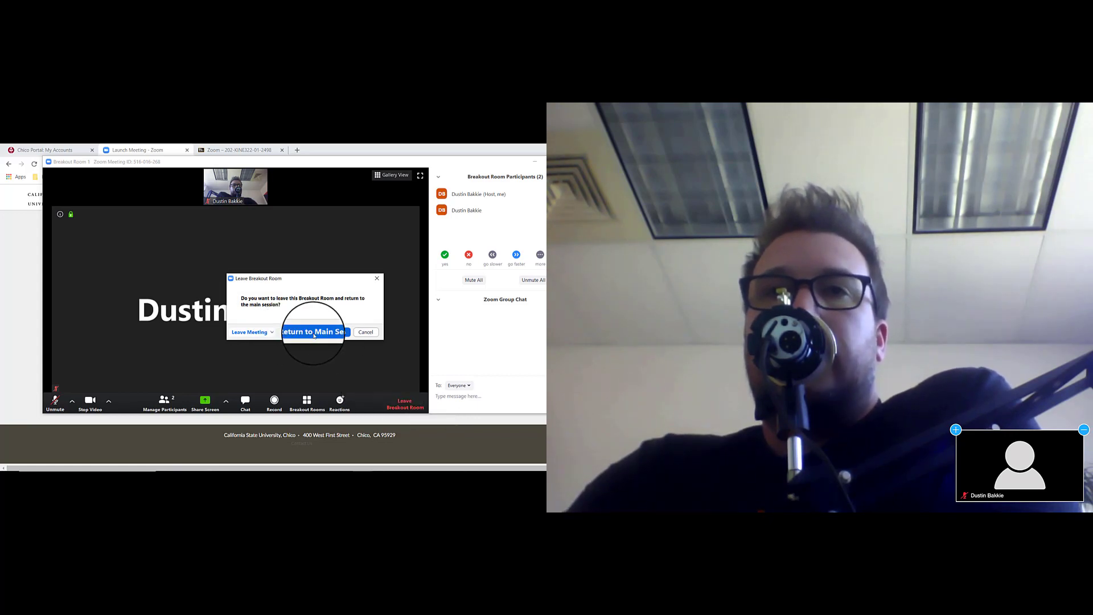
{"action": "left_click", "coordinate": [314, 331]}
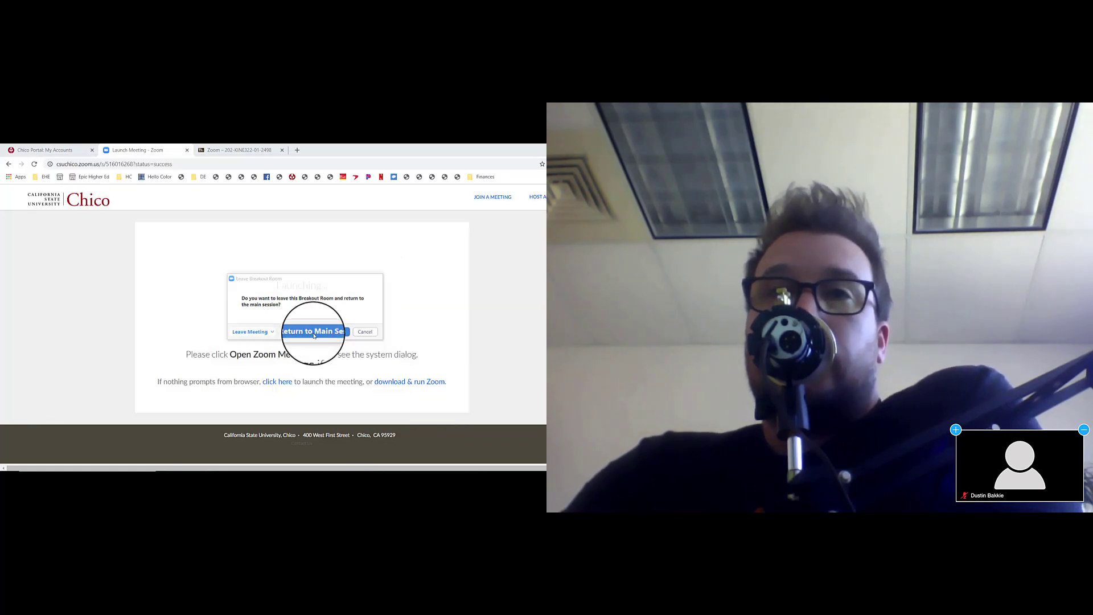
Step: Once the main session reloads, reopen the group chat beside the participants list
{"action": "left_click", "coordinate": [313, 332]}
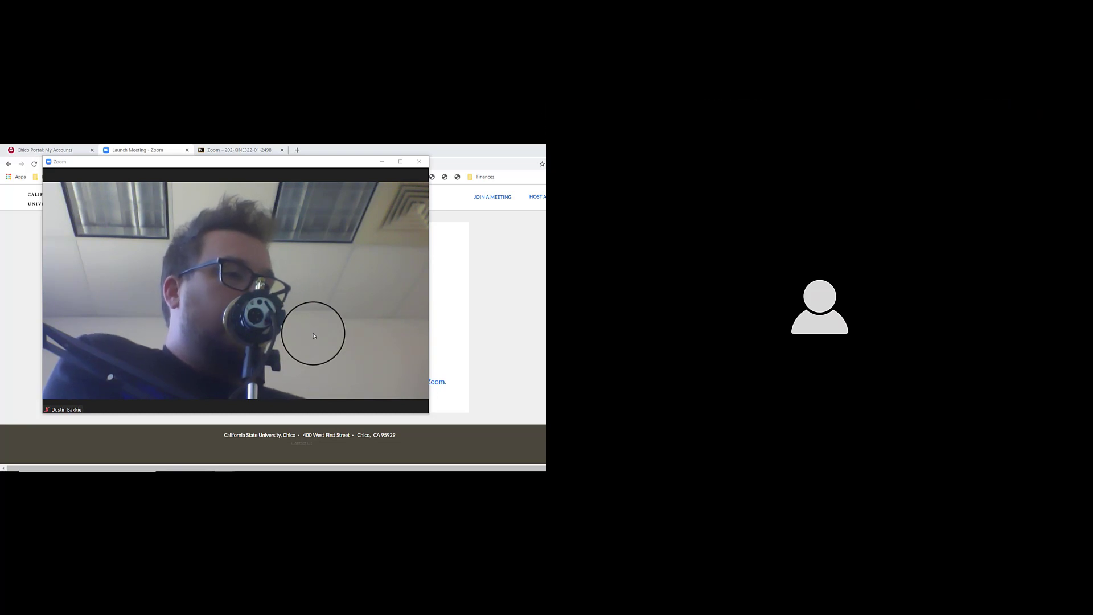
{"action": "left_click", "coordinate": [566, 127]}
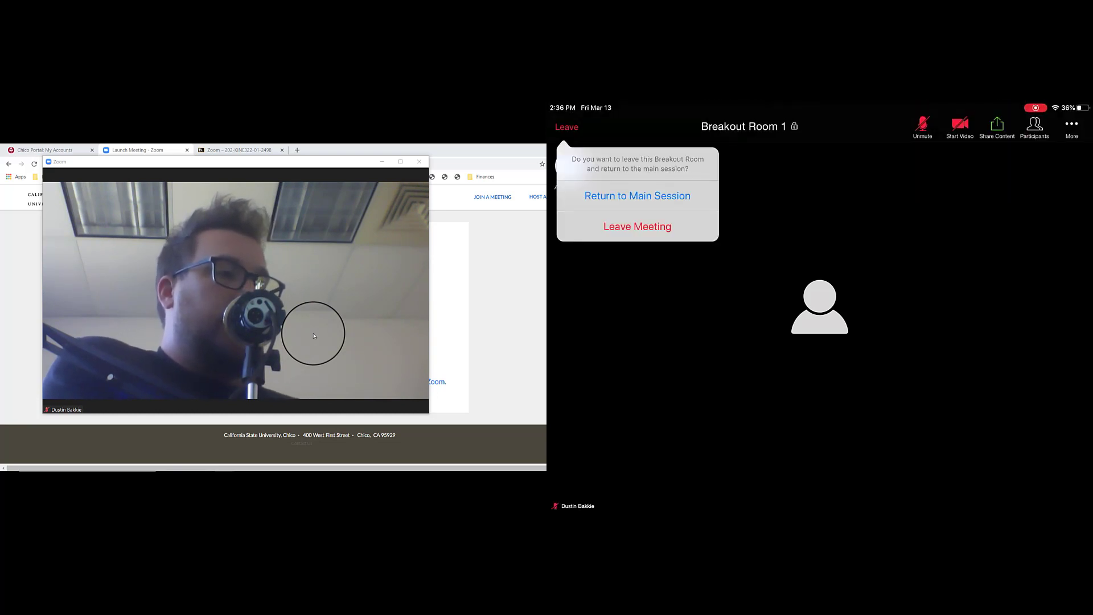
{"action": "left_click", "coordinate": [636, 195]}
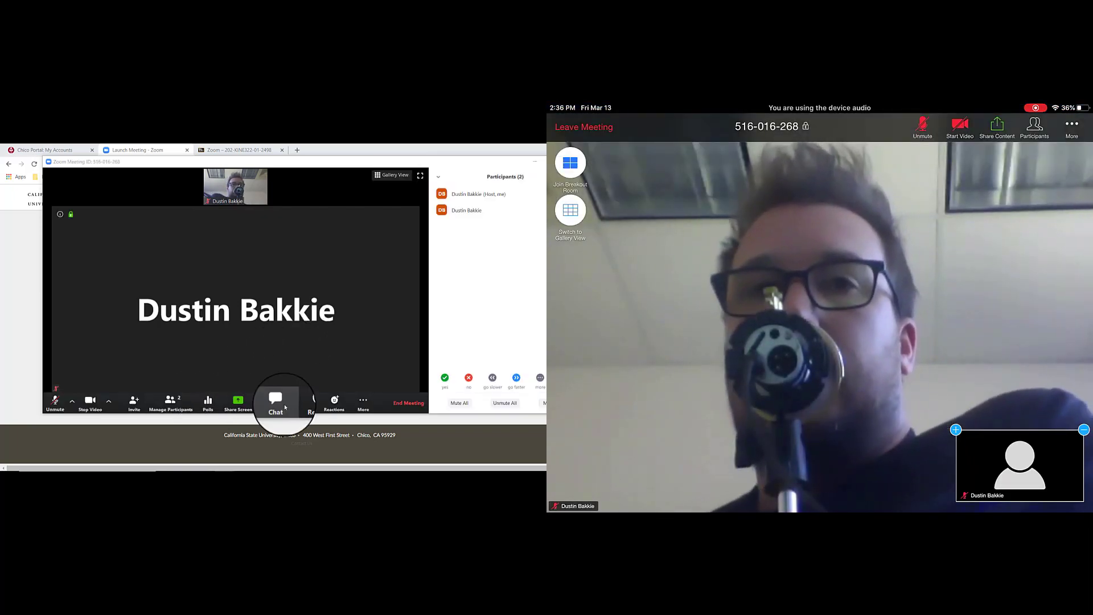
{"action": "left_click", "coordinate": [275, 402]}
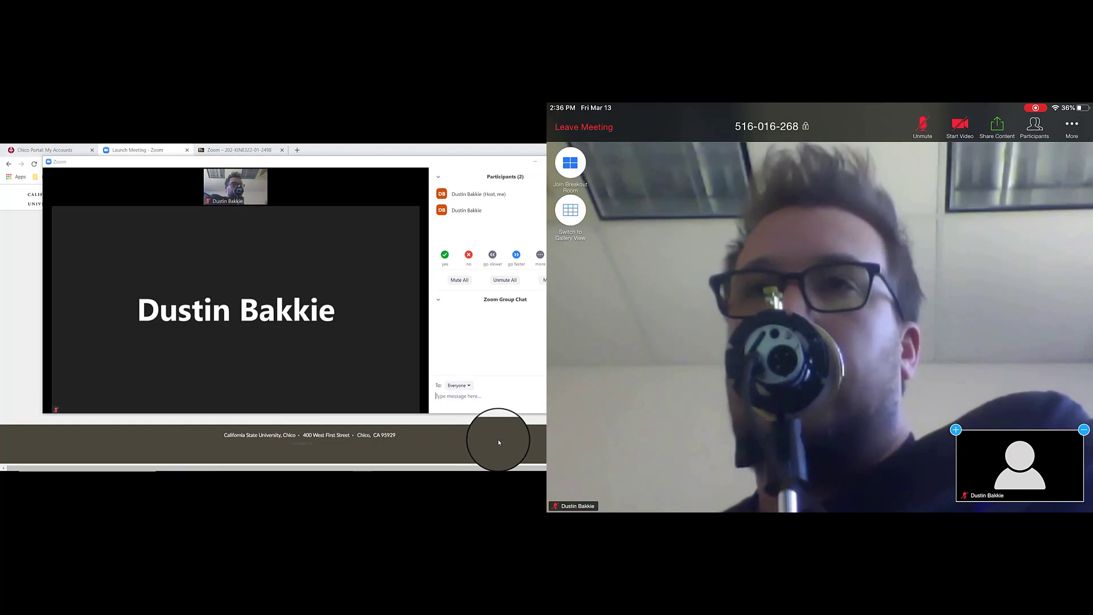